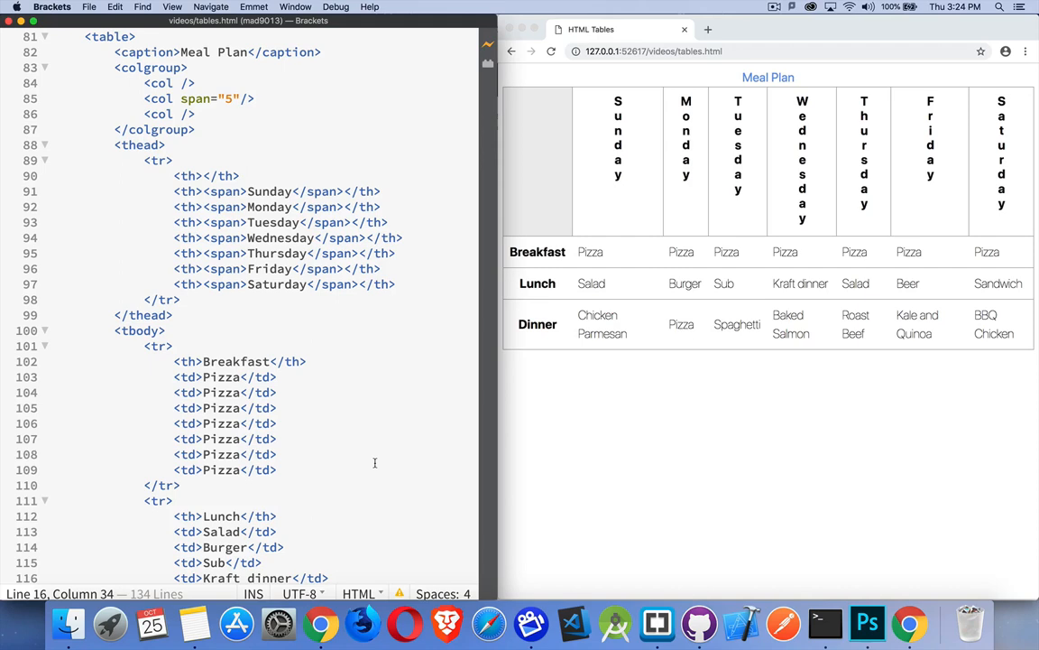
pyautogui.moveTo(365, 436)
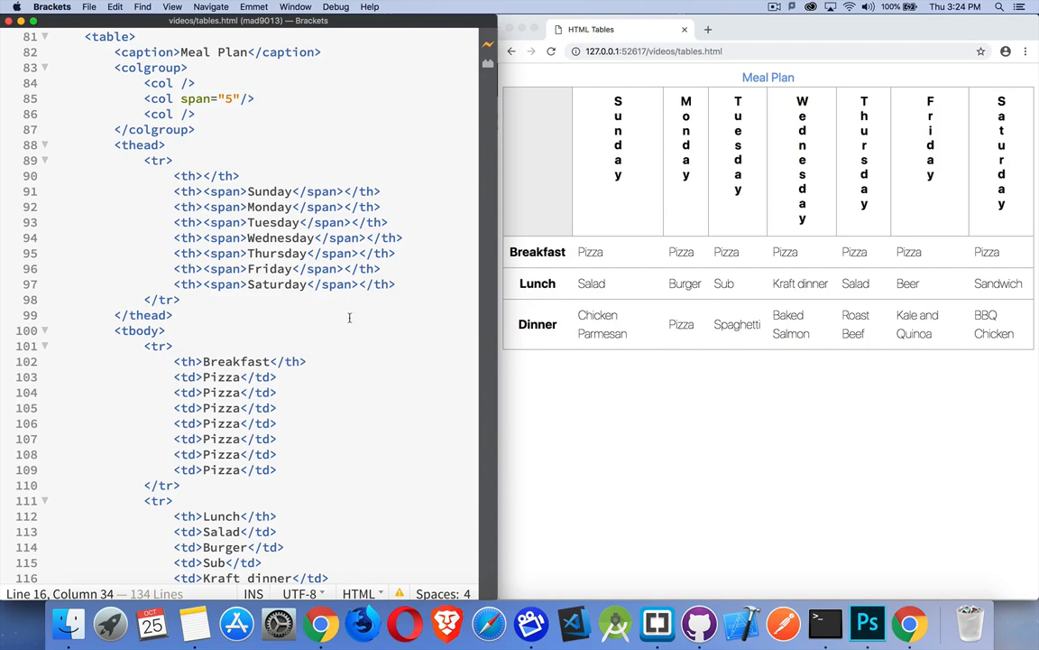
# Insert a second <col /> after the first one, ahead of the five-column span
pyautogui.doubleClick(110, 37)
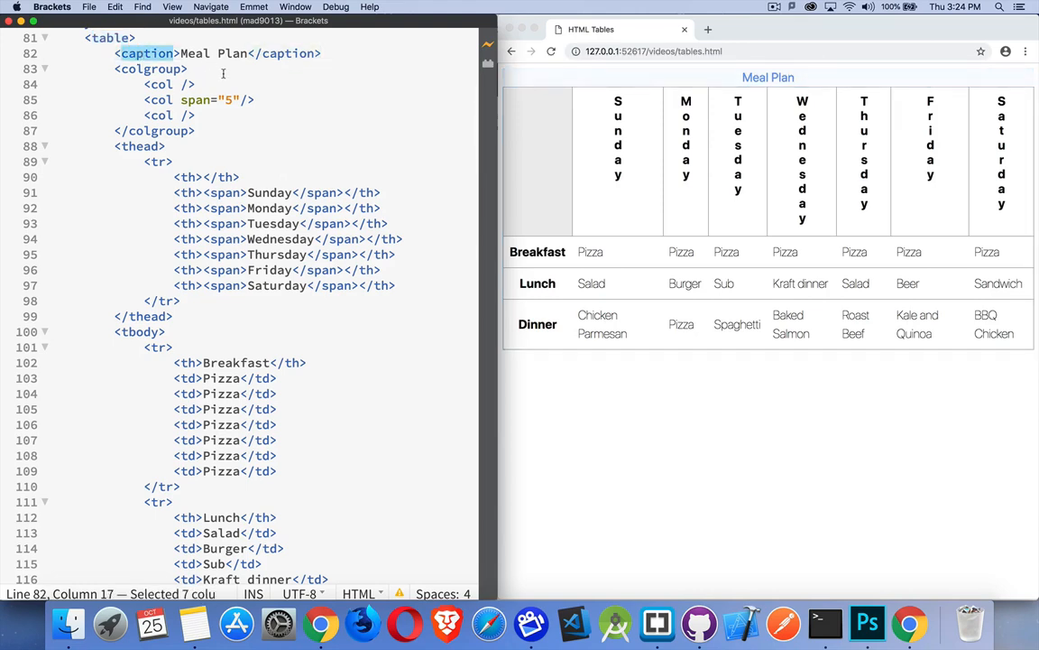
pyautogui.moveTo(672, 108)
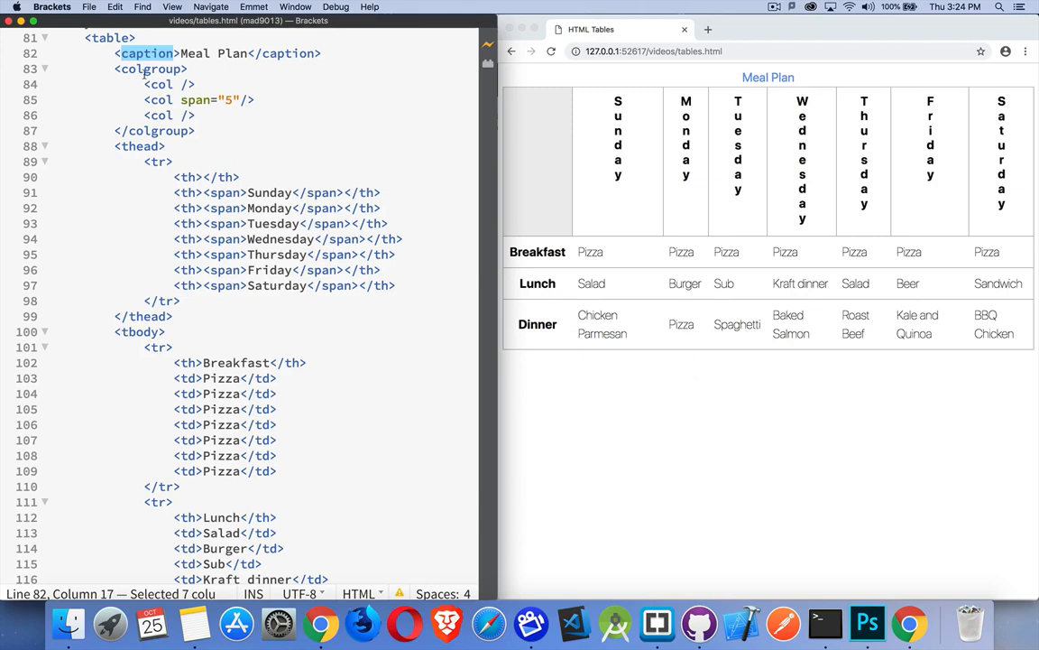
pyautogui.moveTo(115, 68); pyautogui.dragTo(195, 131)
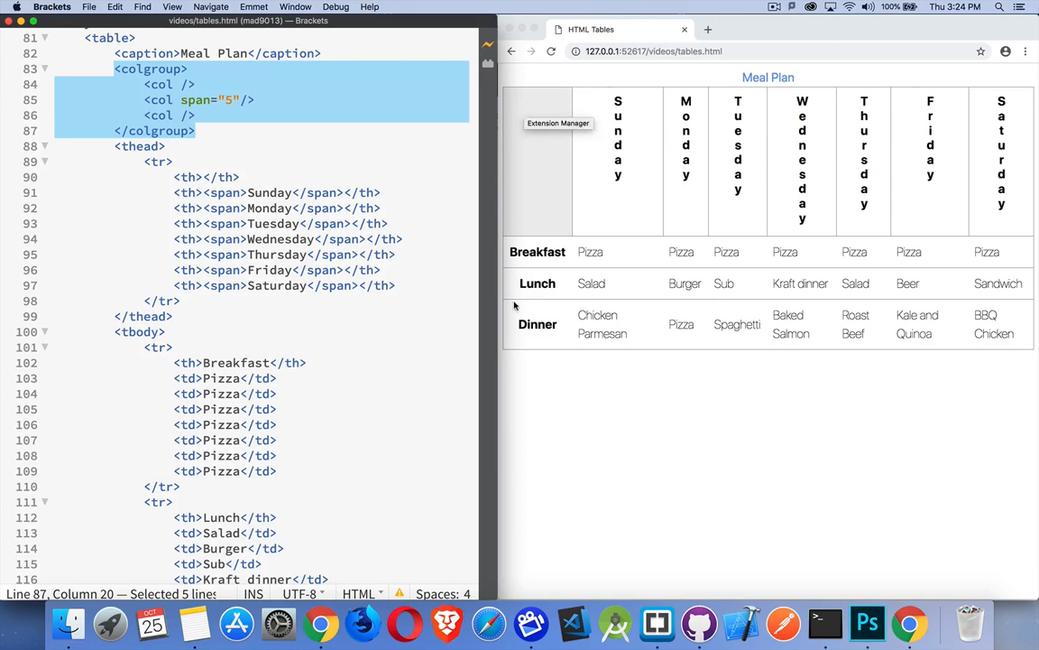
pyautogui.moveTo(539, 308)
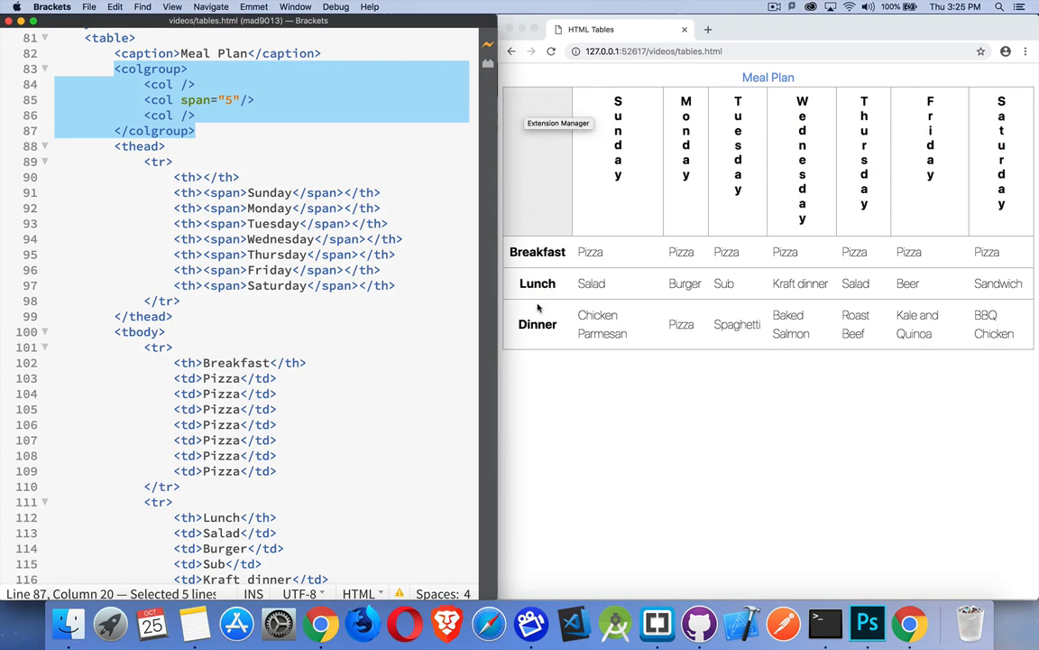
pyautogui.click(215, 84)
pyautogui.write('<col />')
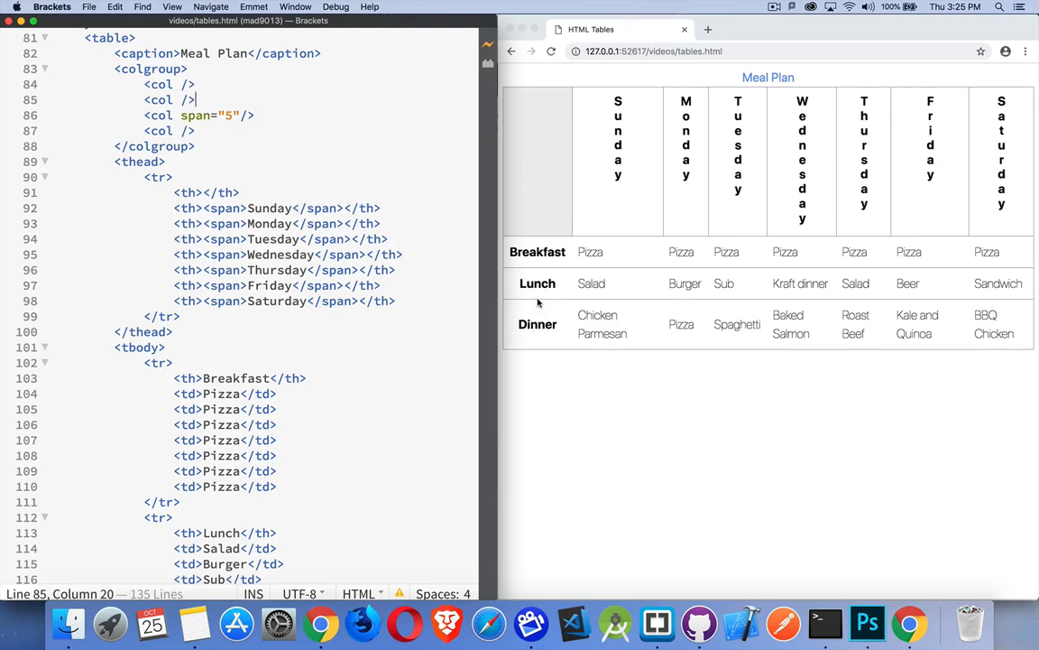
pyautogui.moveTo(627, 331)
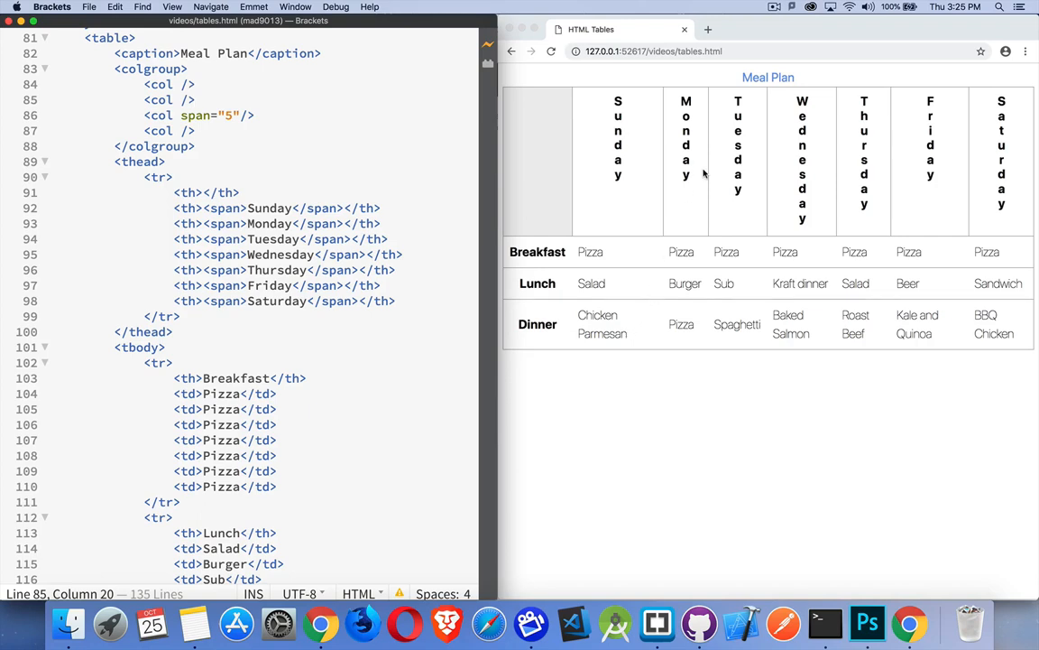
pyautogui.moveTo(1005, 164)
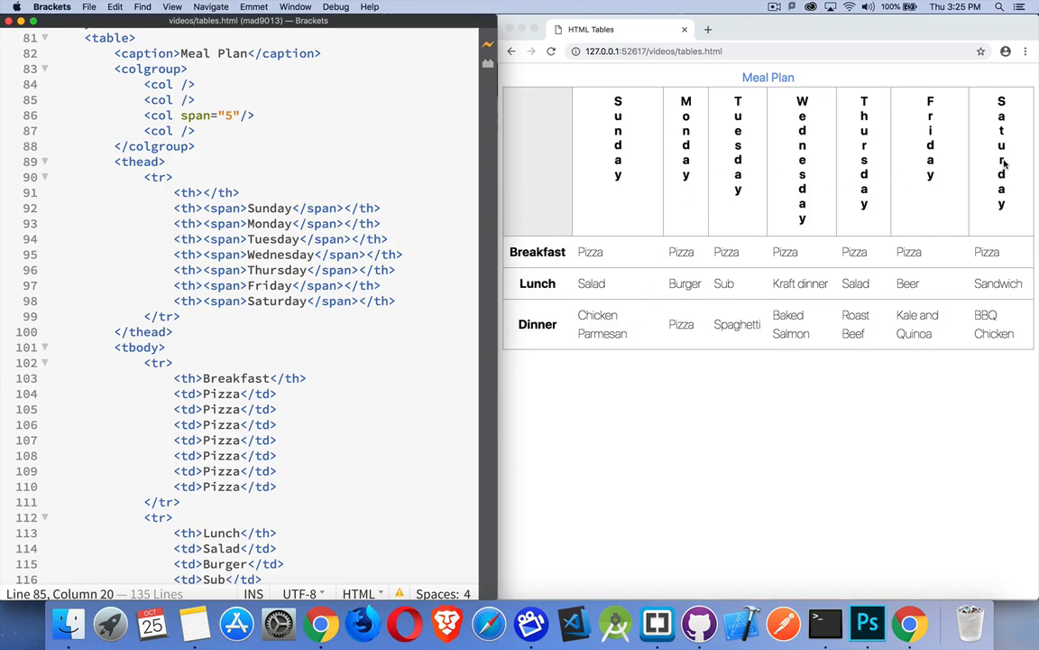
pyautogui.moveTo(878, 279)
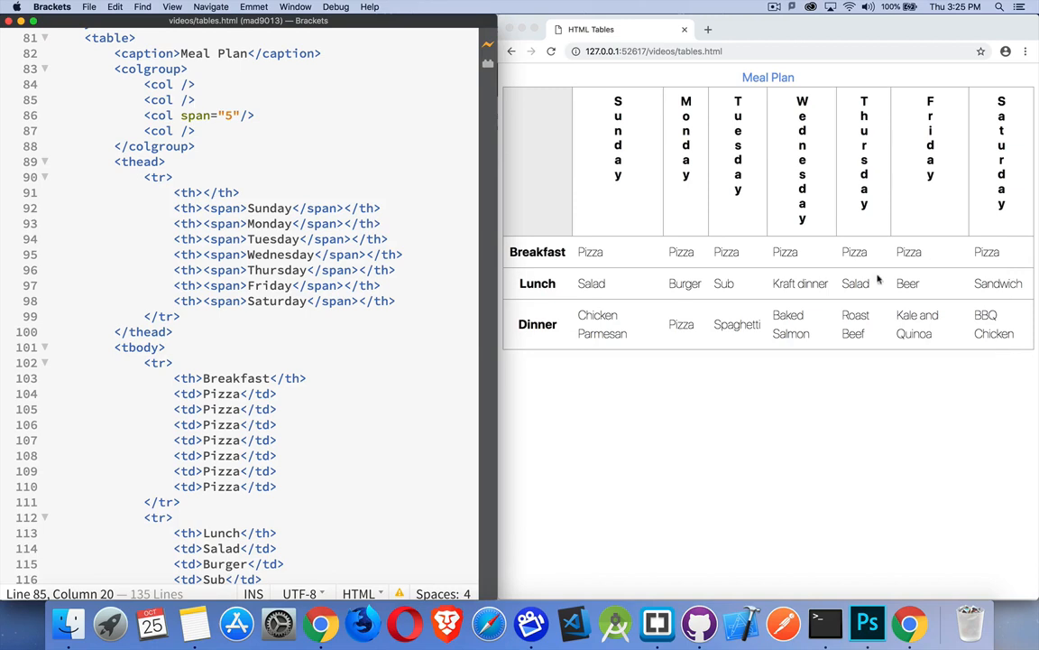
pyautogui.moveTo(115, 69); pyautogui.dragTo(178, 83)
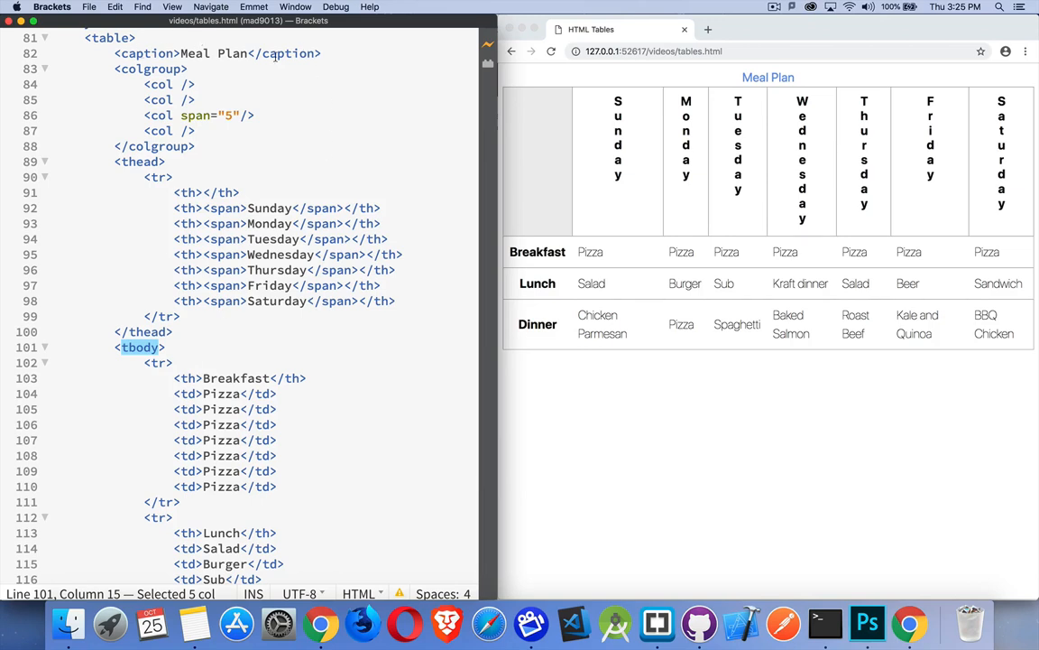
pyautogui.moveTo(299, 59)
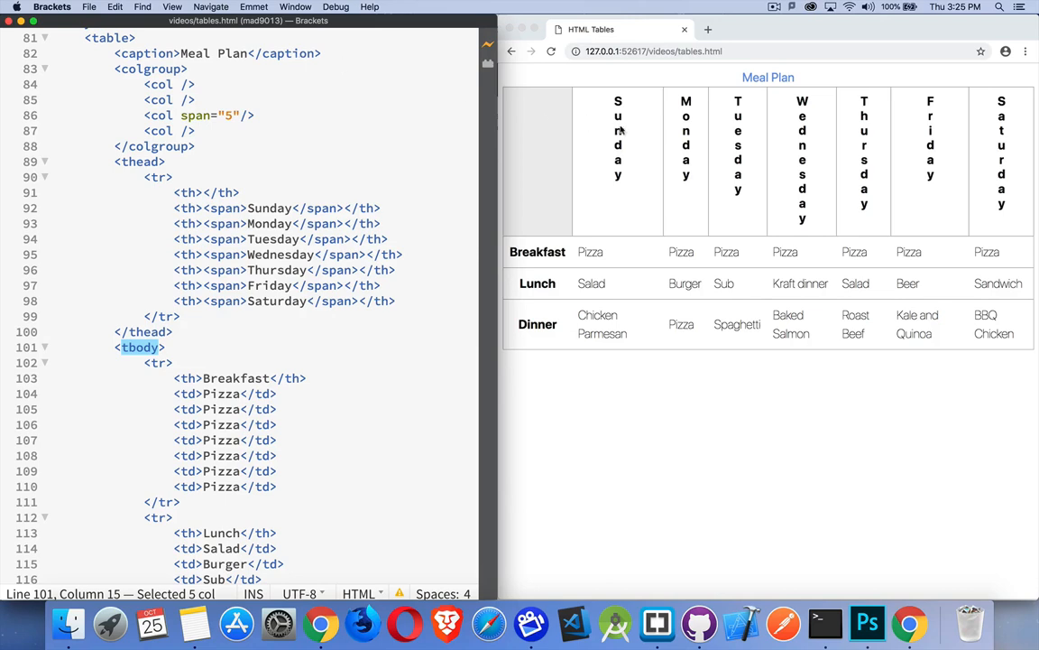
pyautogui.moveTo(902, 387)
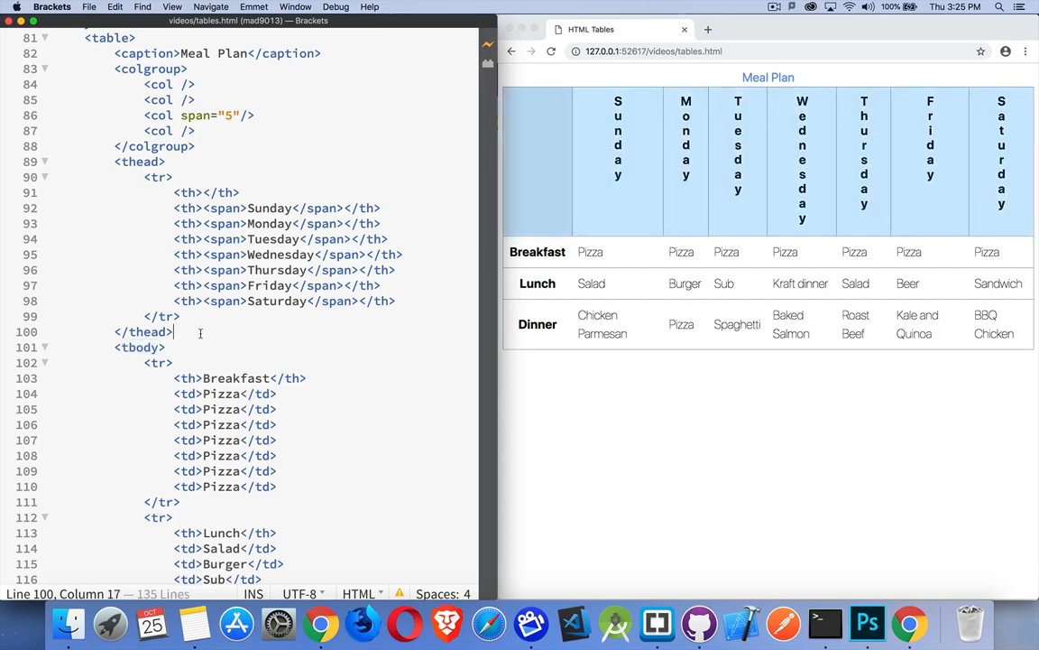
# Type <tfoot></tfoot> after </thead> and comment that line out
pyautogui.write('<tfooot></tfoot>')
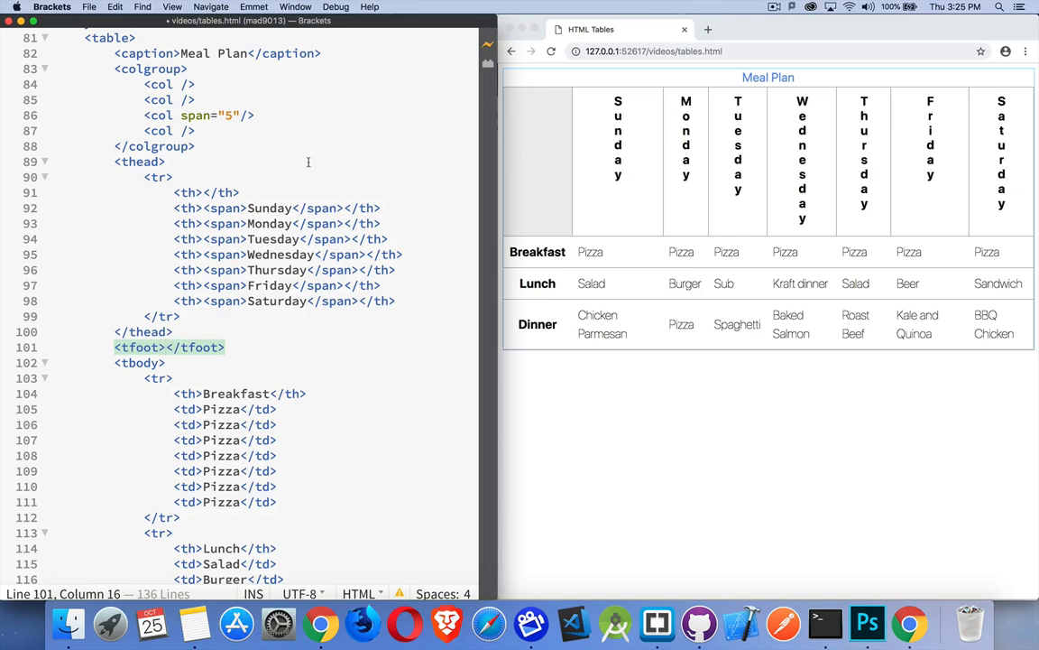
pyautogui.click(166, 347)
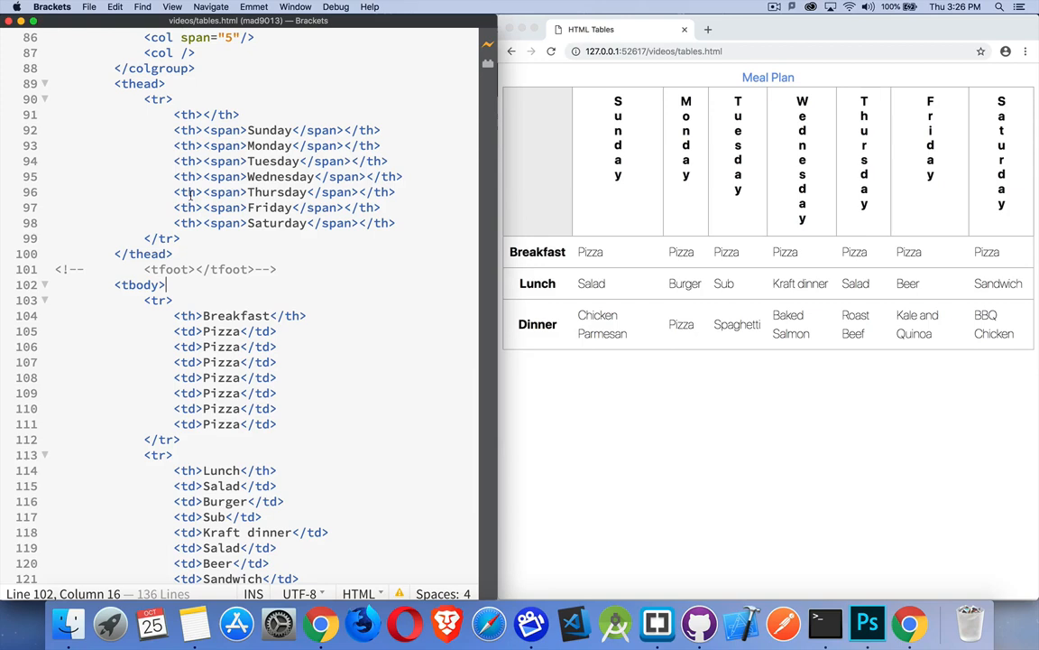
pyautogui.doubleClick(158, 99)
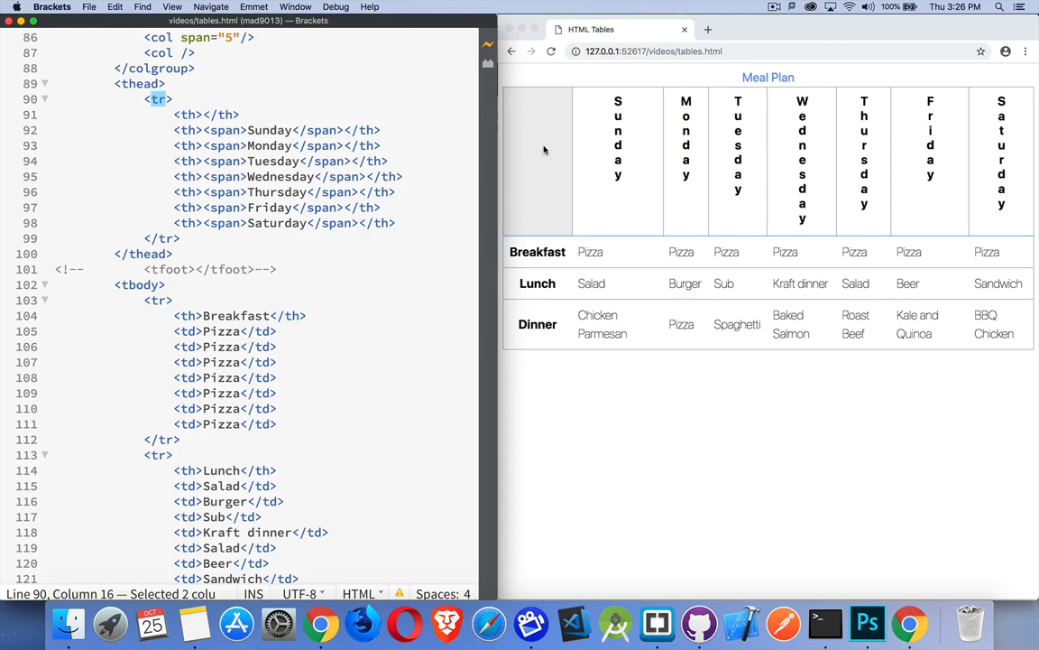
pyautogui.moveTo(697, 352)
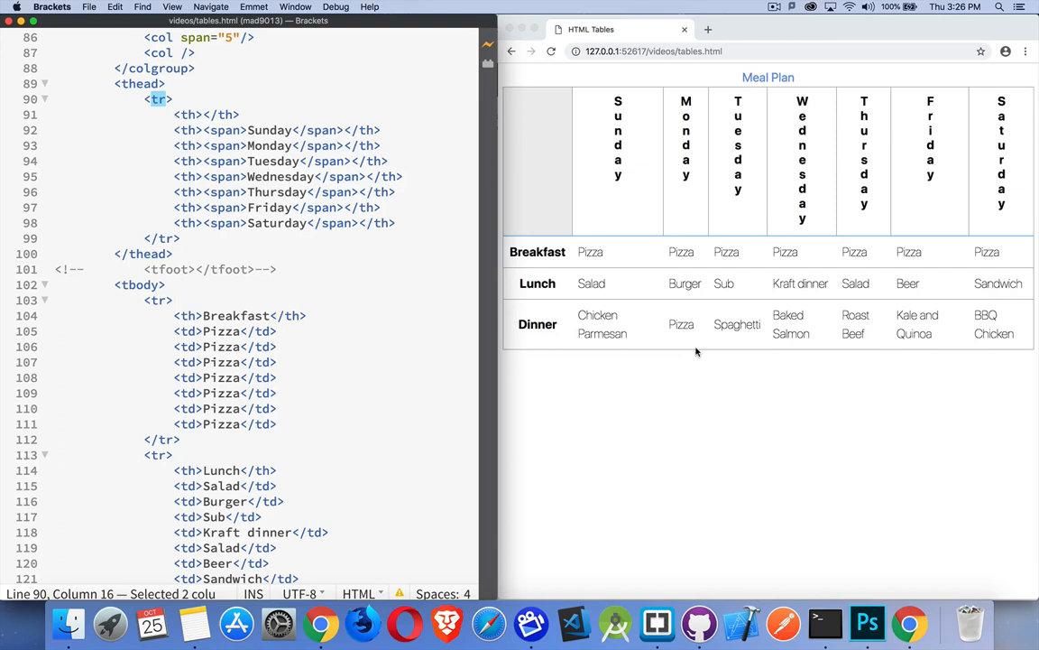
pyautogui.moveTo(625, 172)
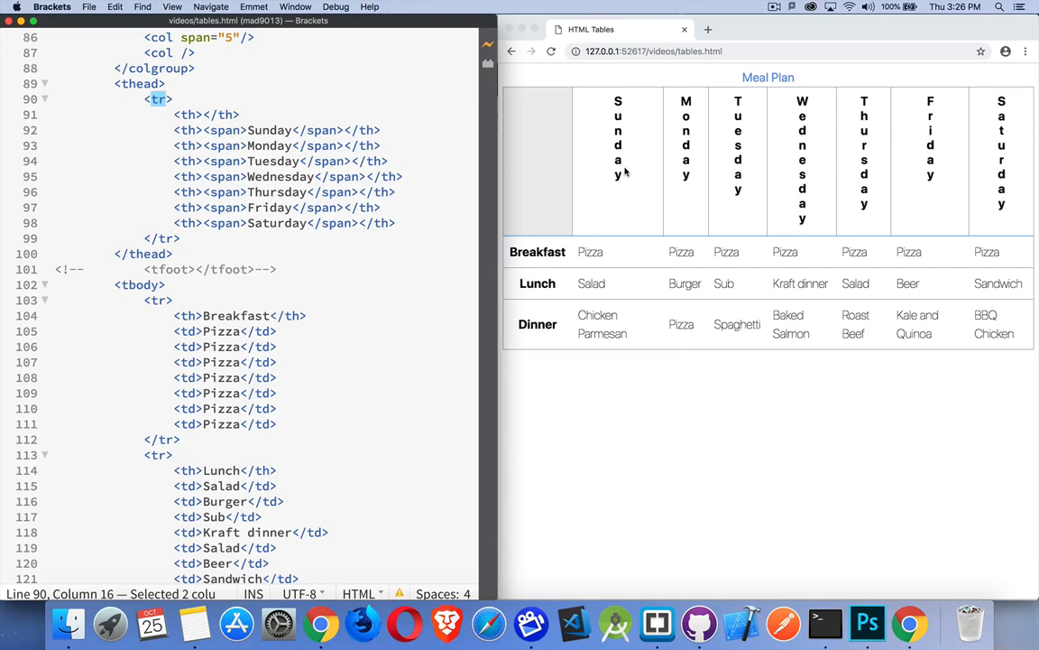
pyautogui.moveTo(625, 171)
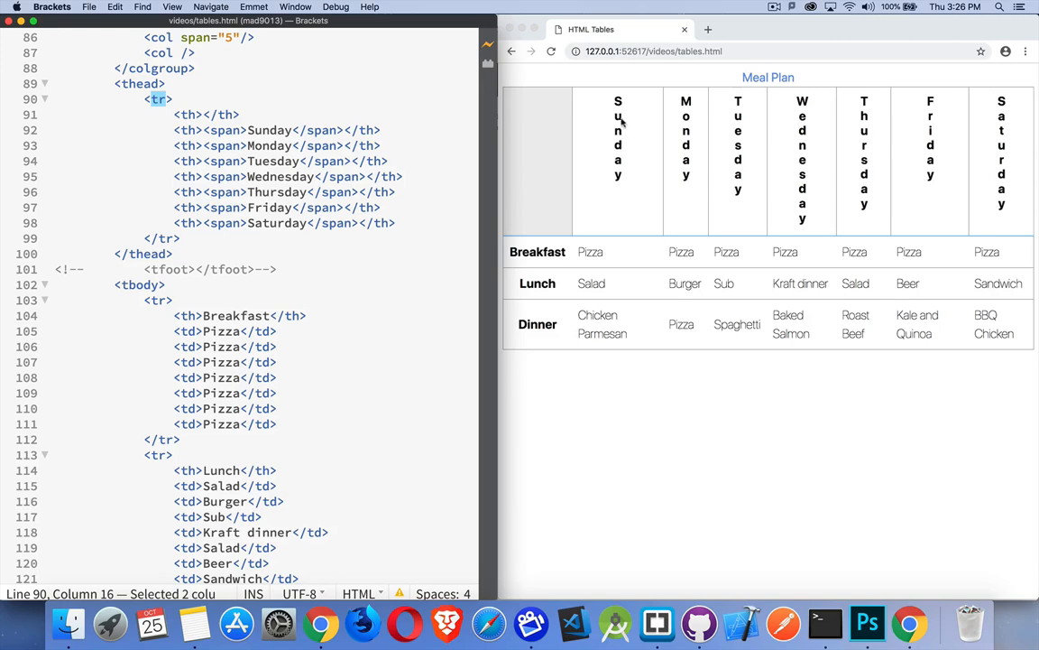
pyautogui.moveTo(612, 288)
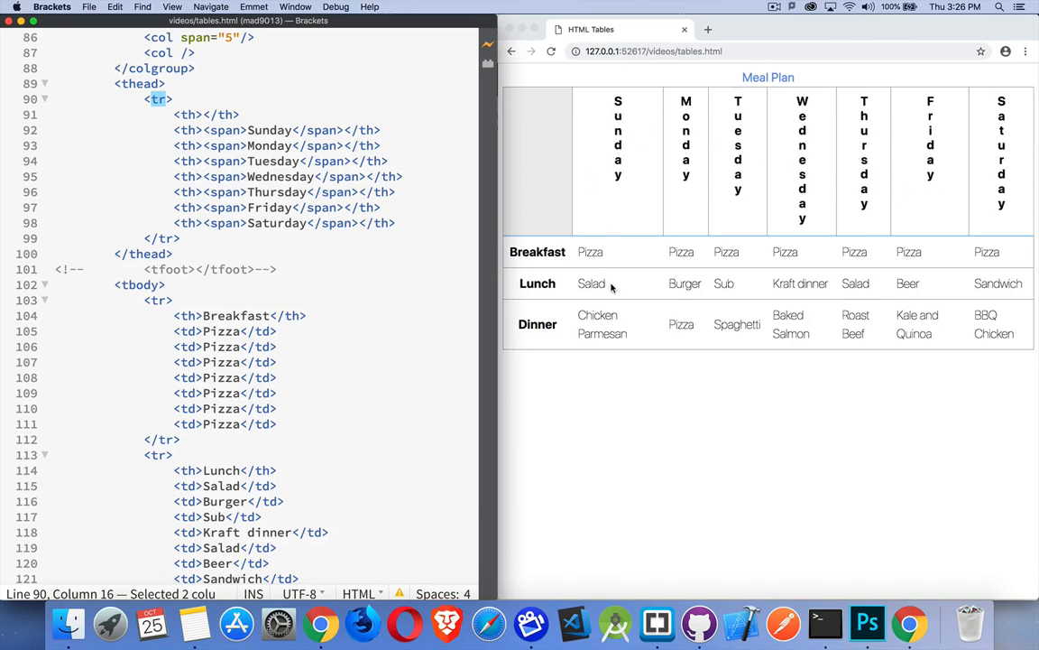
pyautogui.moveTo(598, 258)
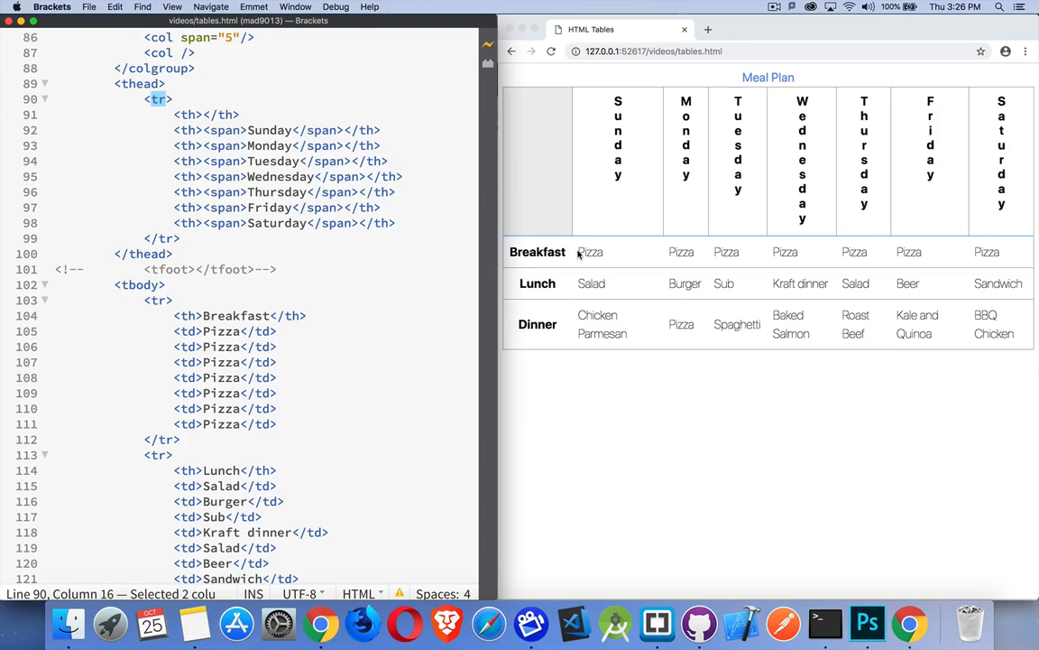
pyautogui.moveTo(618, 178)
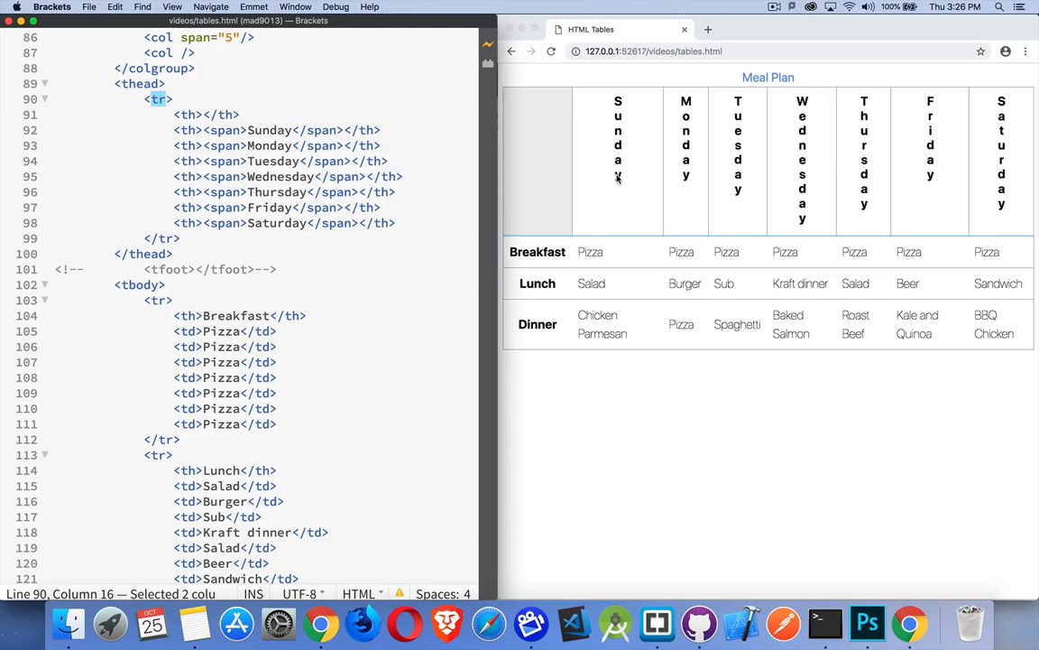
pyautogui.moveTo(625, 177)
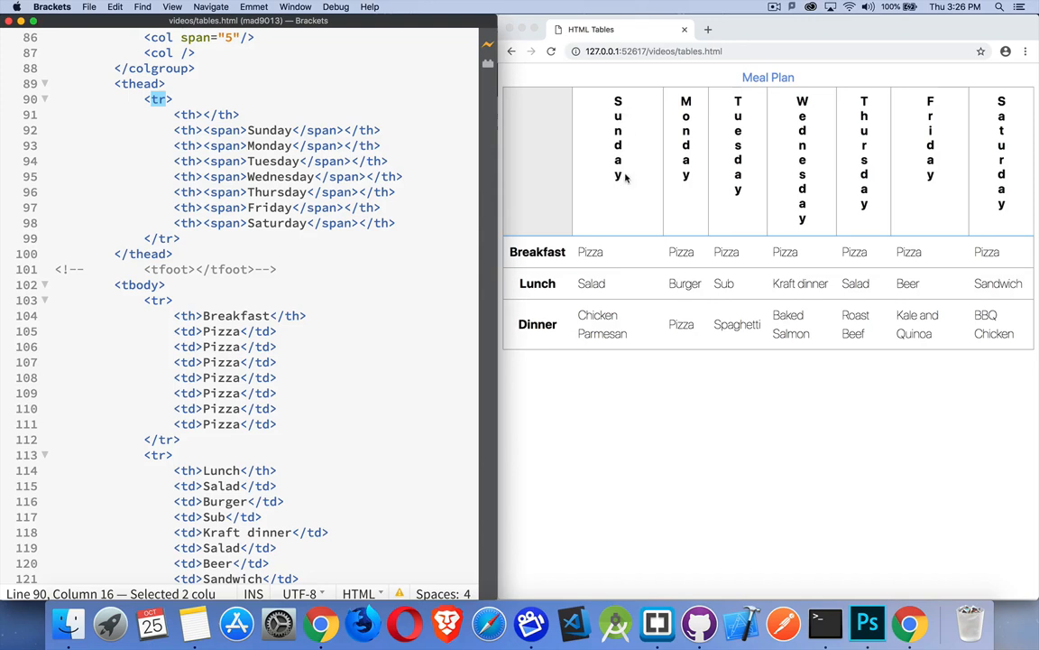
pyautogui.moveTo(880, 188)
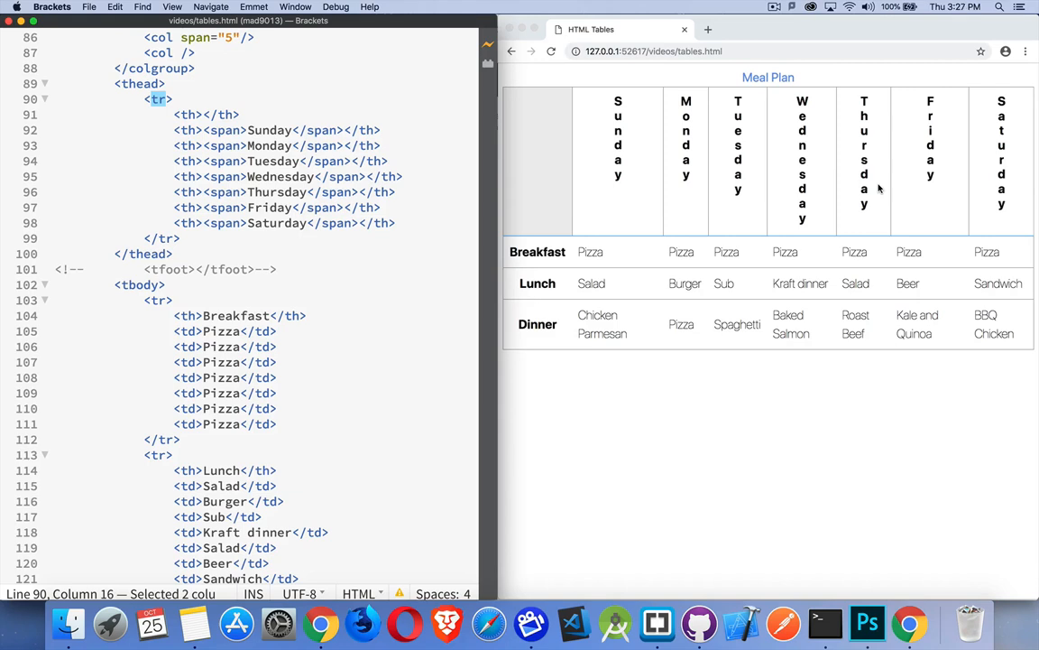
pyautogui.moveTo(580, 218)
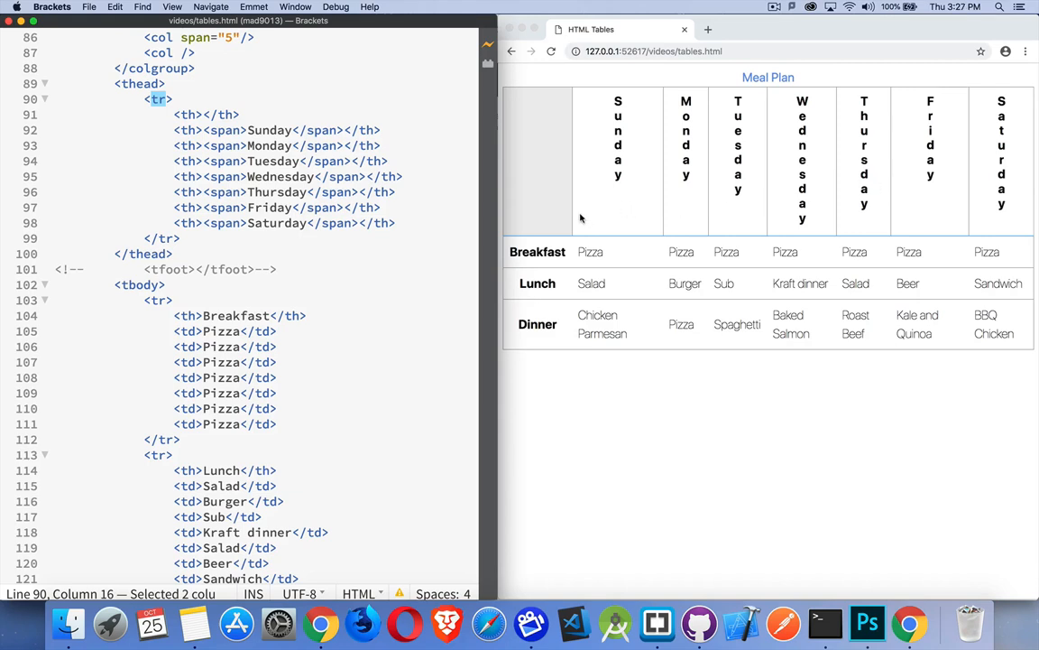
pyautogui.moveTo(988, 233)
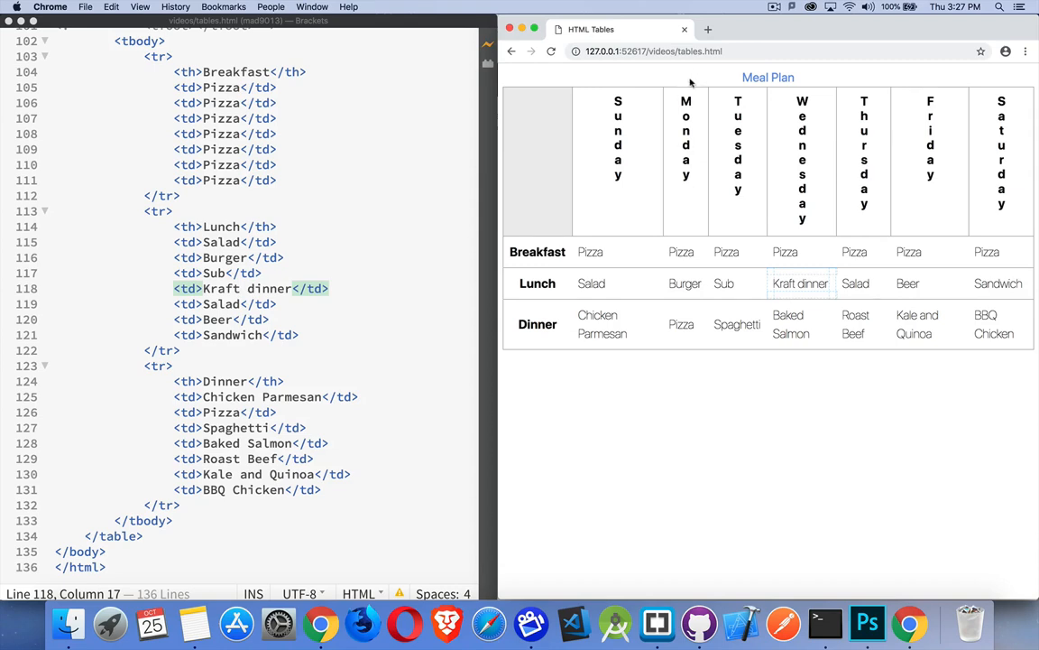
pyautogui.moveTo(703, 78)
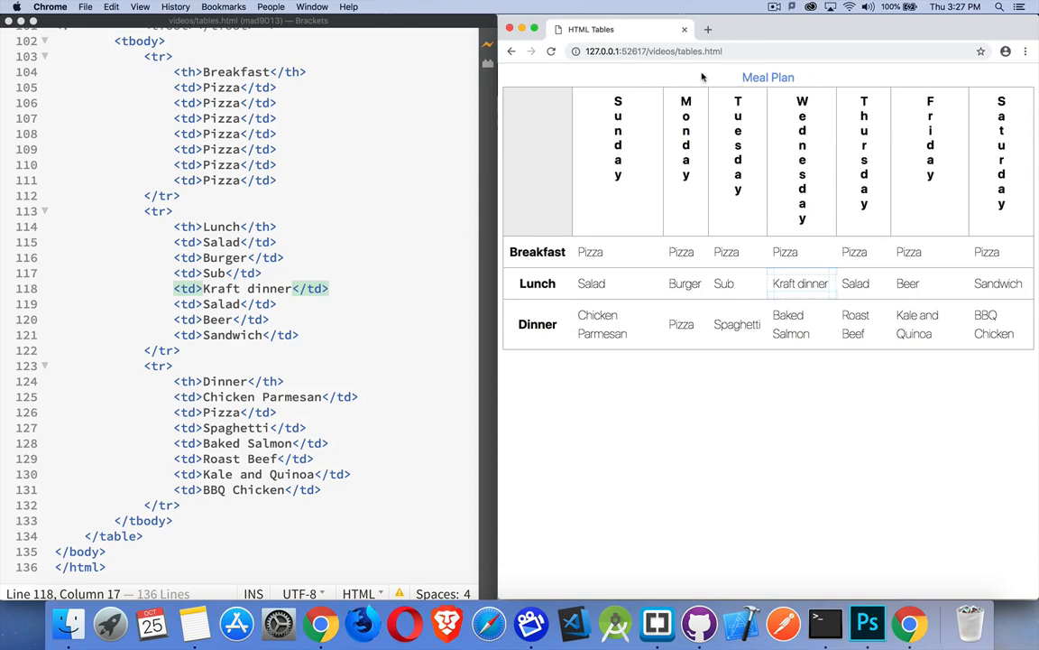
pyautogui.moveTo(687, 156)
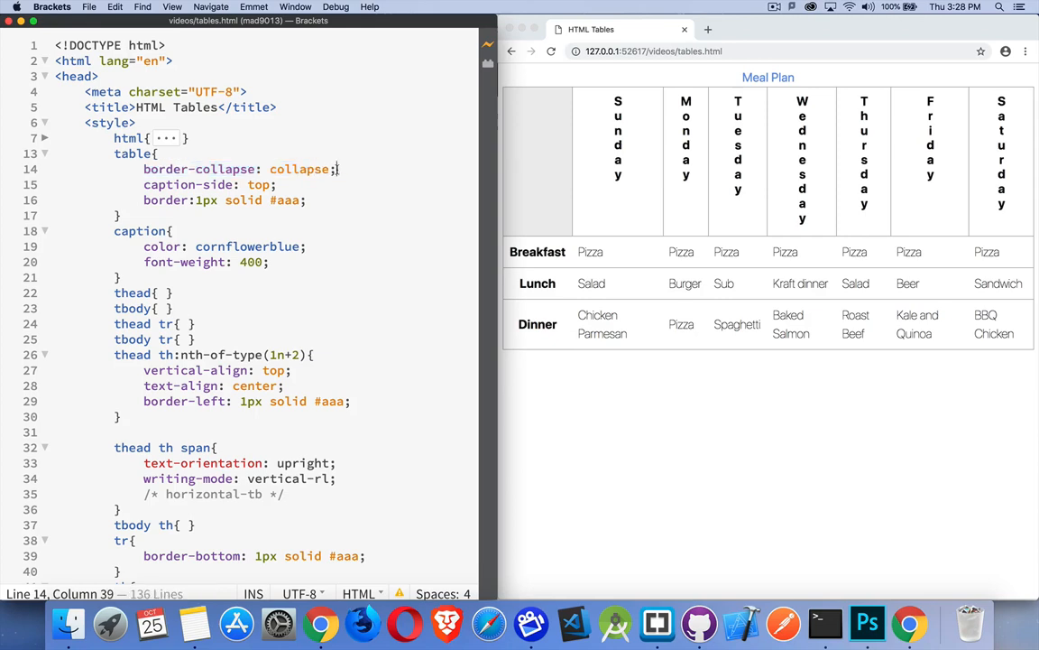
# Edit the table's border-collapse value, then scroll down to the body's table markup
pyautogui.press('backspace')
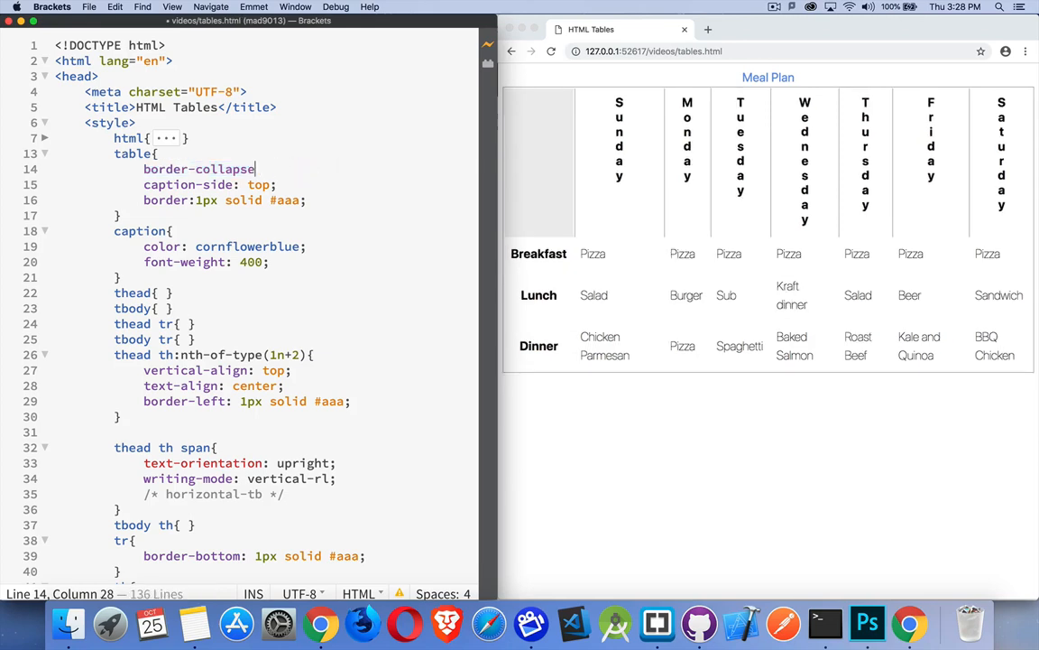
pyautogui.write(':')
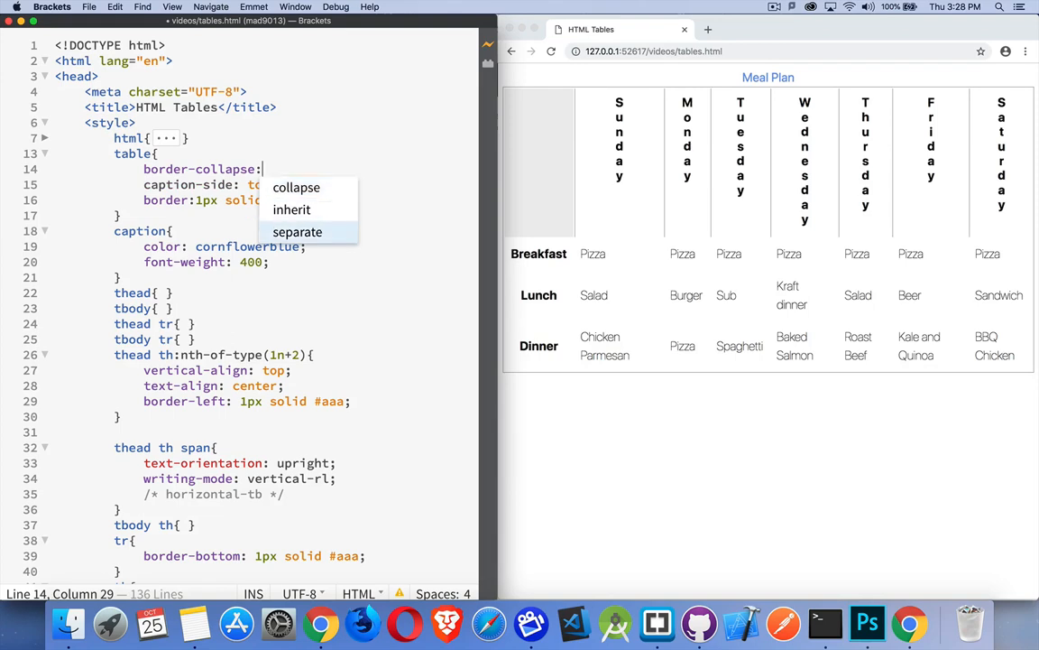
pyautogui.click(297, 232)
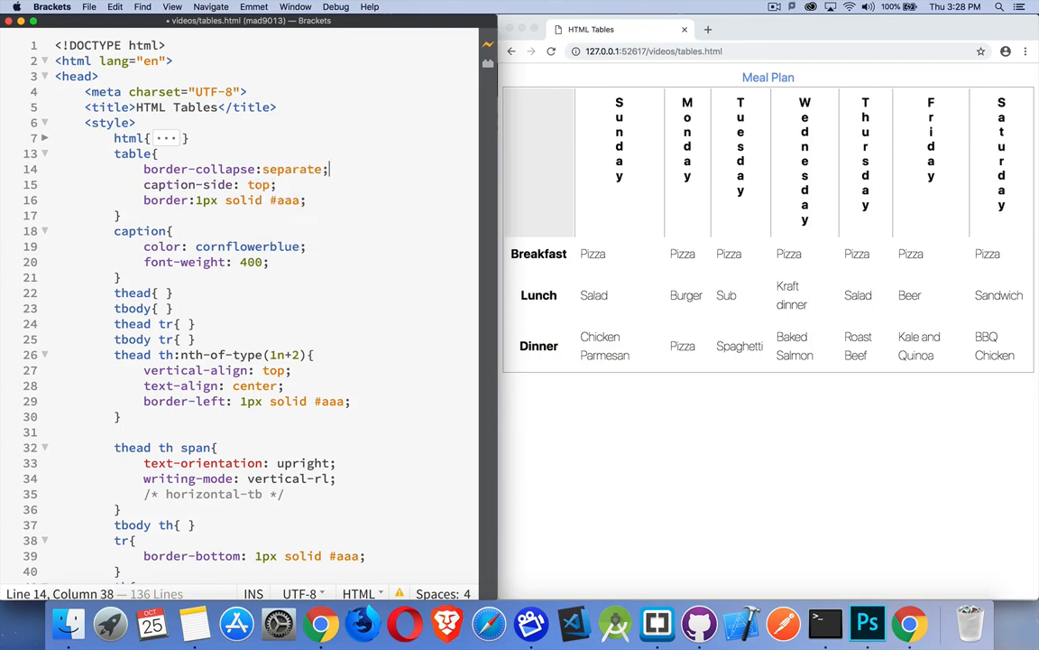
pyautogui.moveTo(488, 125)
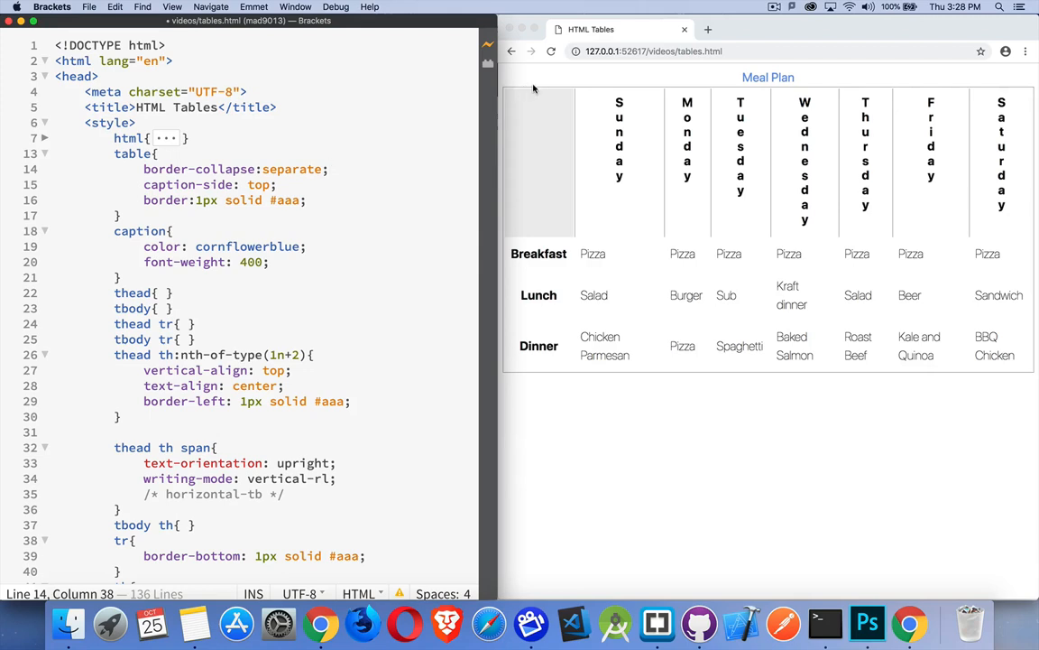
pyautogui.moveTo(577, 168)
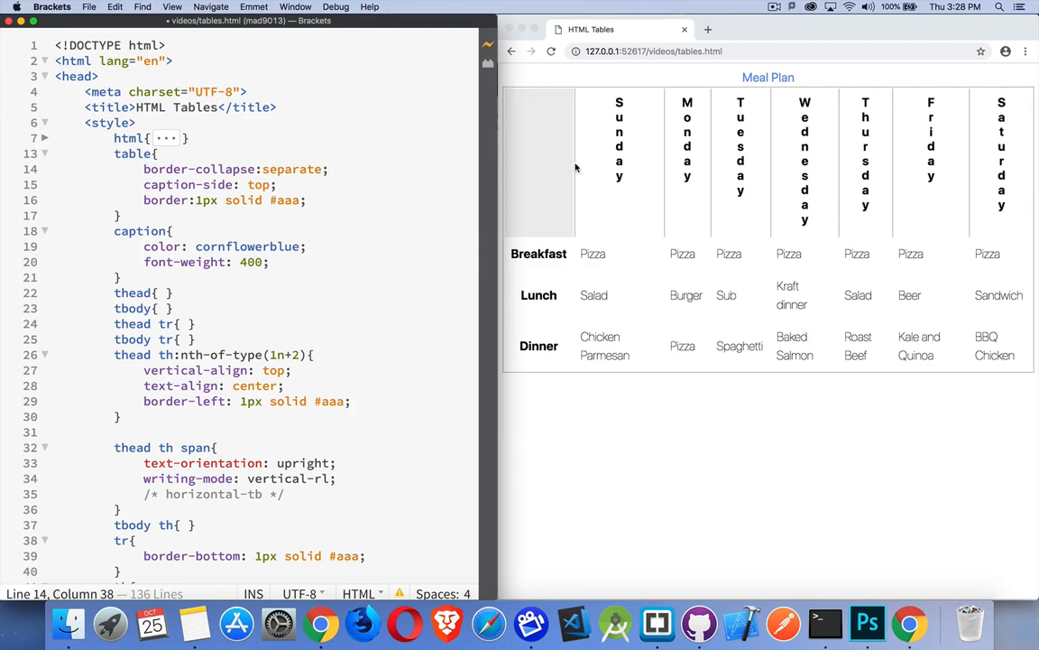
pyautogui.moveTo(462, 193)
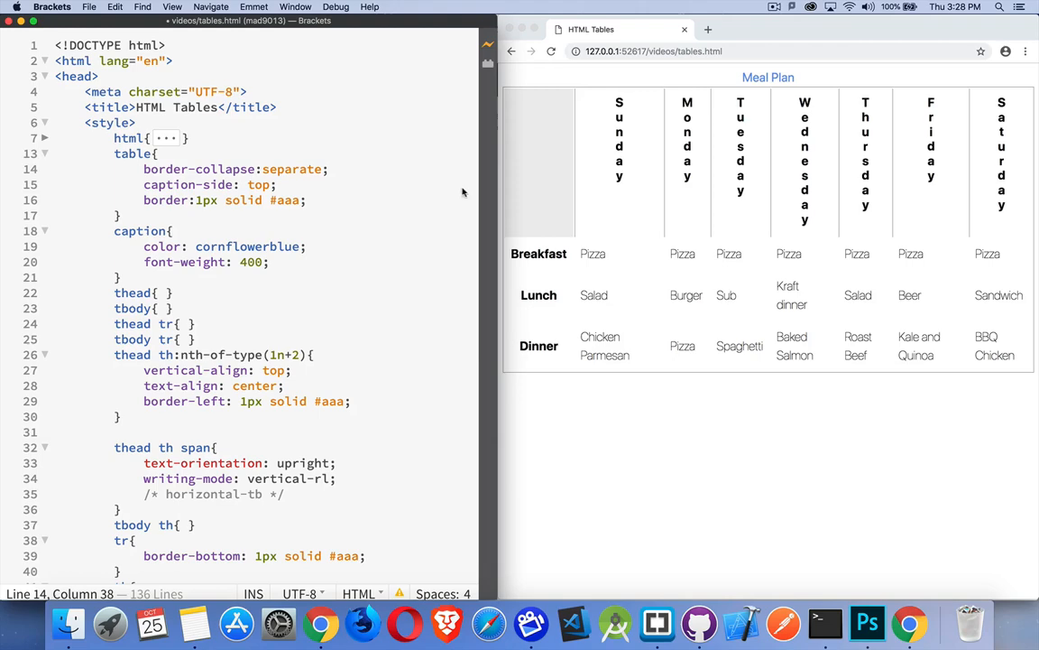
pyautogui.scroll(-3)
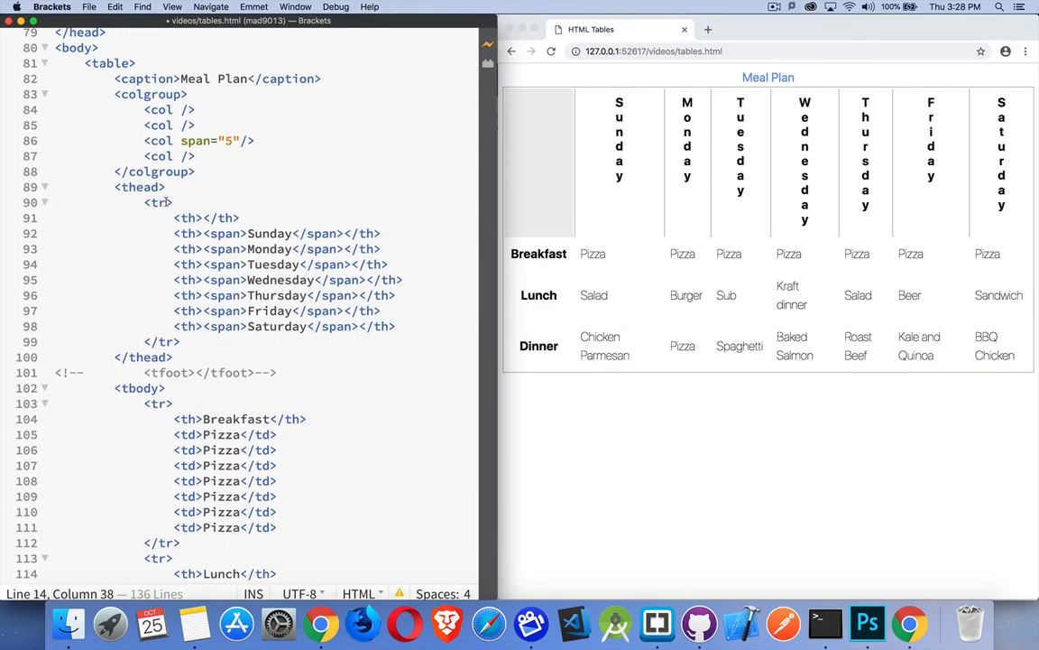
# Add cellpadding="2" cellspacing="3" to the <table> tag, then select it for removal
pyautogui.click(136, 62)
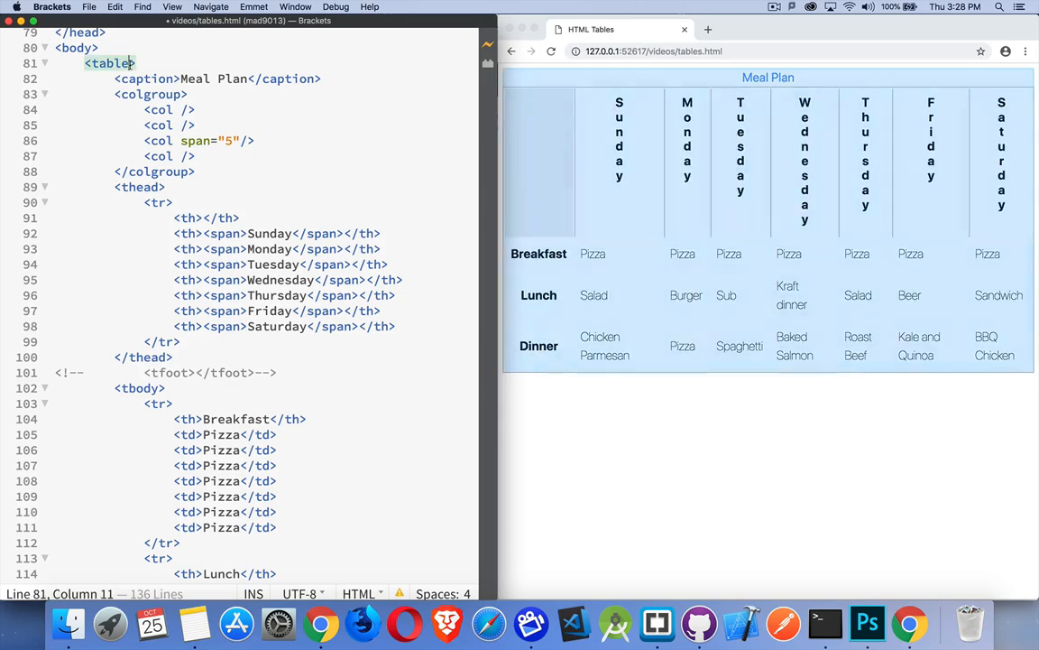
pyautogui.write('cel')
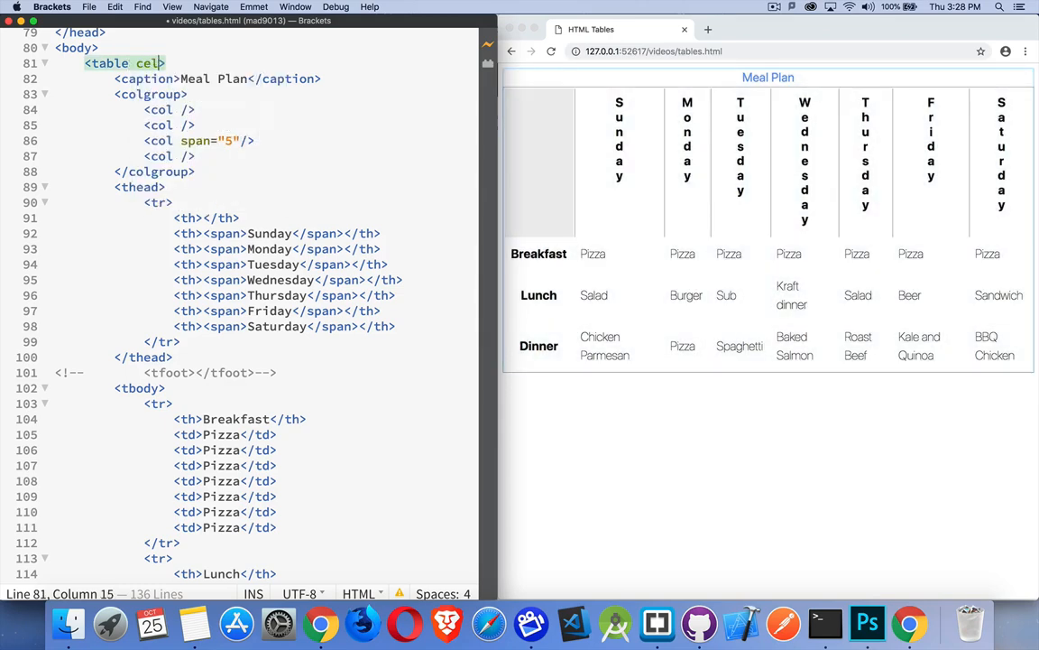
pyautogui.write('padding')
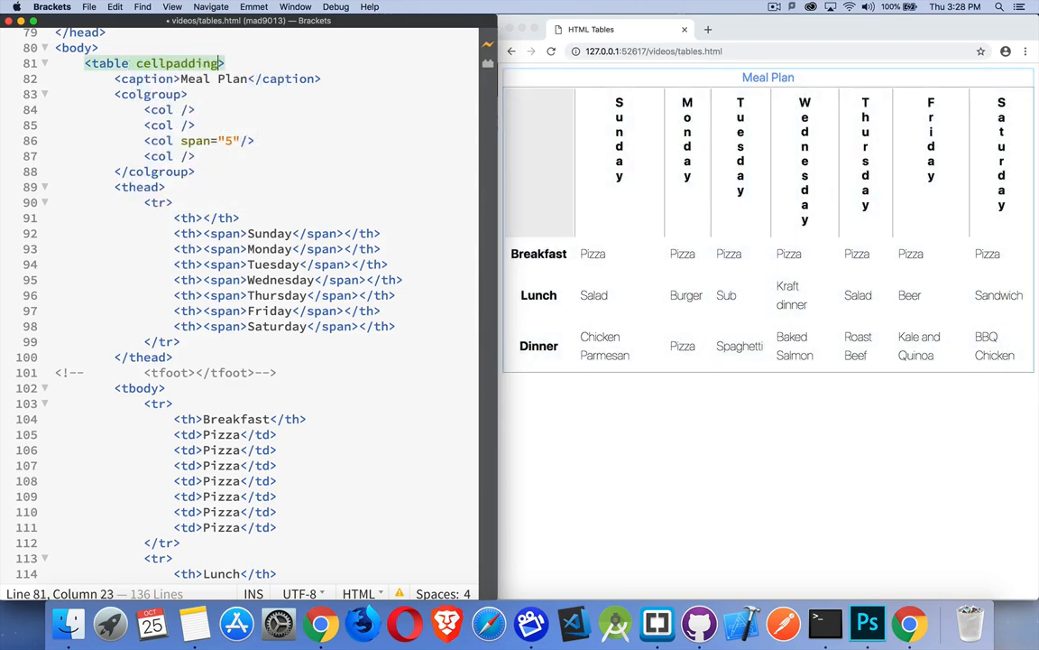
pyautogui.write('="2" cl')
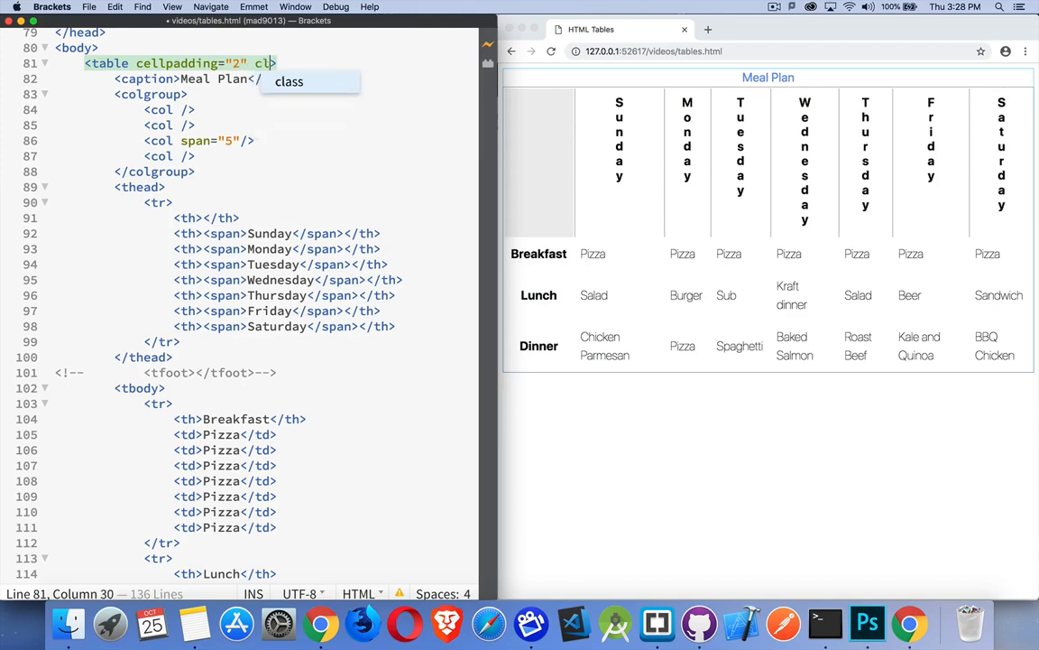
pyautogui.write('ellspacing="')
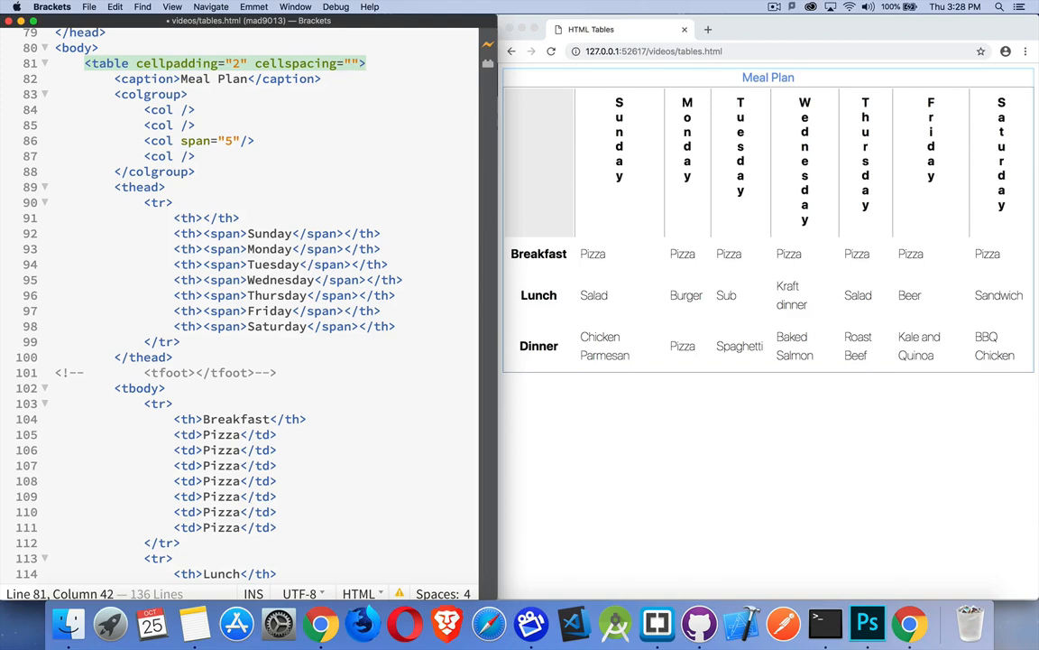
pyautogui.write('3')
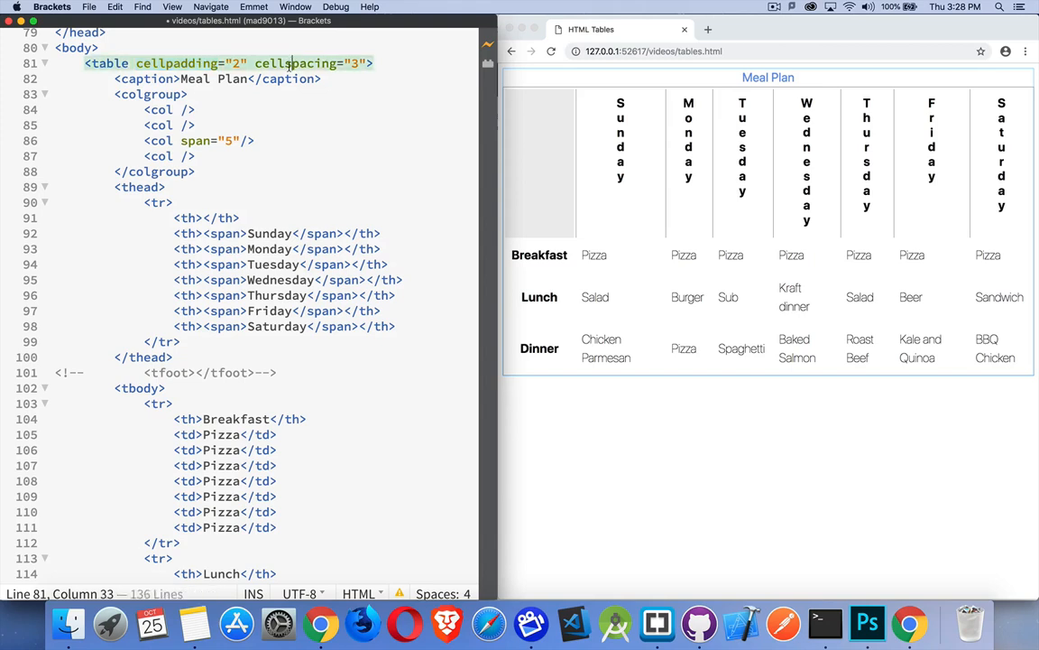
pyautogui.doubleClick(295, 63)
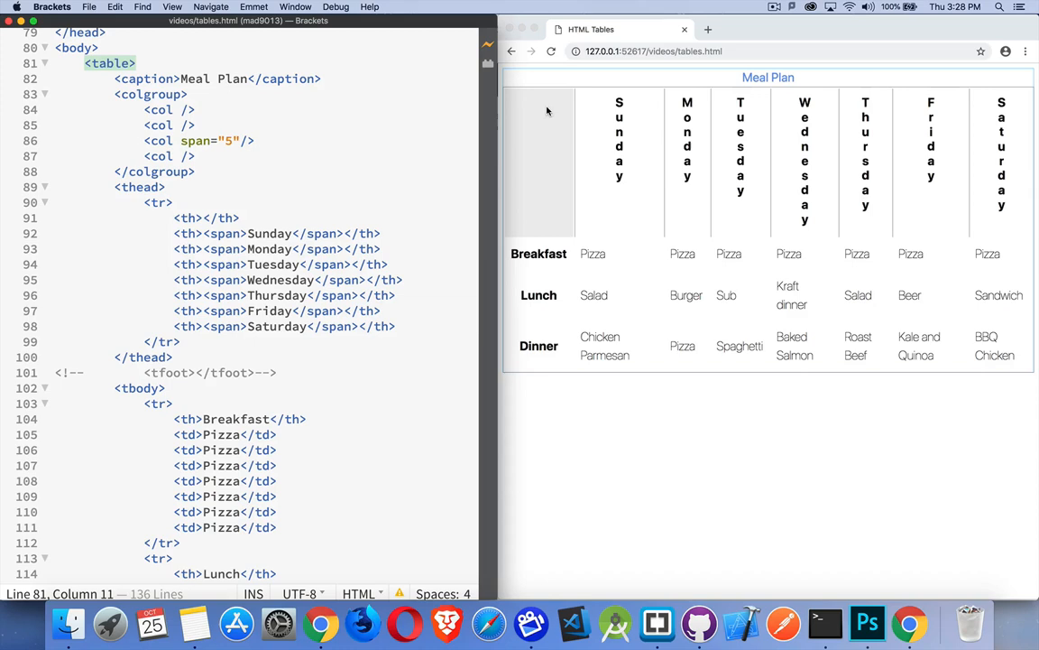
pyautogui.moveTo(543, 154)
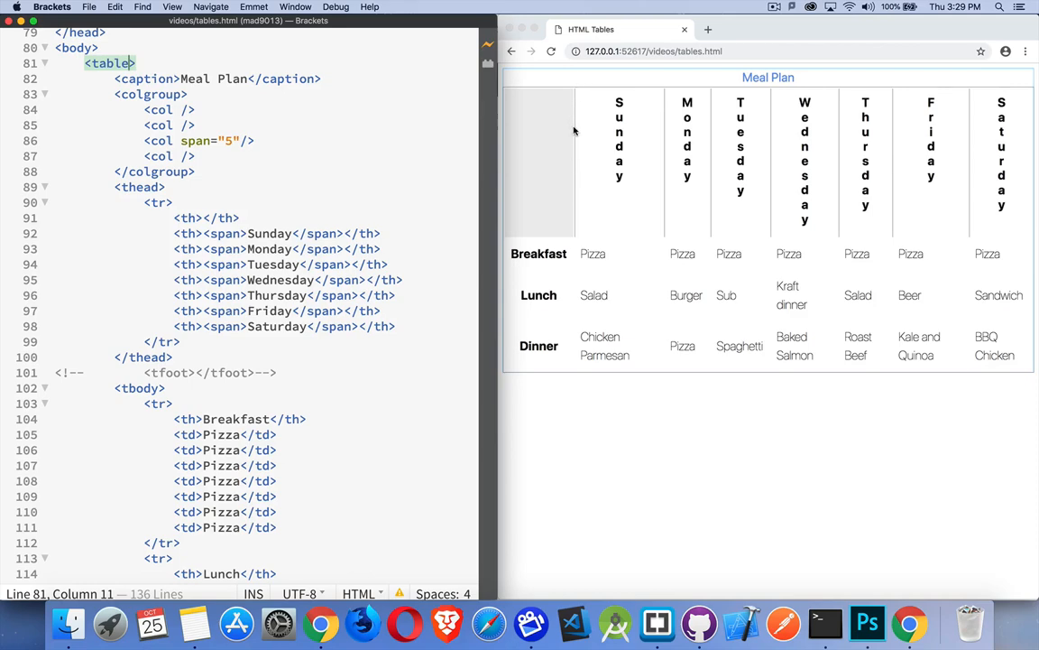
pyautogui.moveTo(587, 165)
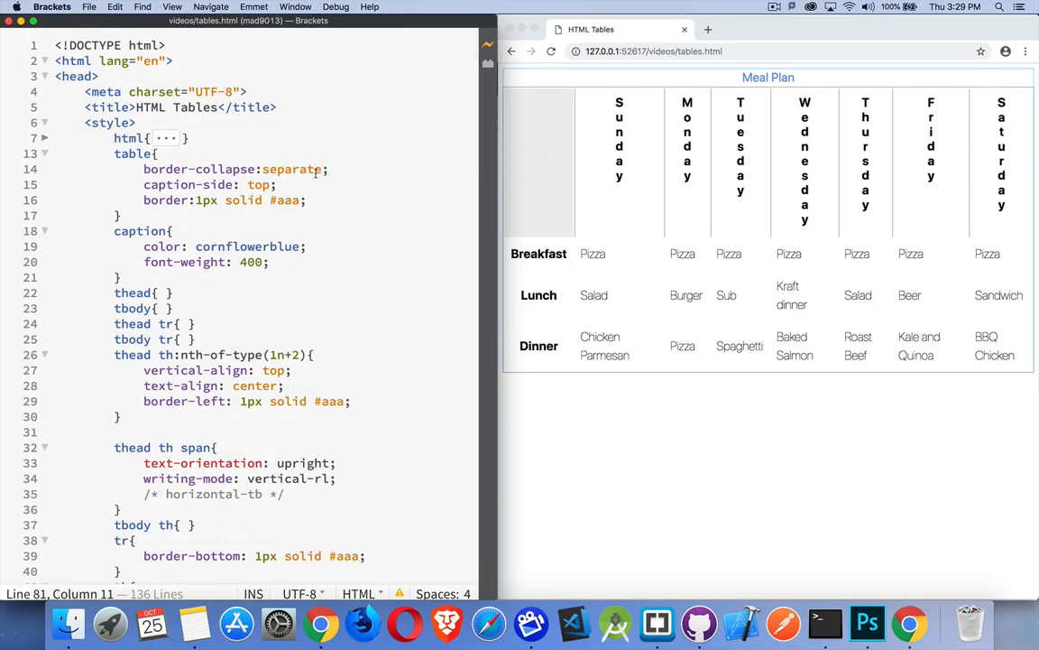
# Set border-collapse to collapse, caption-side to bottom, and the table border colour to red
pyautogui.doubleClick(291, 169)
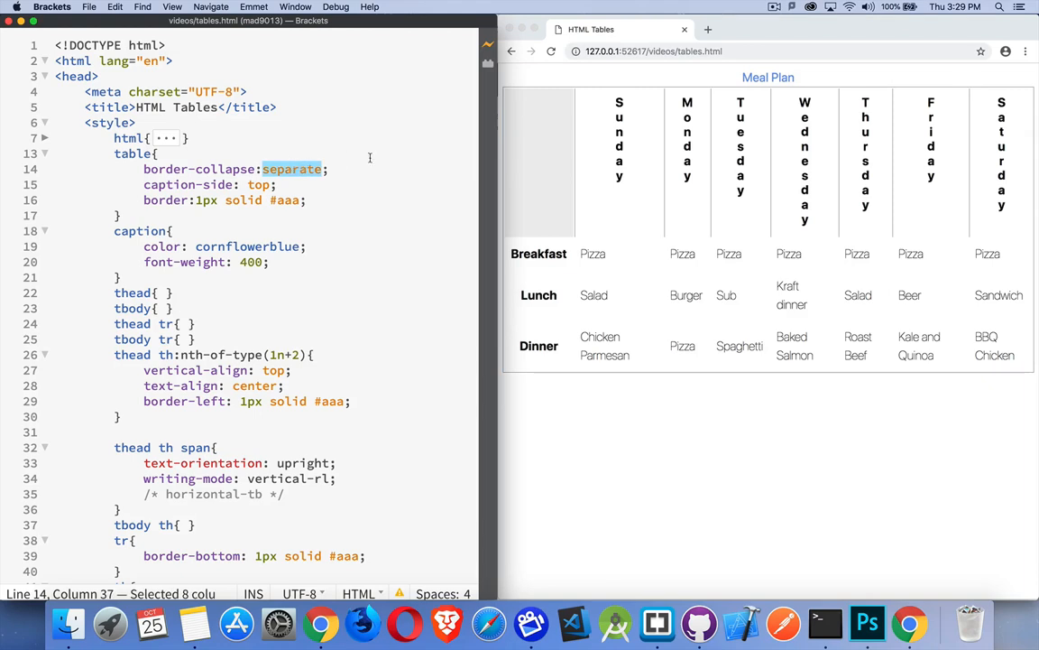
pyautogui.write('collapse')
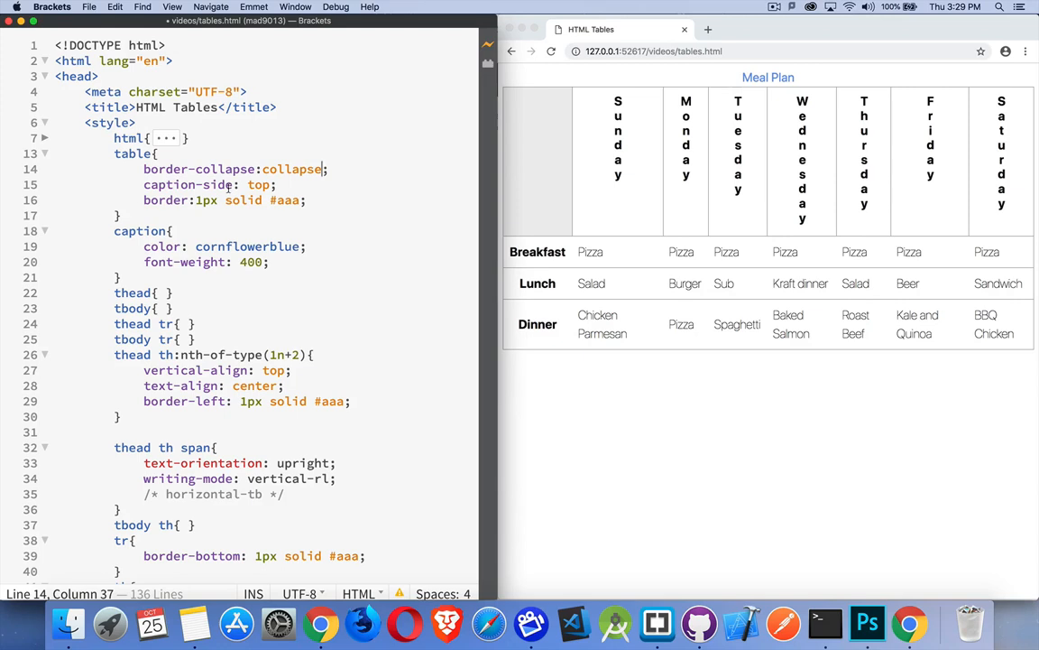
pyautogui.doubleClick(259, 184)
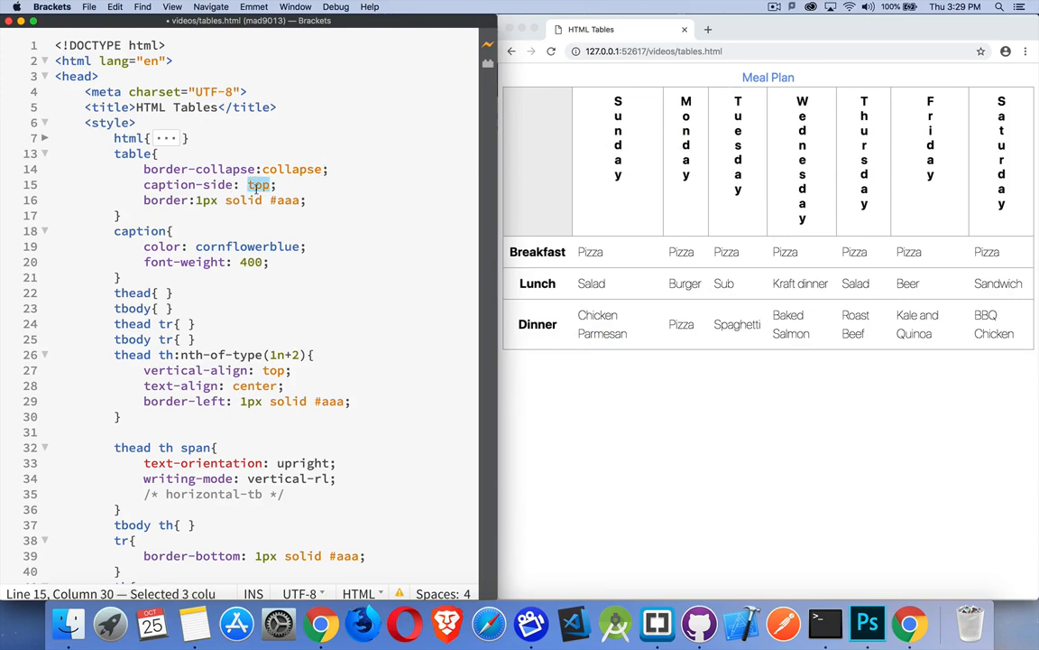
pyautogui.write('bottom')
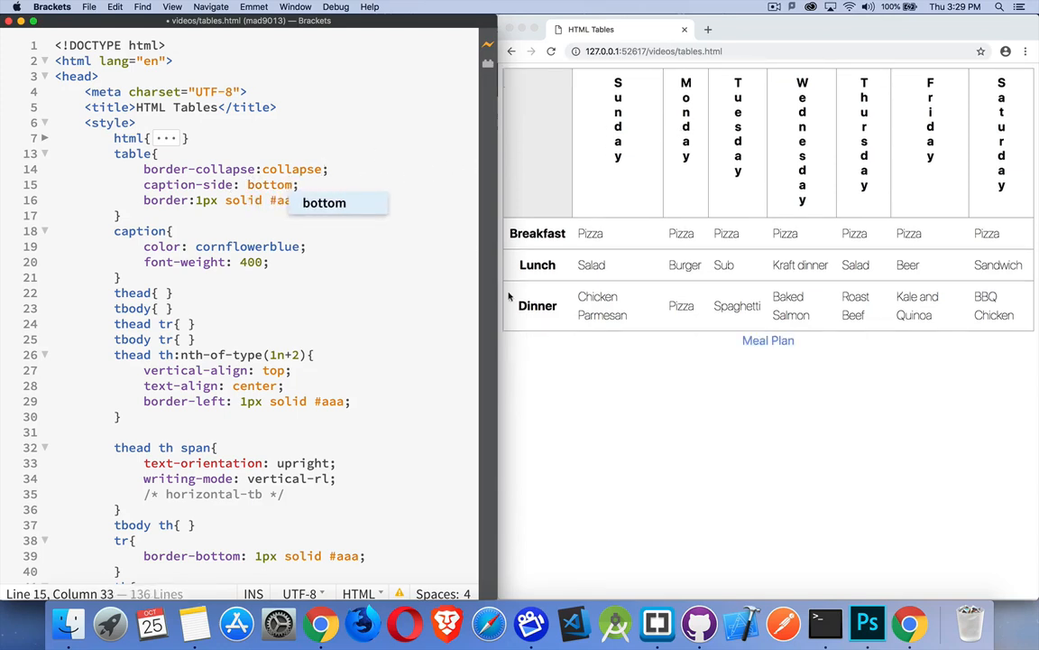
pyautogui.moveTo(405, 291)
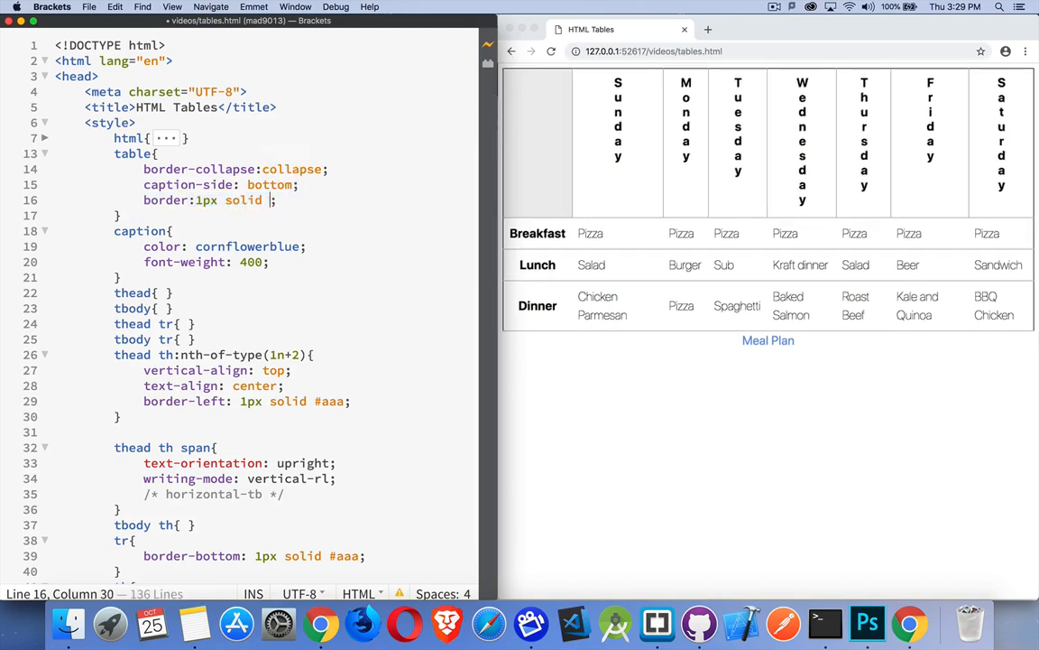
pyautogui.write('red')
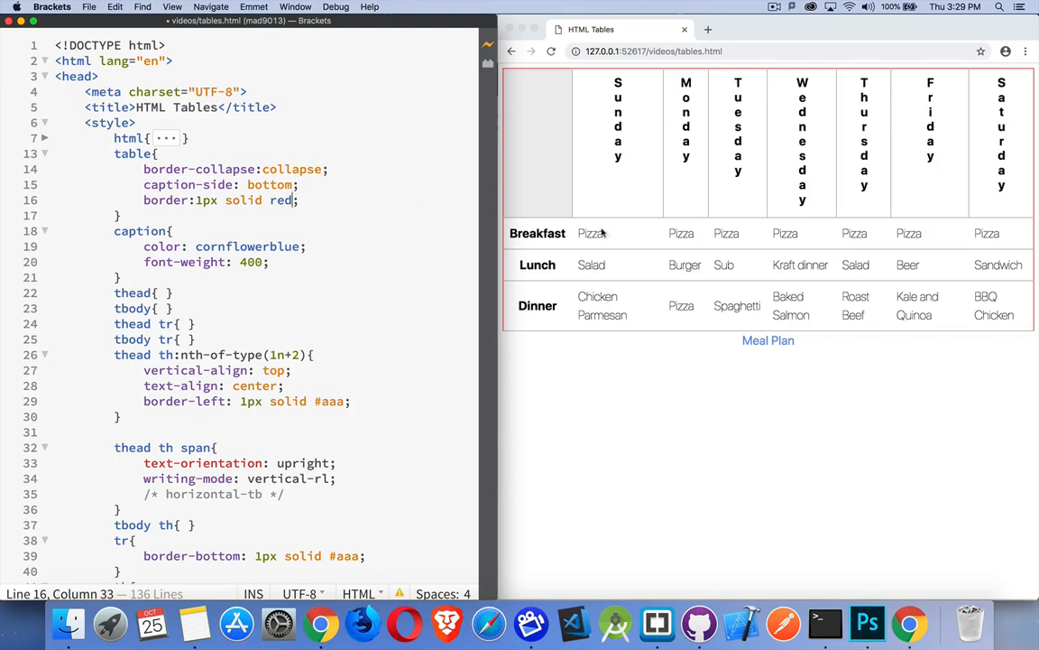
pyautogui.moveTo(579, 81)
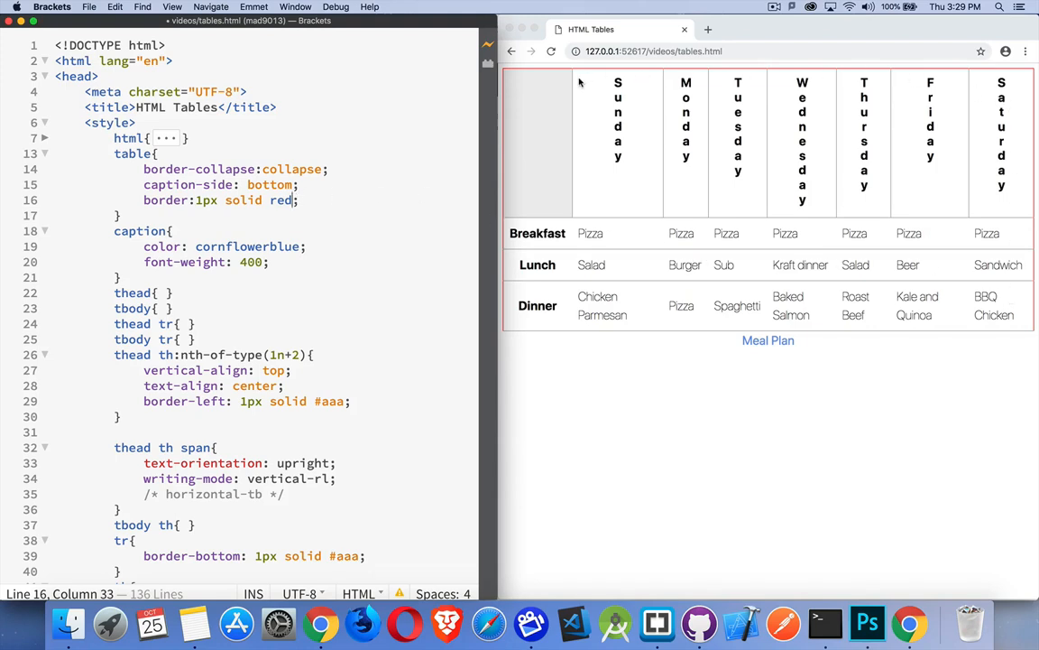
pyautogui.moveTo(642, 340)
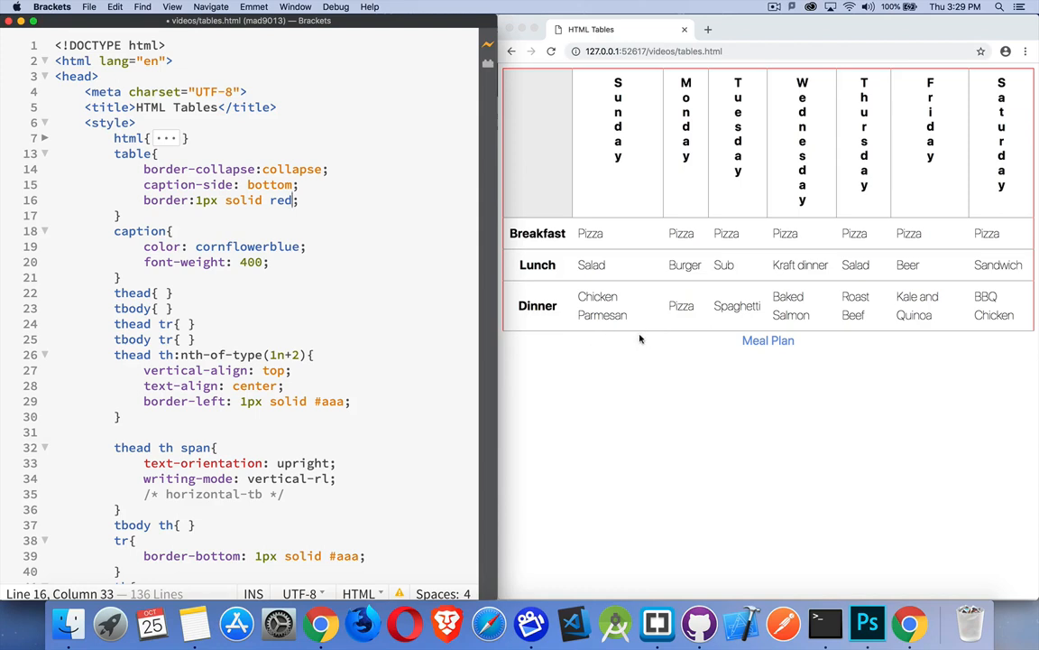
pyautogui.scroll(-3)
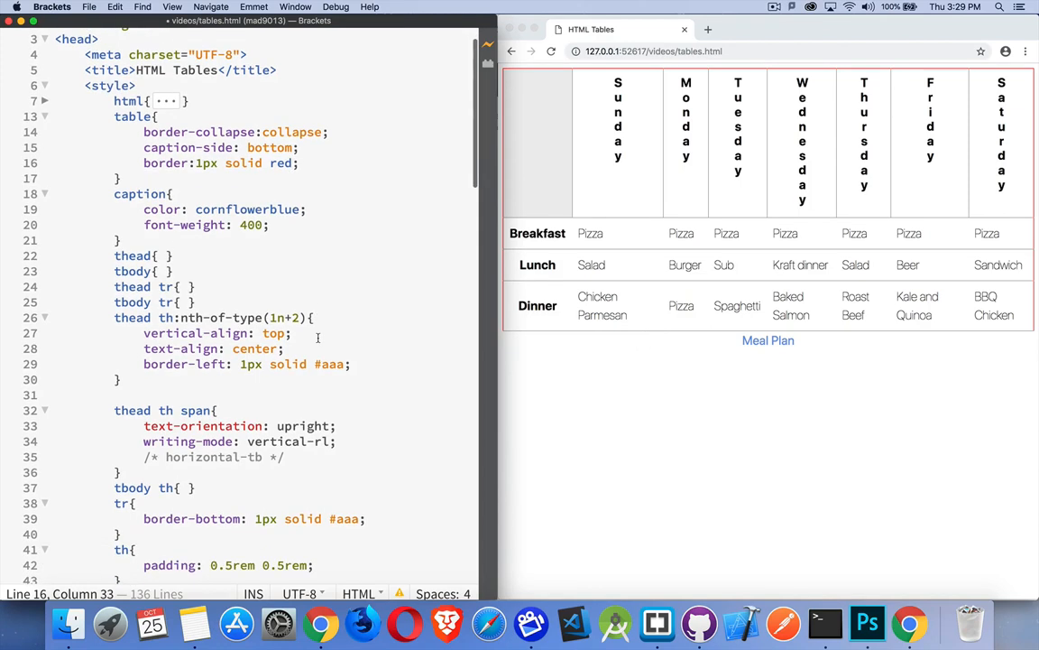
# Change the row rule's bottom border to 1px solid green
pyautogui.scroll(-3)
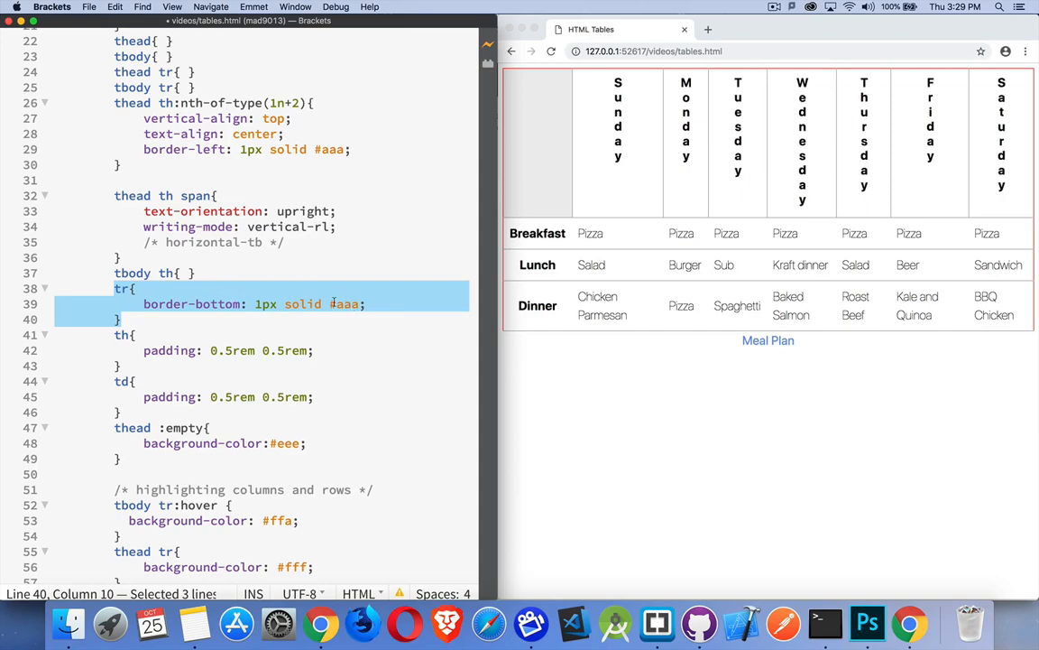
pyautogui.write('gre')
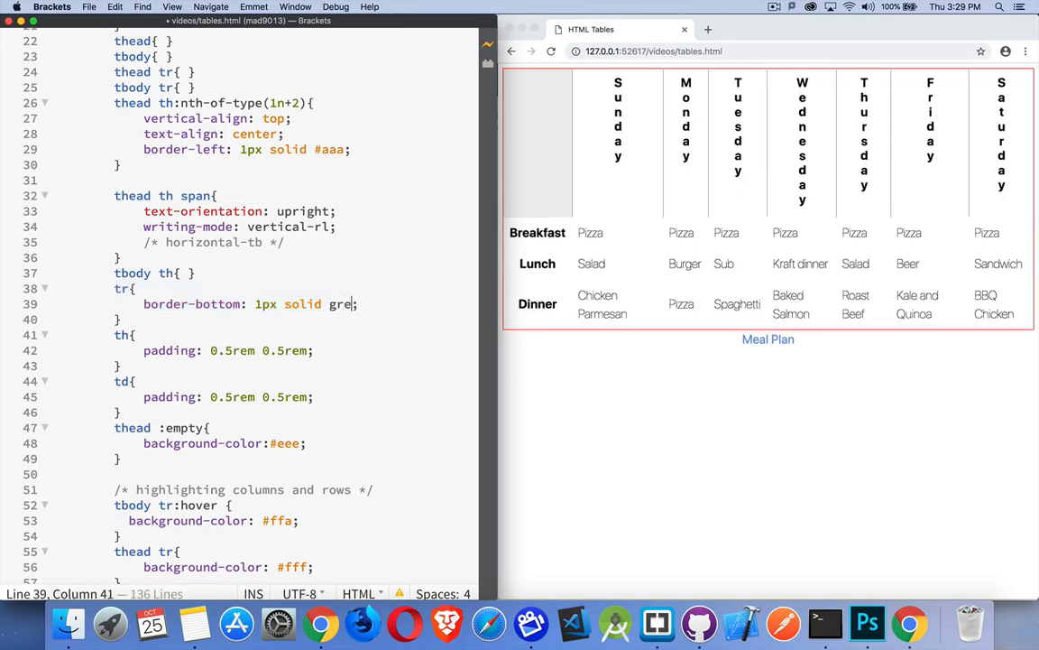
pyautogui.write('en')
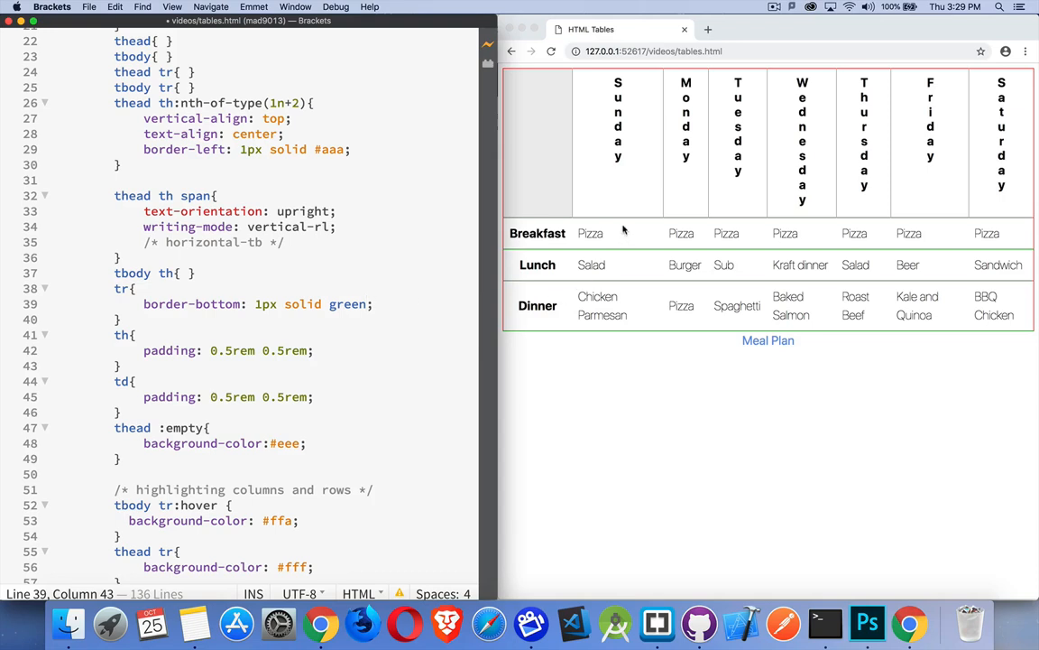
pyautogui.moveTo(620, 253)
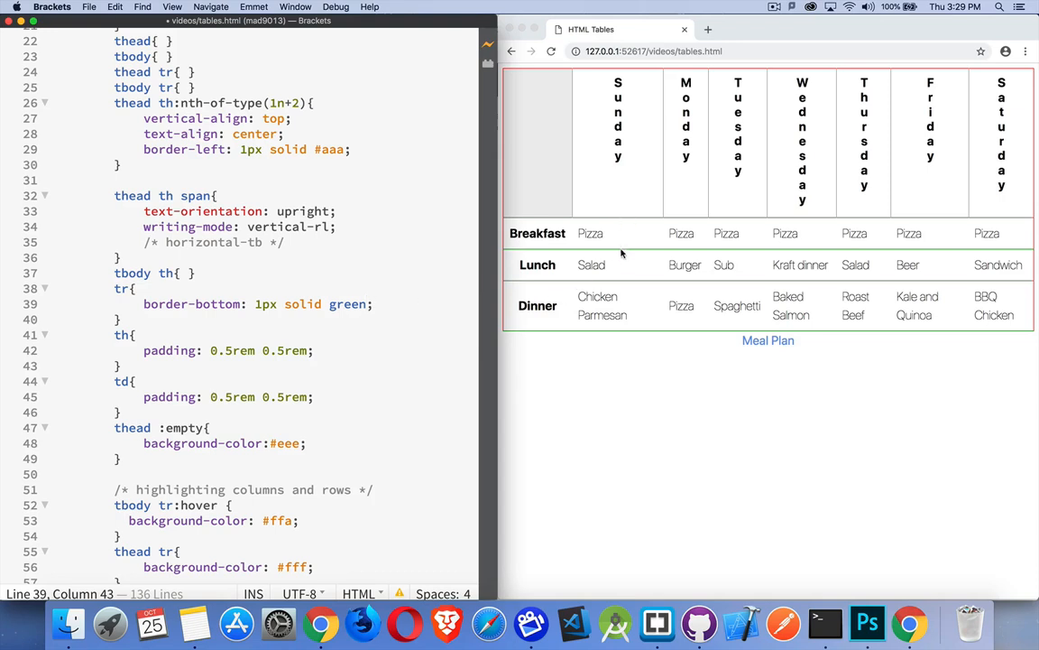
pyautogui.moveTo(628, 243)
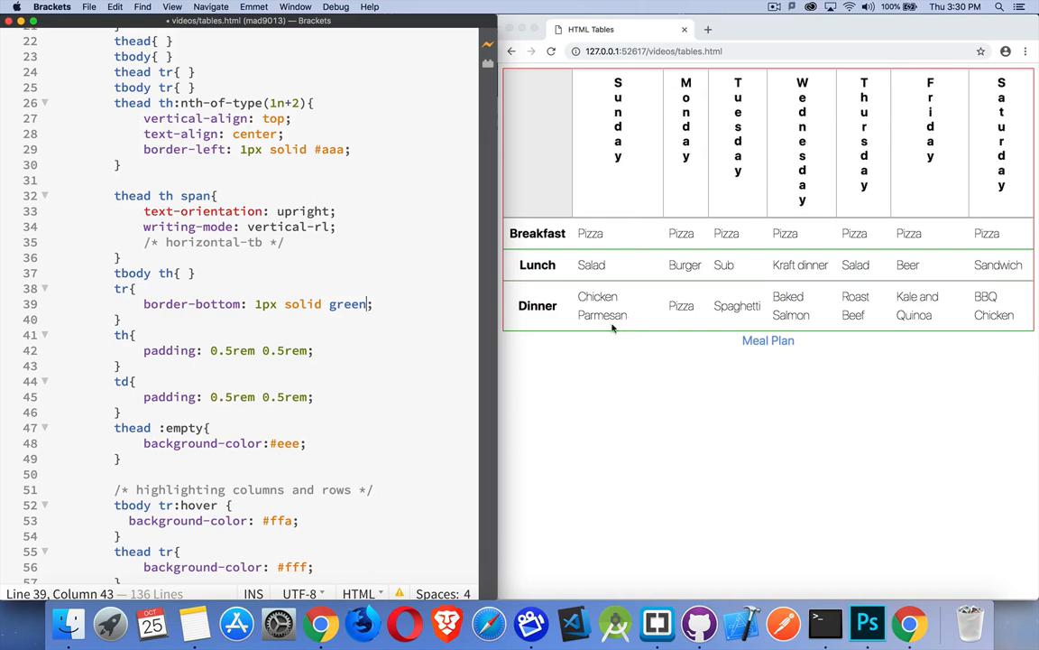
pyautogui.moveTo(625, 208)
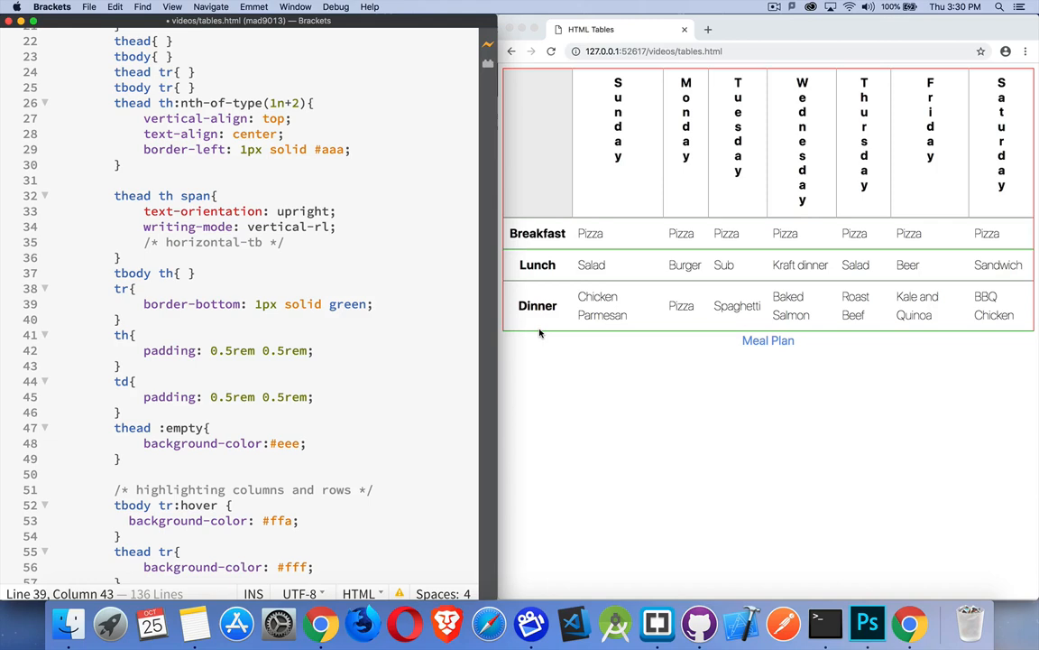
pyautogui.click(365, 304)
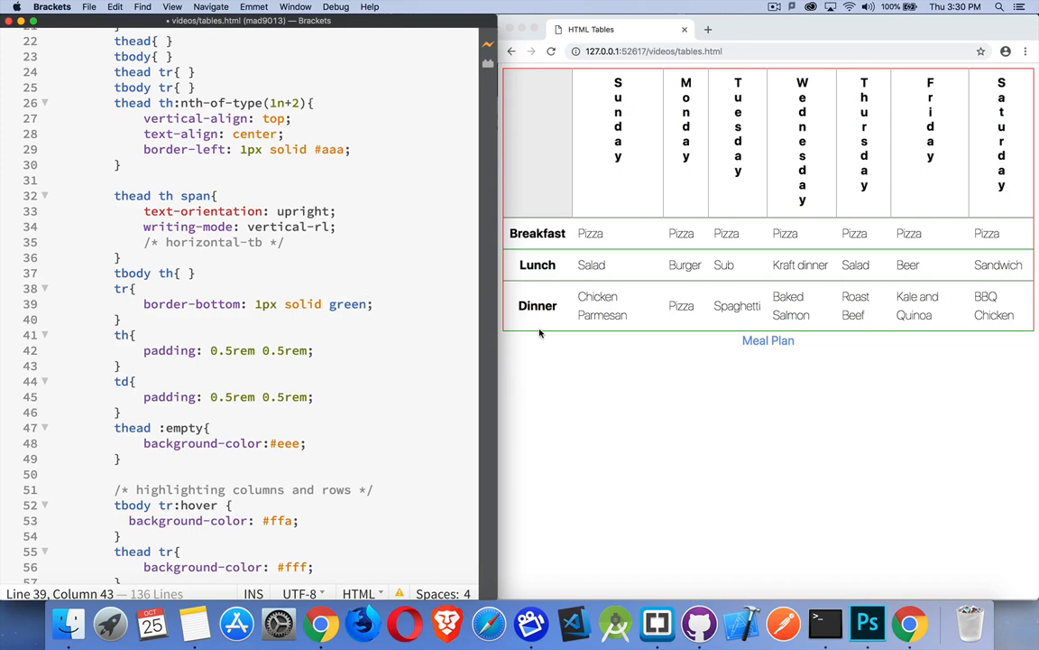
pyautogui.click(367, 304)
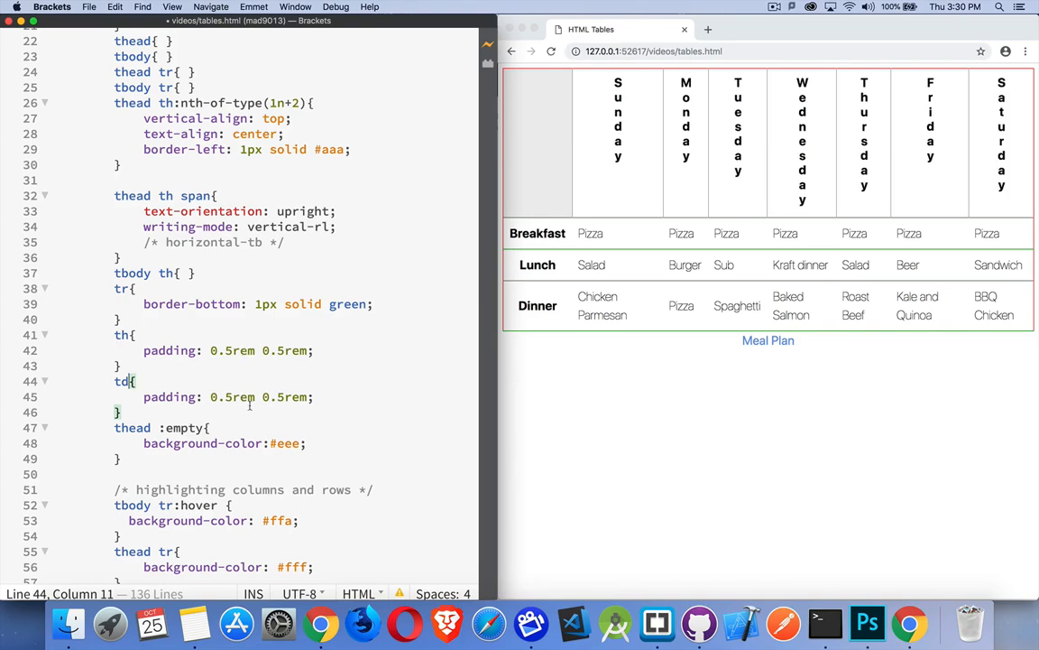
pyautogui.scroll(-3)
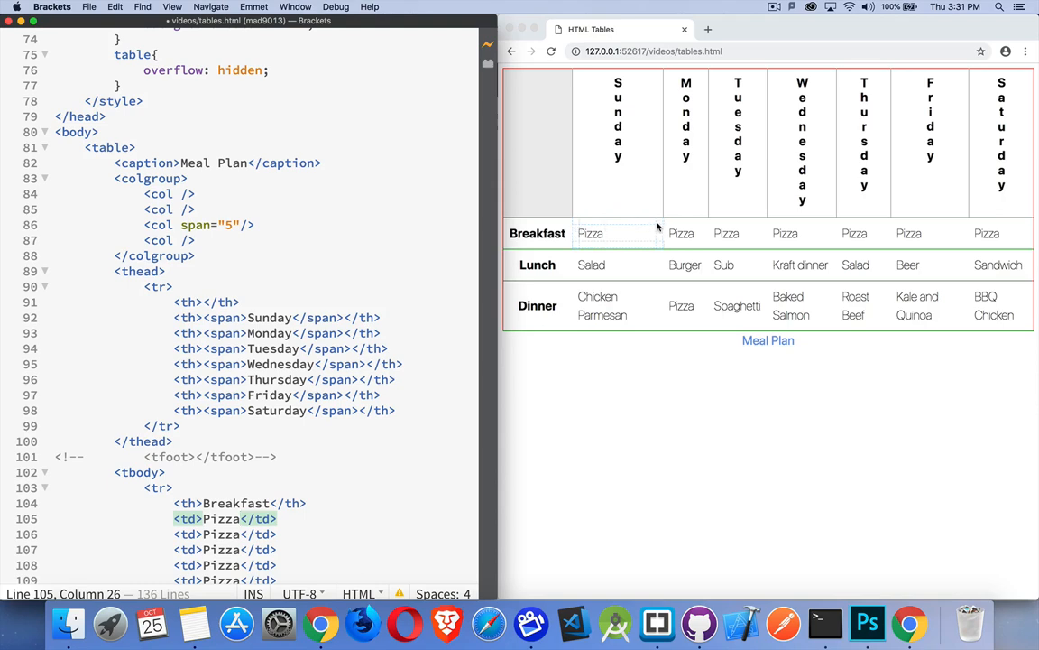
pyautogui.moveTo(576, 229)
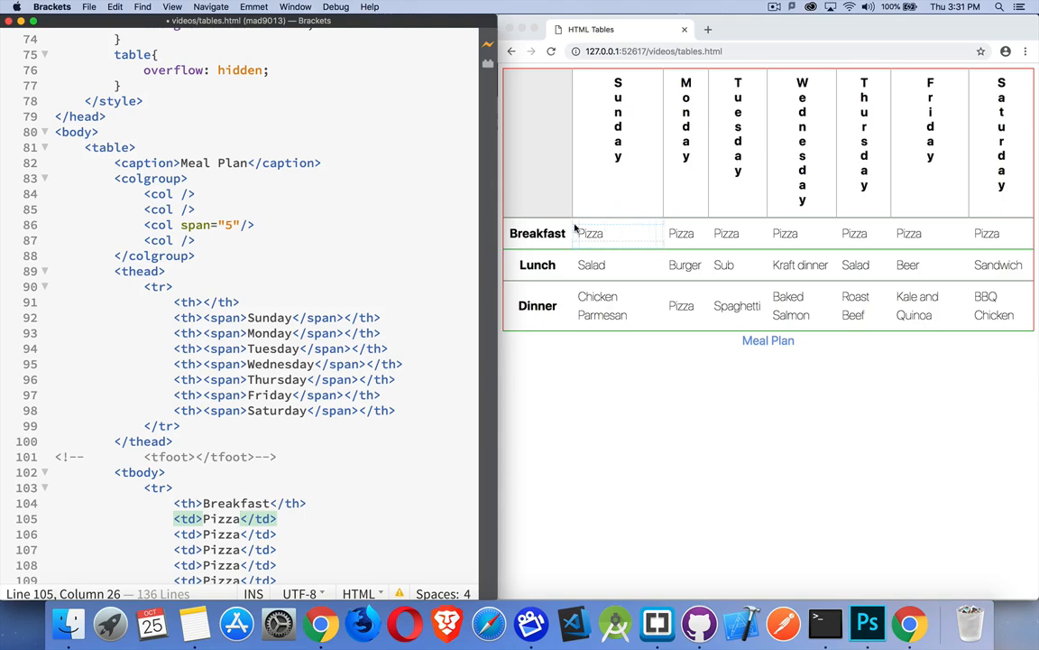
pyautogui.moveTo(659, 232)
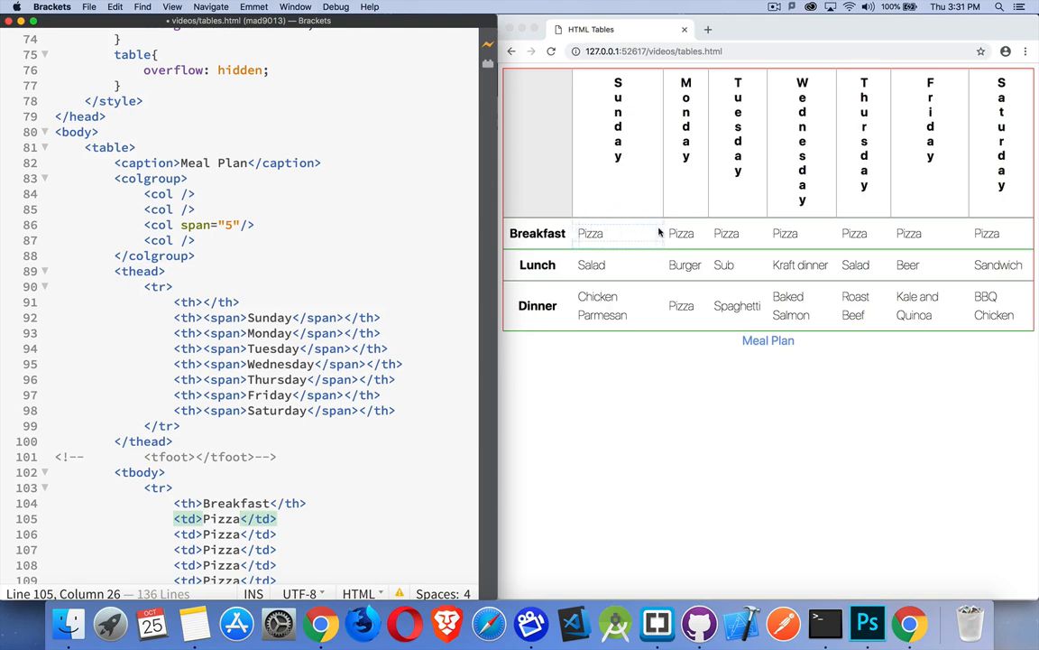
pyautogui.moveTo(585, 254)
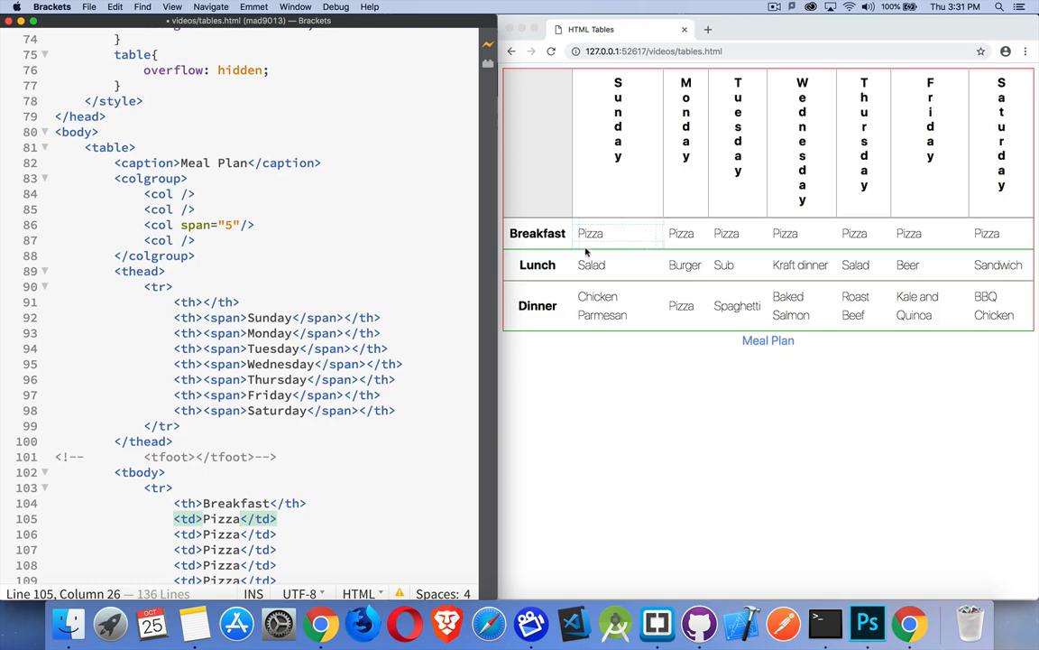
pyautogui.moveTo(519, 304)
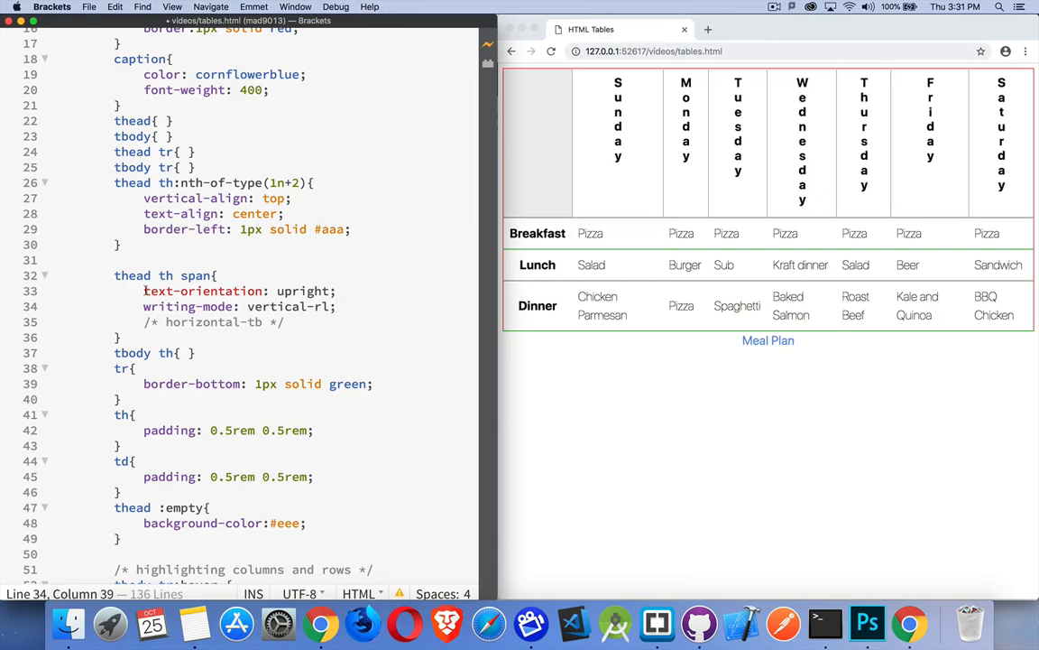
pyautogui.moveTo(143, 291); pyautogui.dragTo(334, 306)
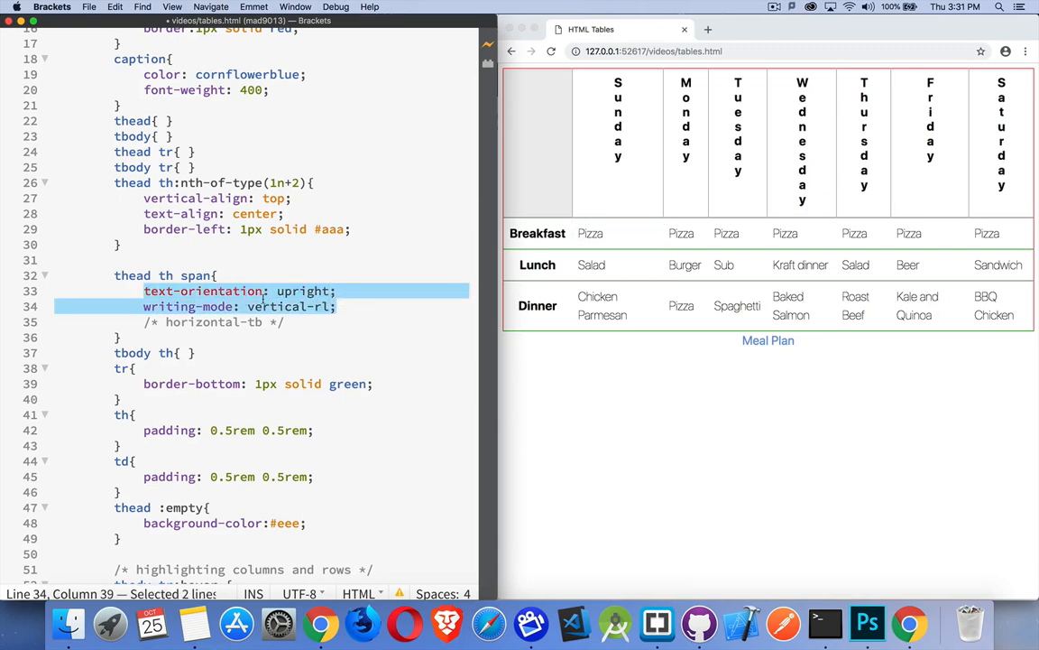
pyautogui.moveTo(235, 330)
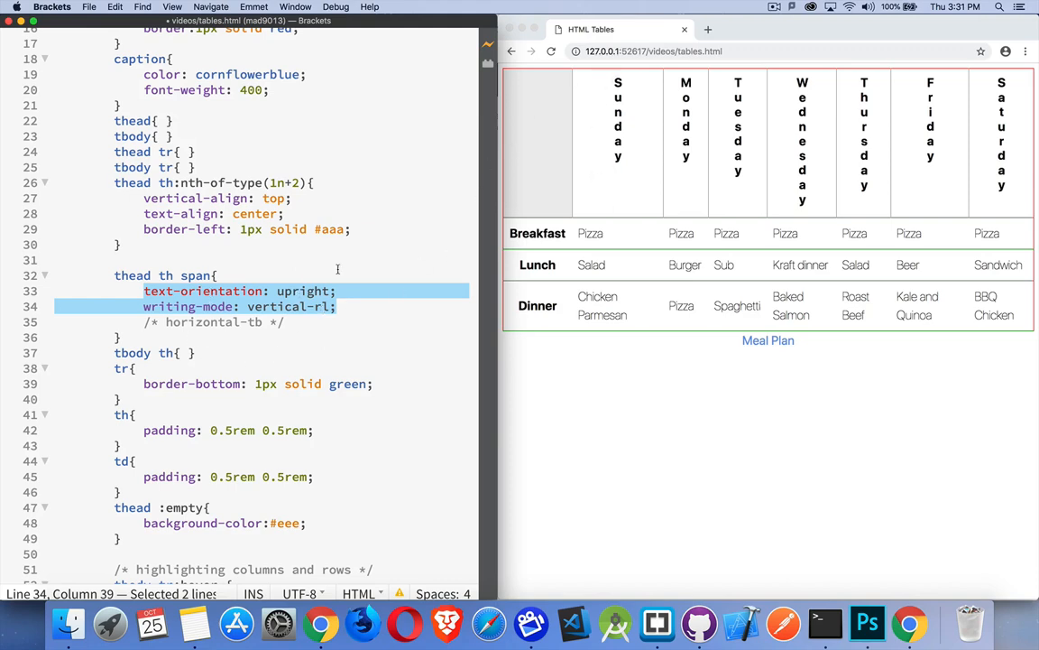
pyautogui.moveTo(619, 97)
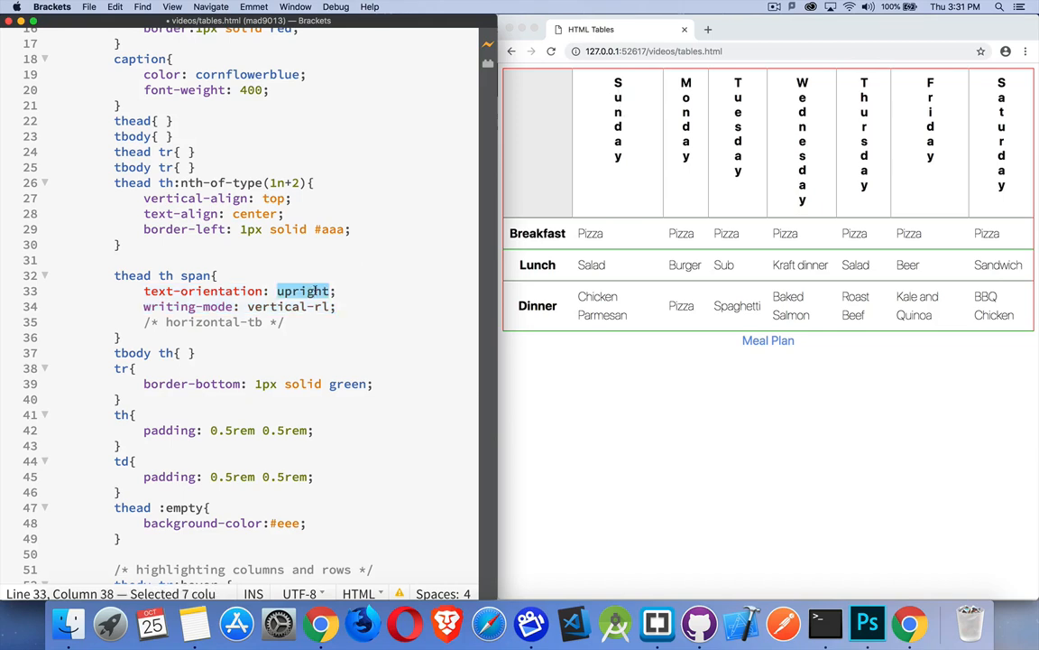
pyautogui.write('mixed')
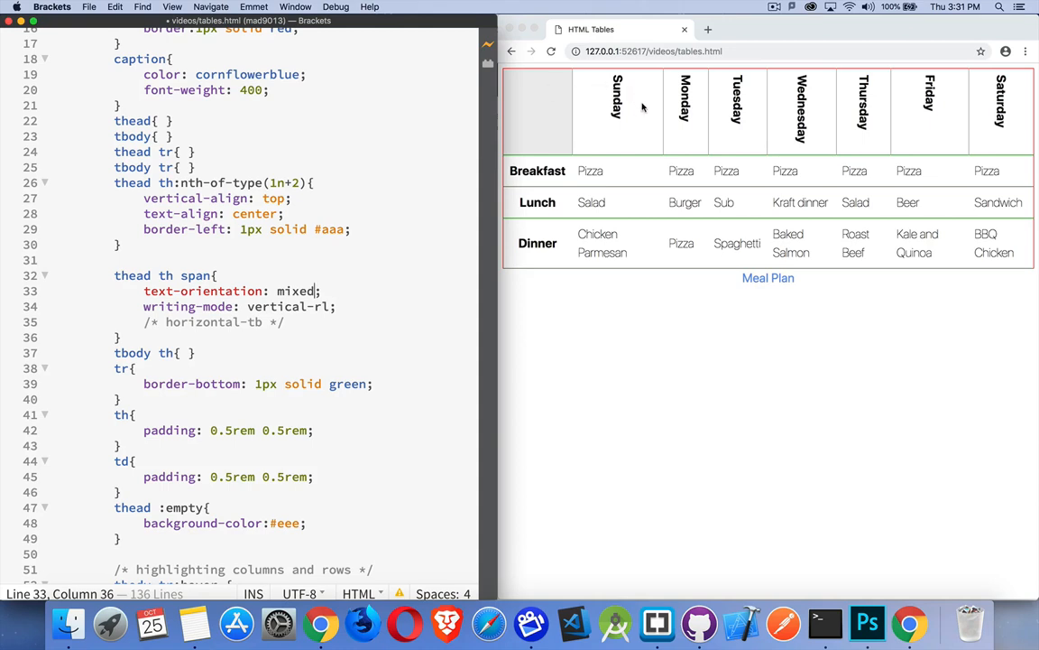
pyautogui.moveTo(399, 202)
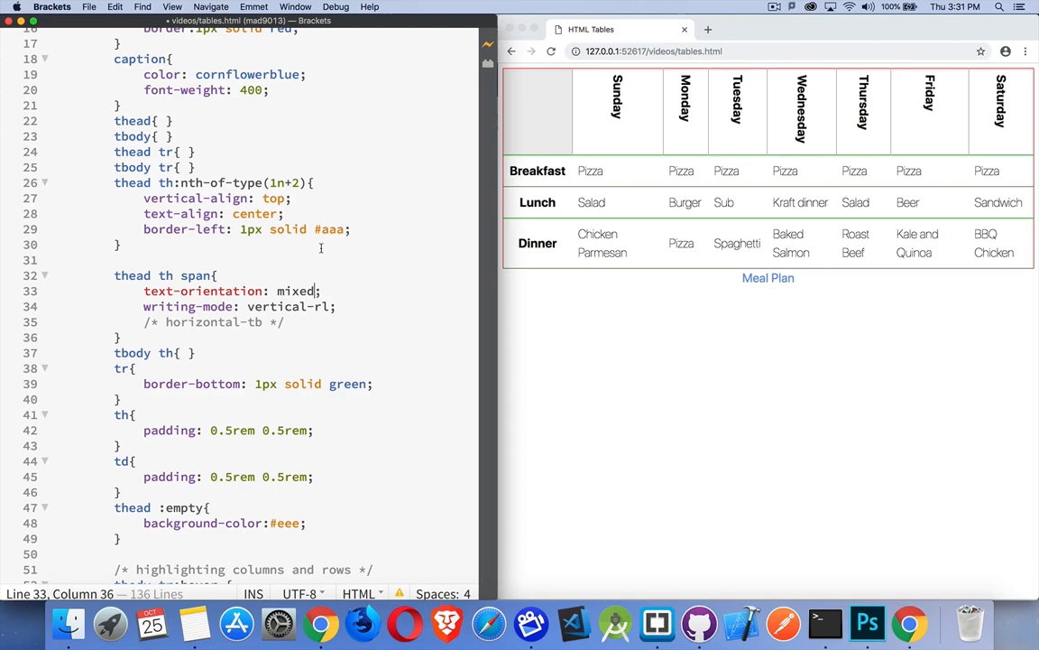
pyautogui.doubleClick(296, 291)
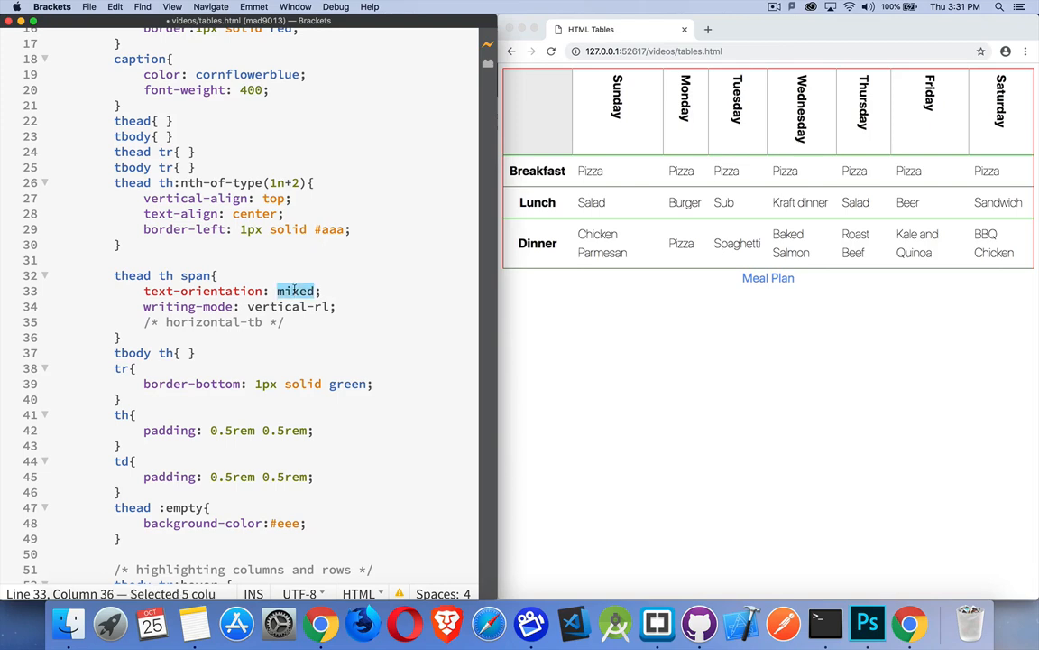
pyautogui.write('upright')
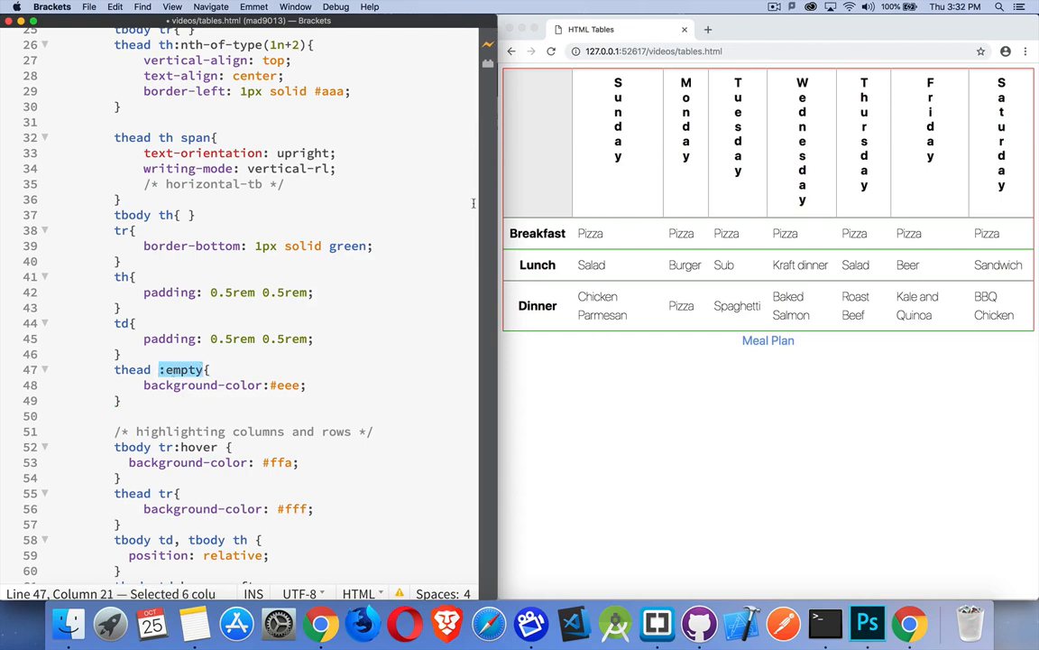
pyautogui.moveTo(553, 117)
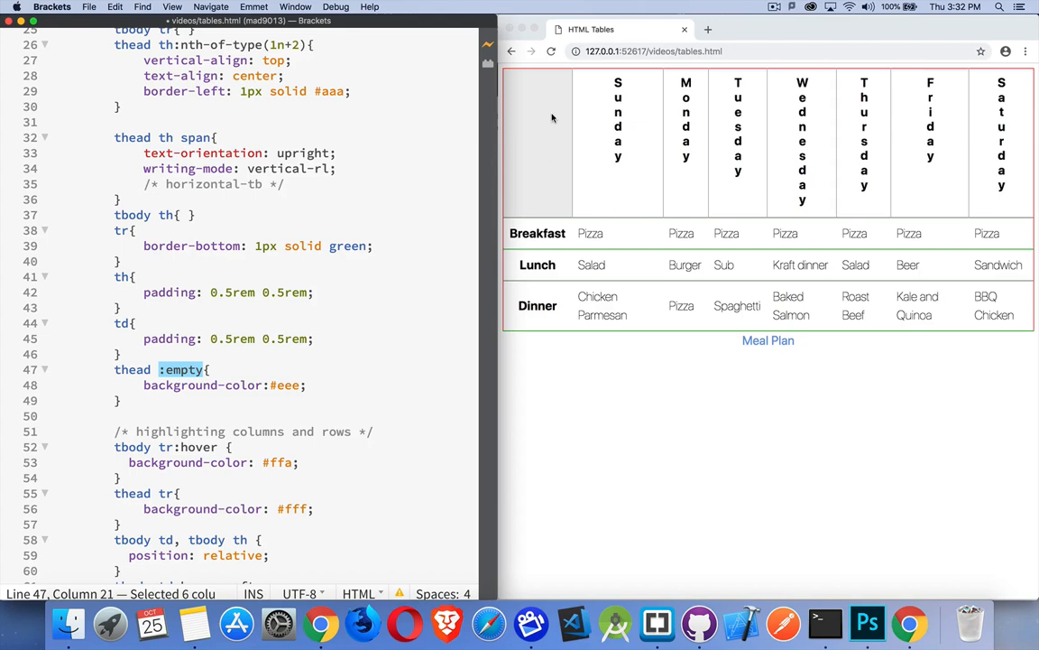
pyautogui.moveTo(555, 144)
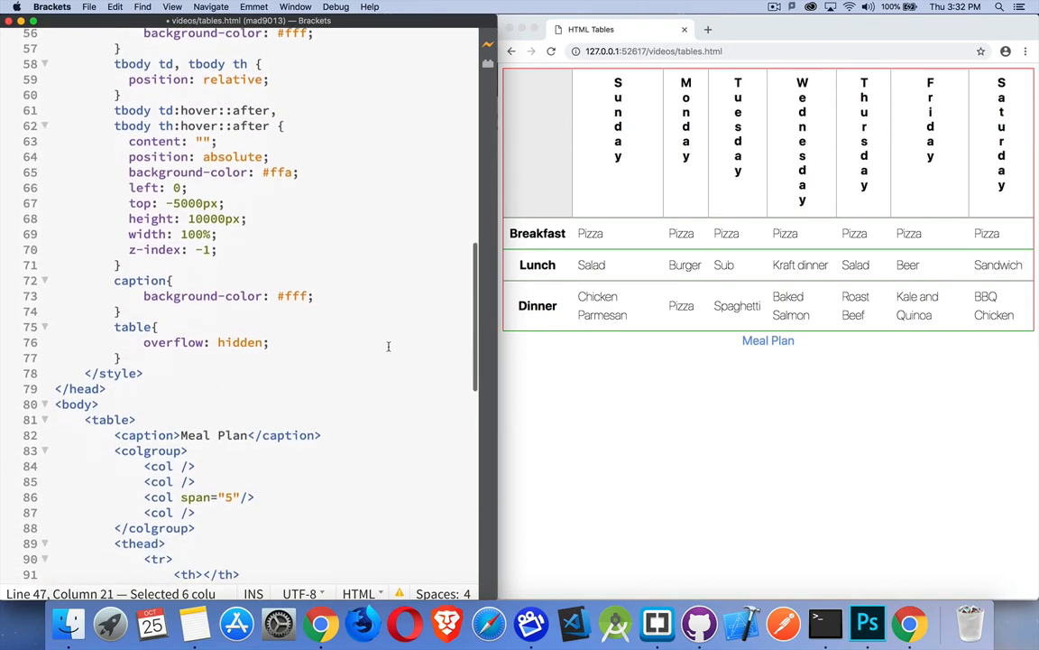
# Replace the thead :empty background-color #eee with #fc3
pyautogui.scroll(-3)
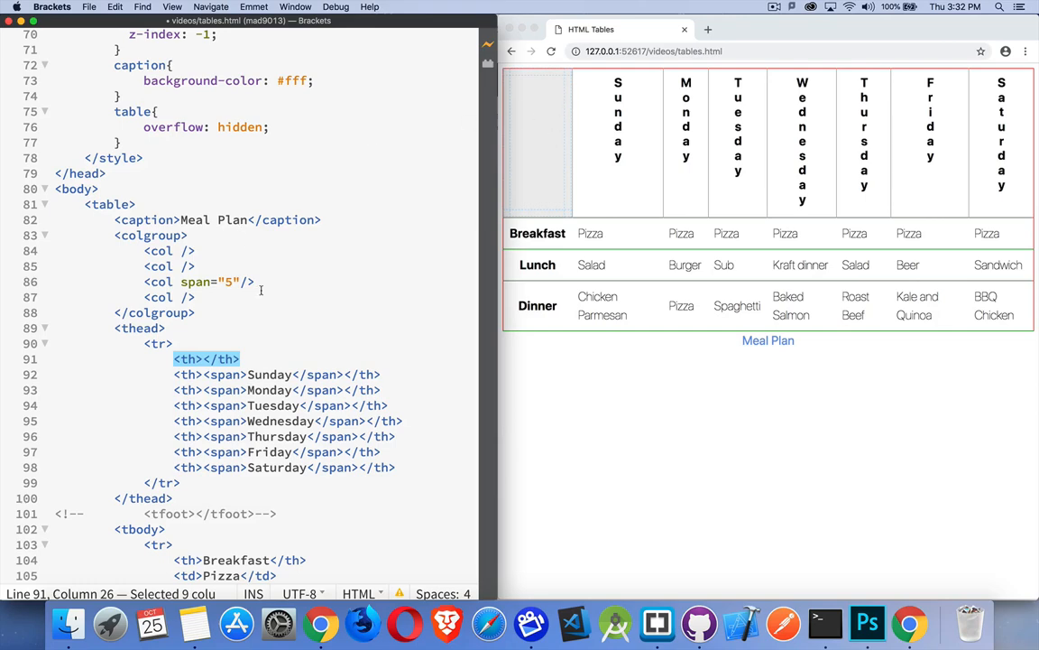
pyautogui.moveTo(409, 184)
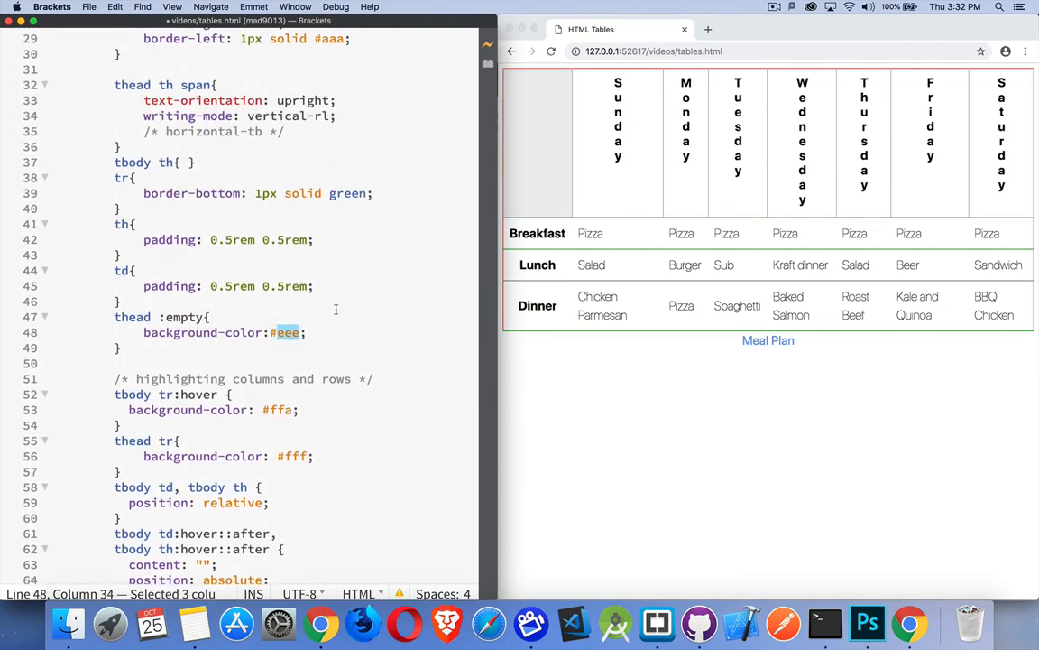
pyautogui.write('fc3')
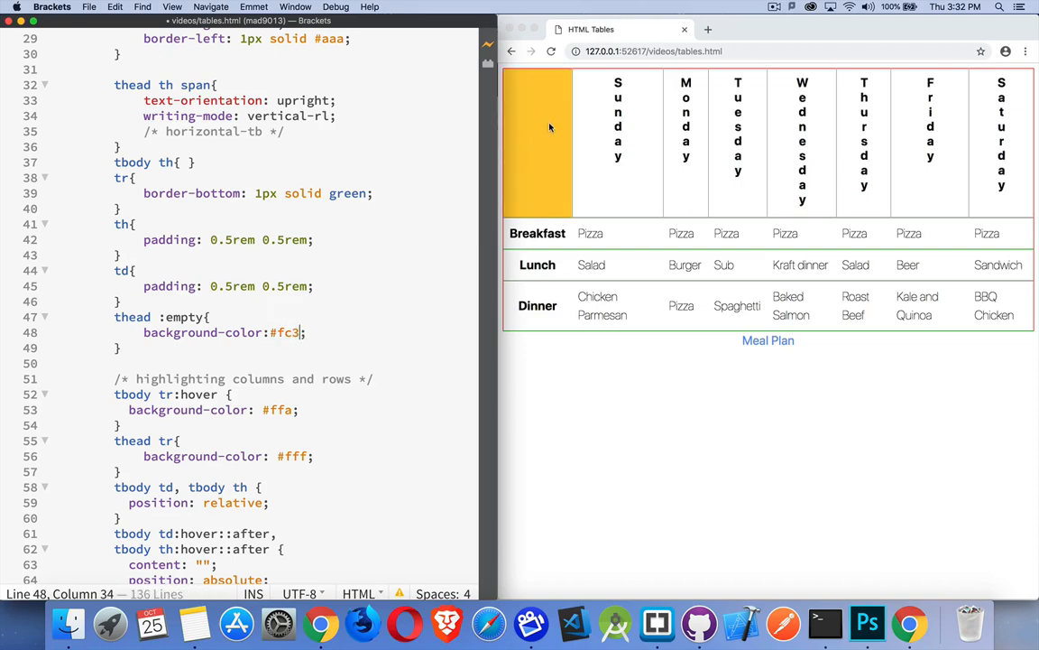
pyautogui.scroll(-3)
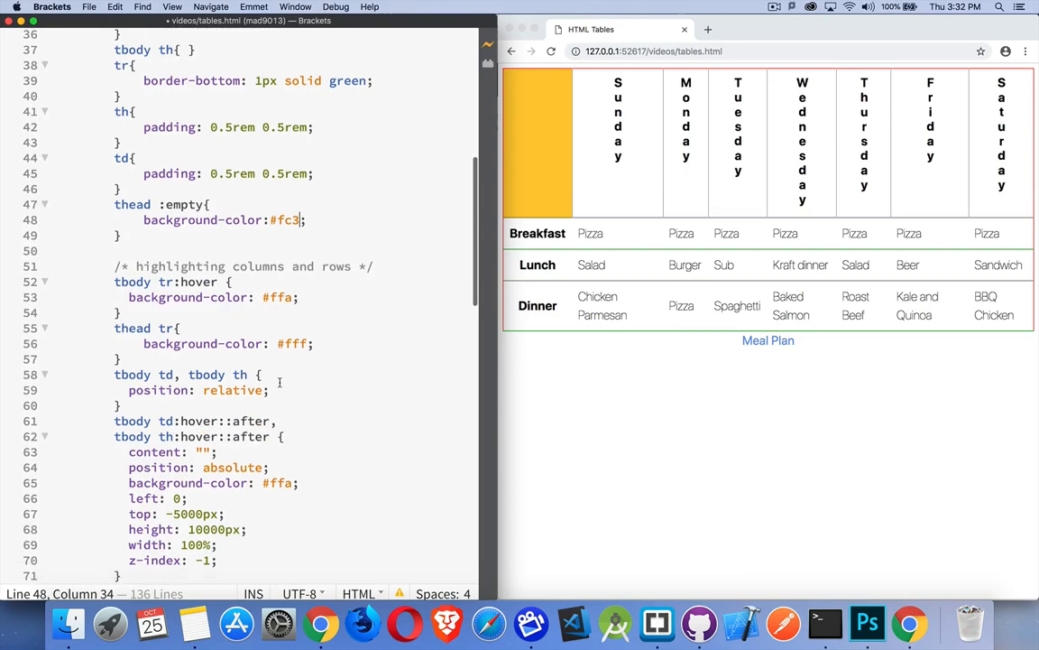
pyautogui.scroll(-3)
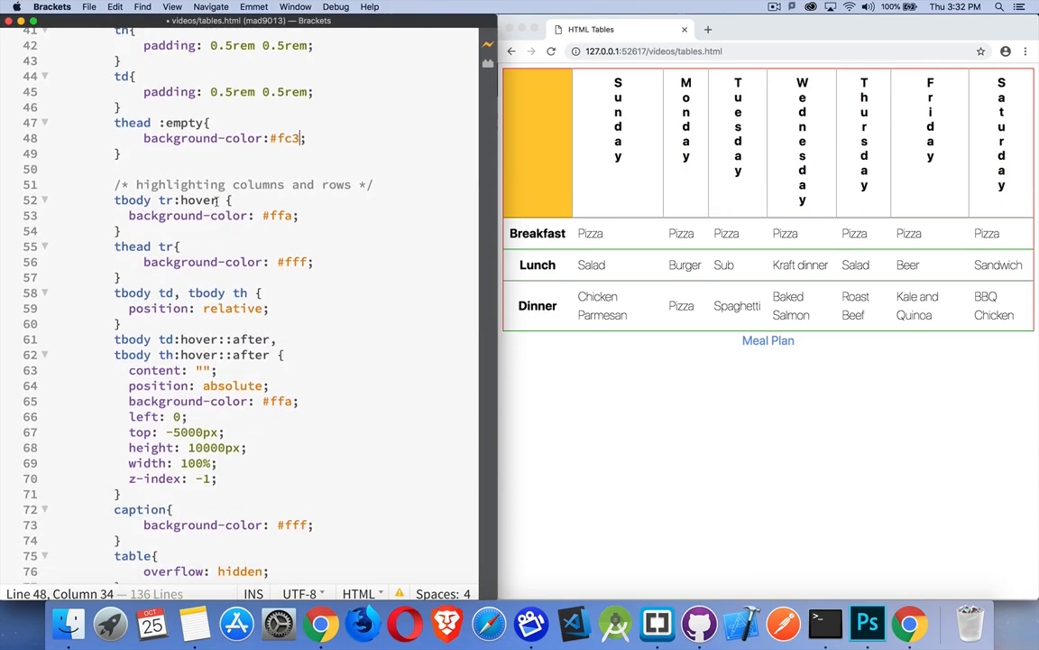
pyautogui.click(691, 386)
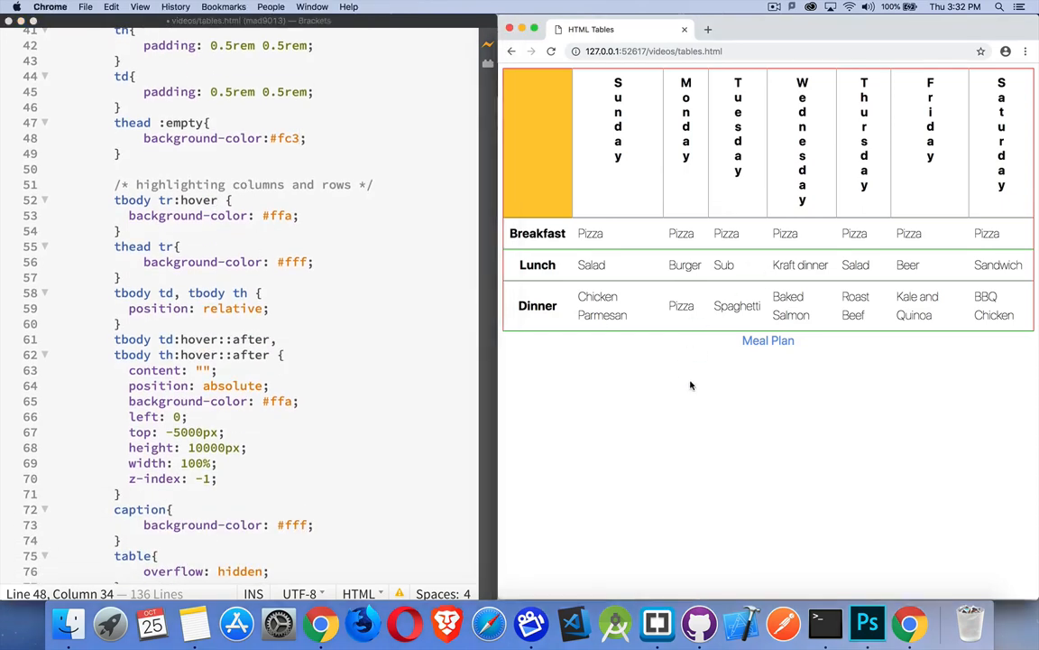
pyautogui.moveTo(907, 265)
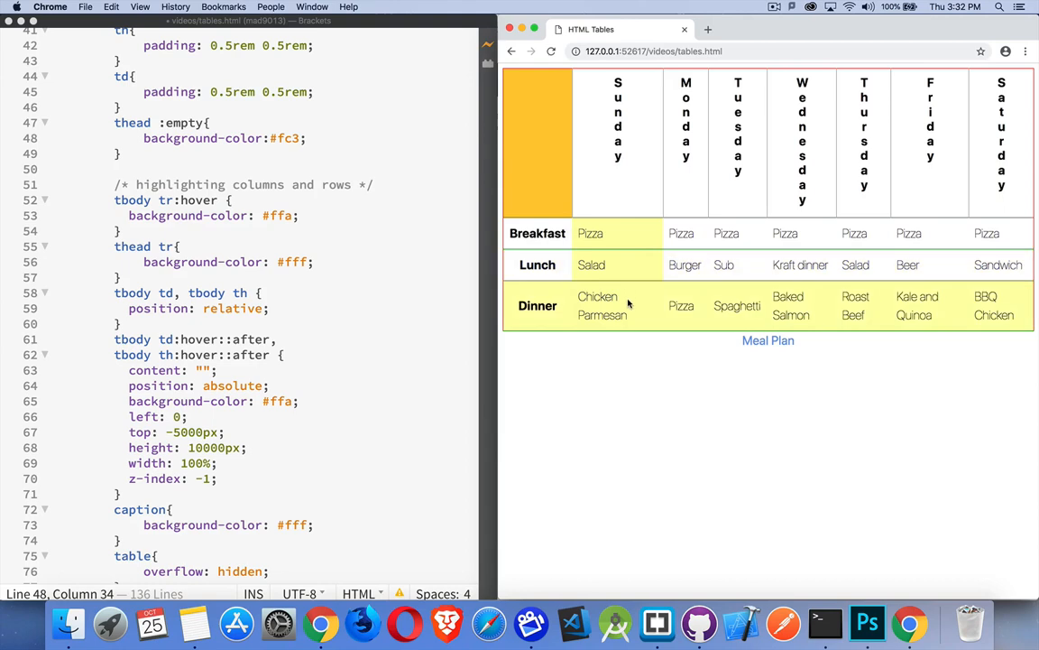
pyautogui.moveTo(139, 305)
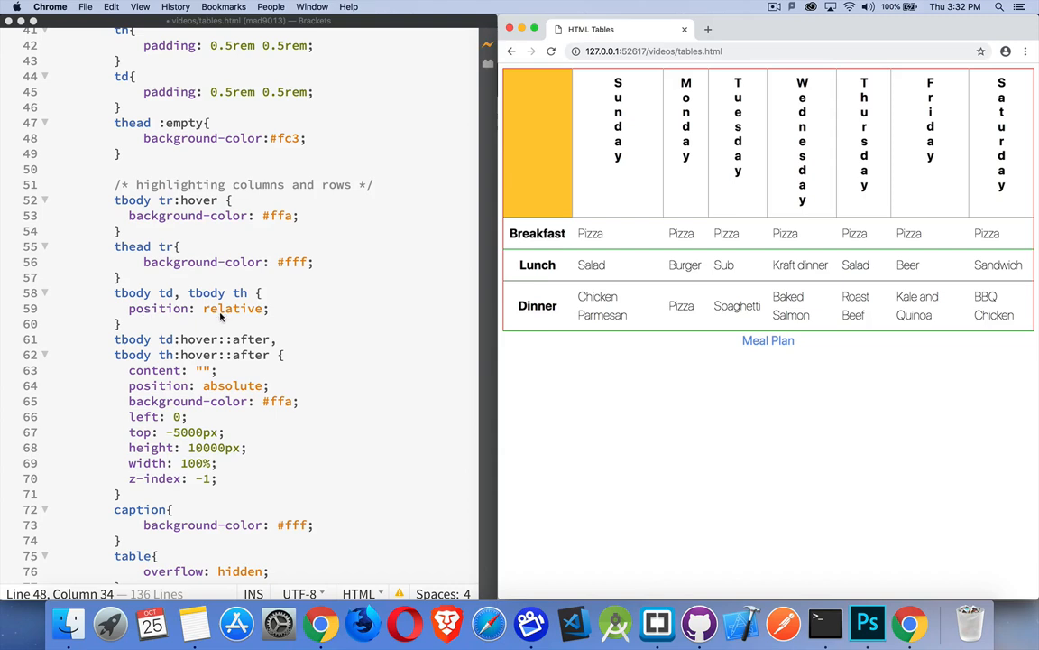
pyautogui.moveTo(251, 303)
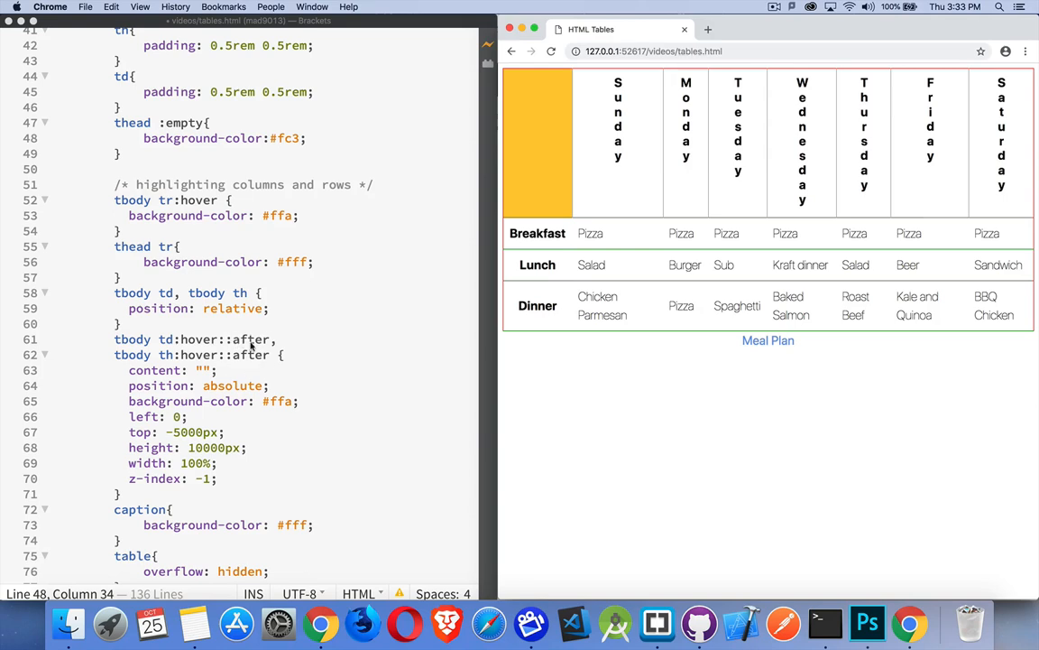
pyautogui.moveTo(259, 378)
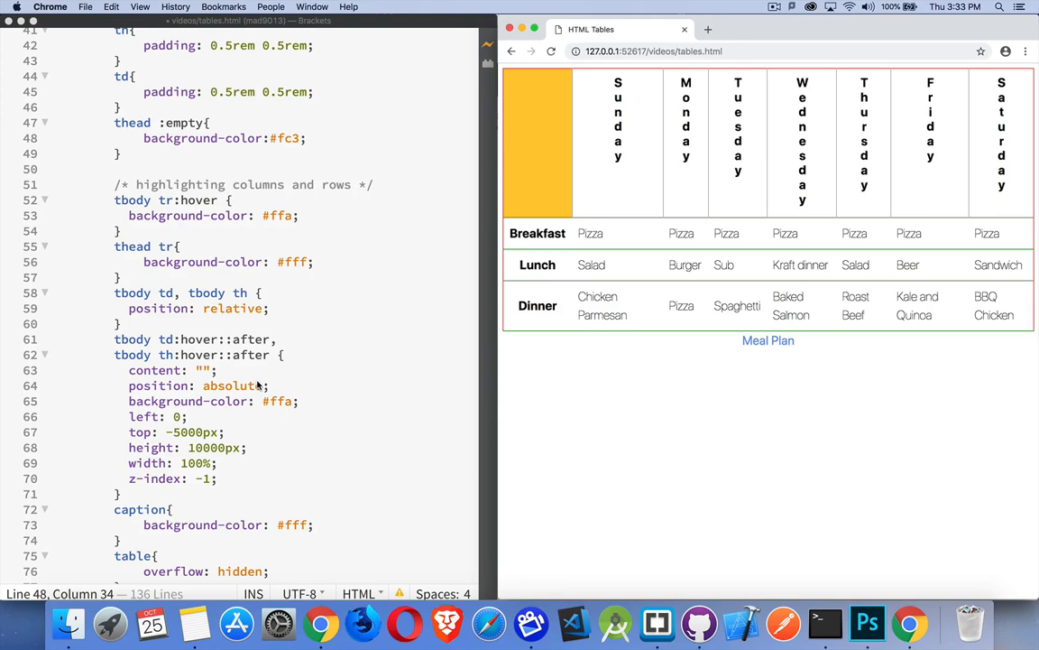
pyautogui.moveTo(209, 486)
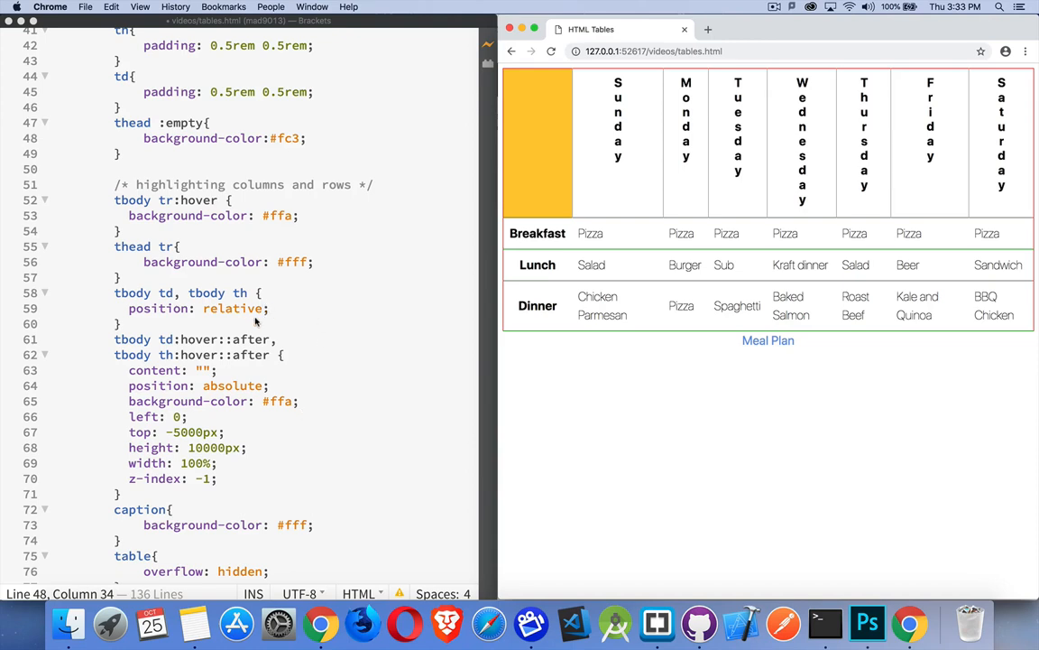
pyautogui.moveTo(257, 310)
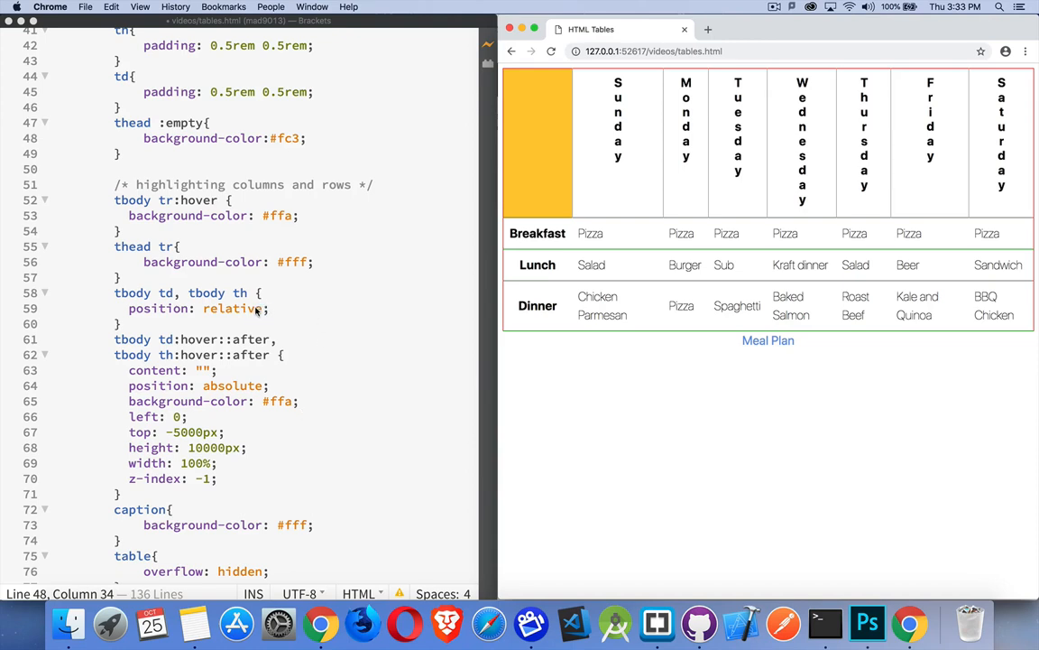
pyautogui.moveTo(255, 311)
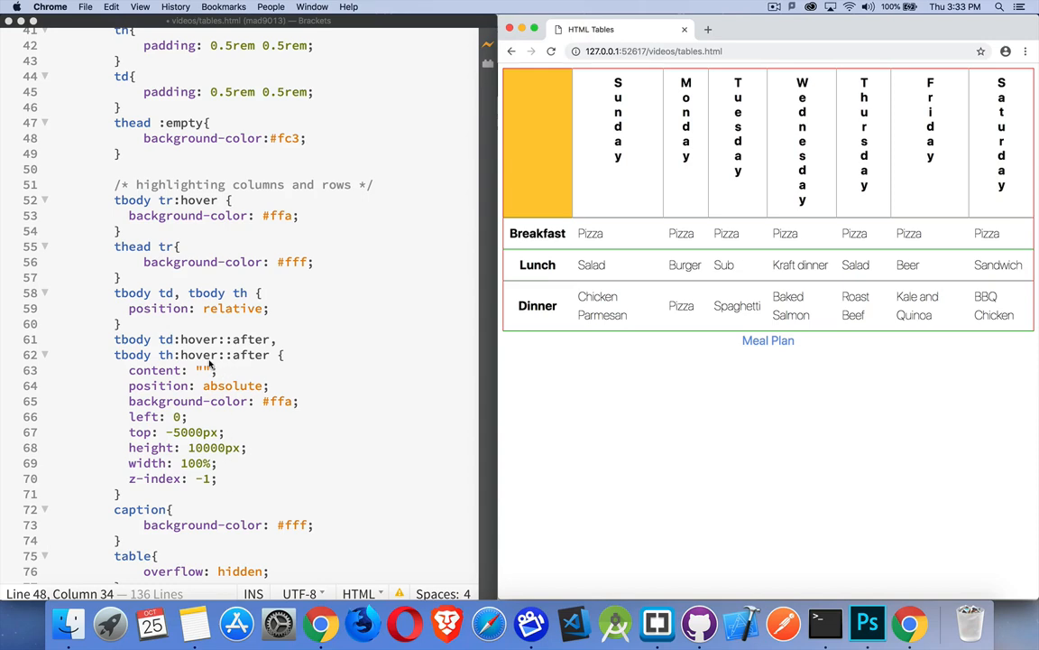
pyautogui.moveTo(205, 379)
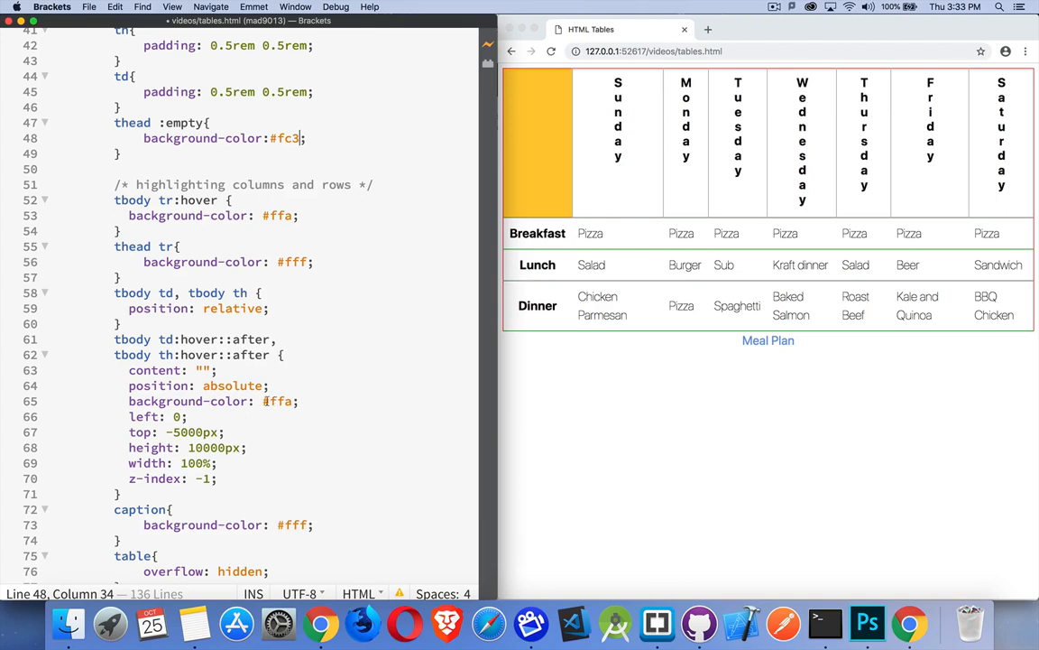
# Replace the #ffa hover colour with cornflowerblue from the code hints on line 65
pyautogui.doubleClick(279, 400)
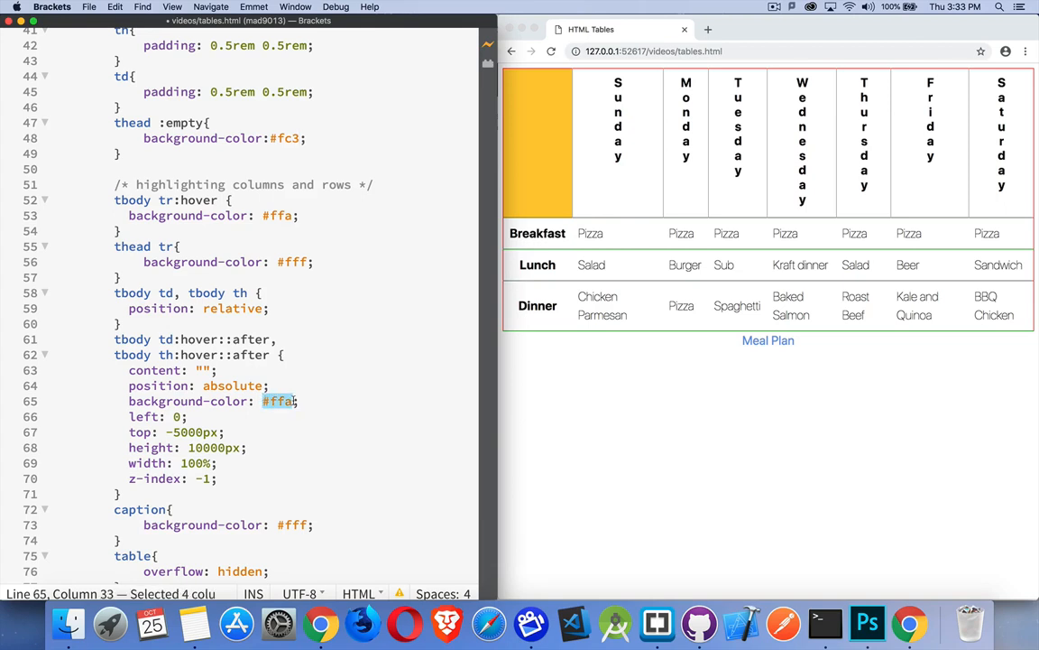
pyautogui.write('cor')
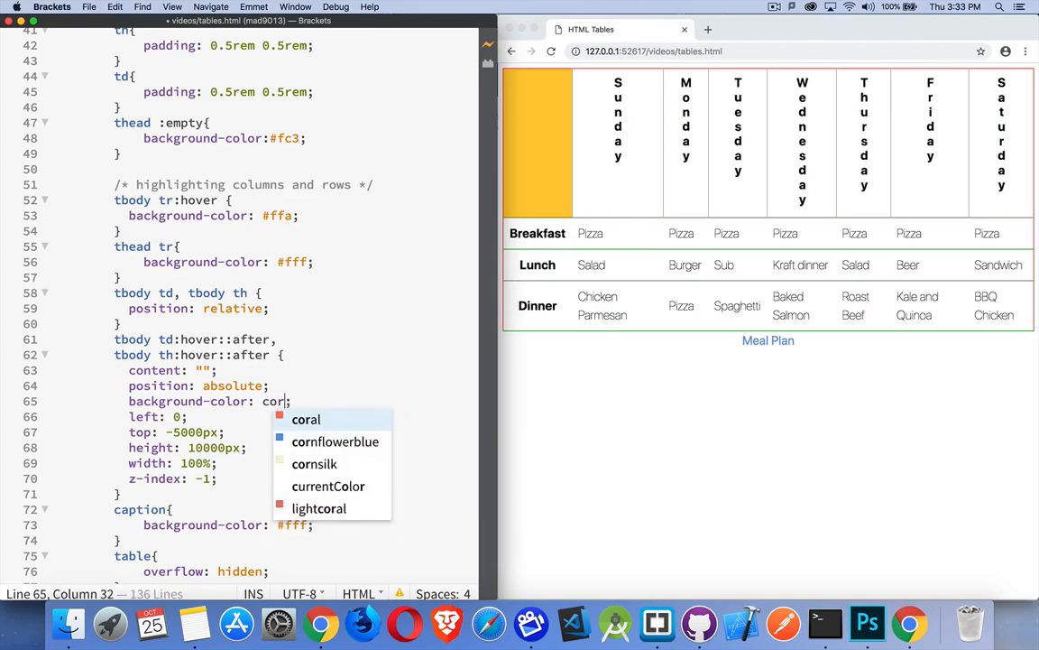
pyautogui.click(335, 441)
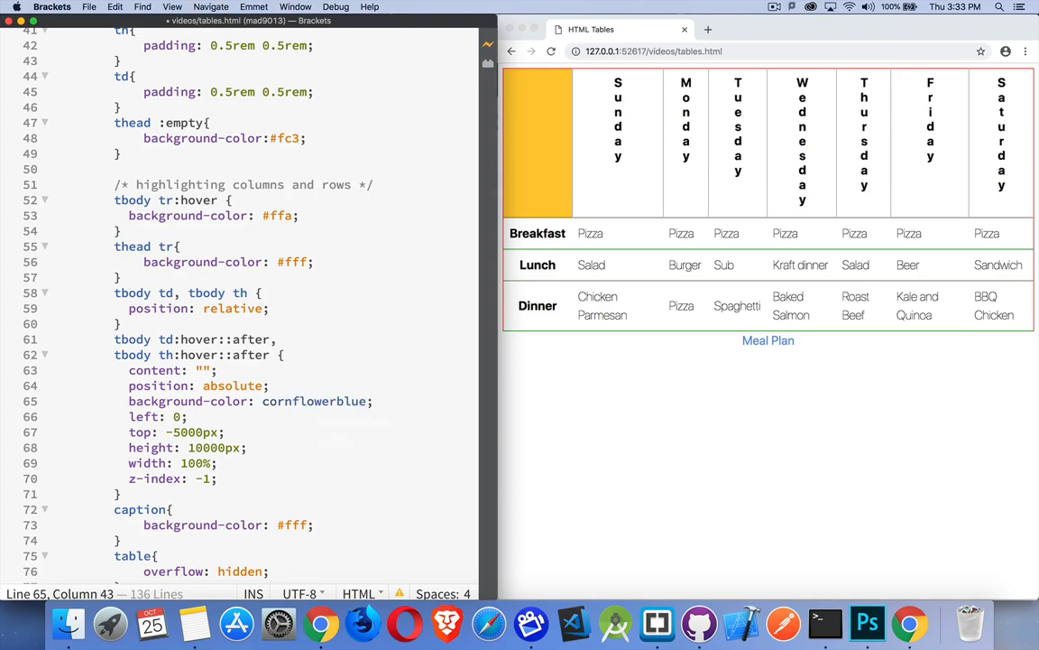
pyautogui.moveTo(681, 295)
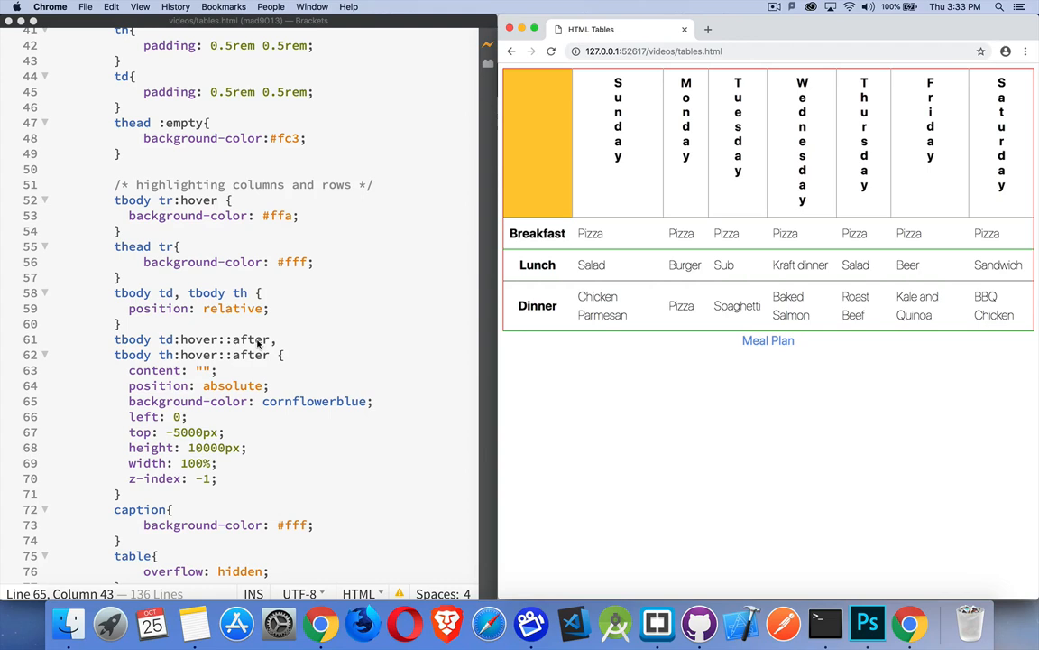
pyautogui.moveTo(205, 442)
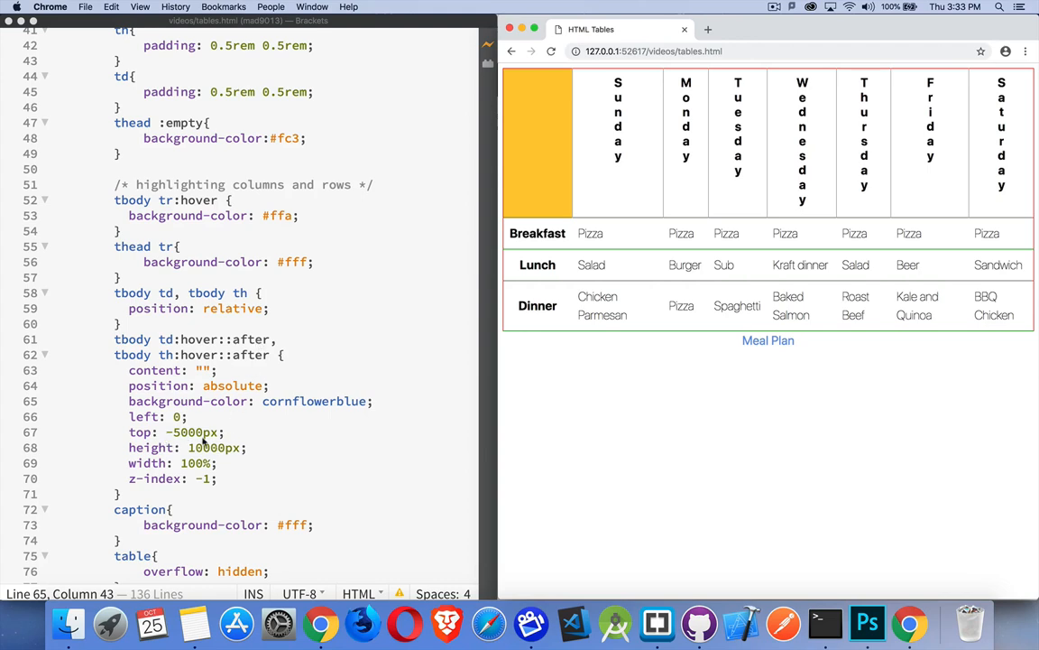
pyautogui.moveTo(610, 418)
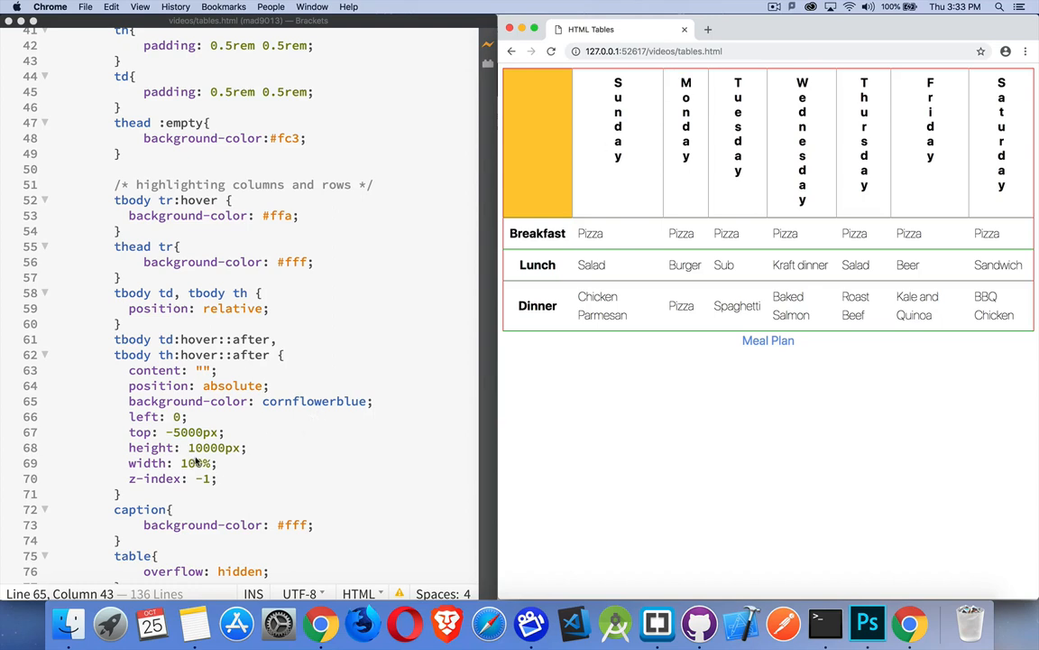
pyautogui.moveTo(241, 458)
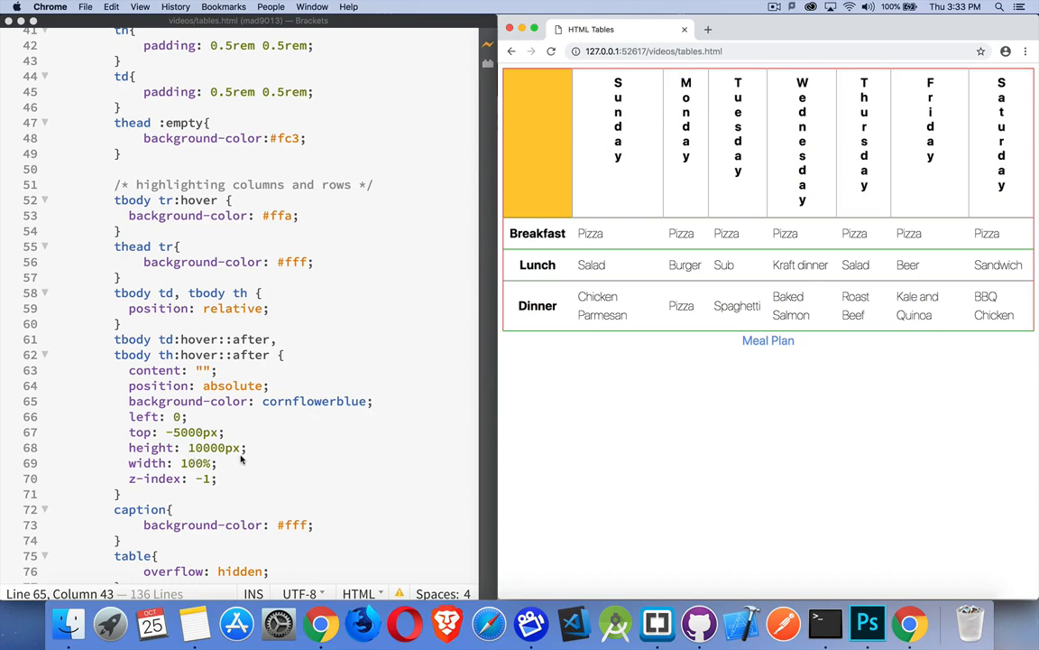
pyautogui.moveTo(222, 462)
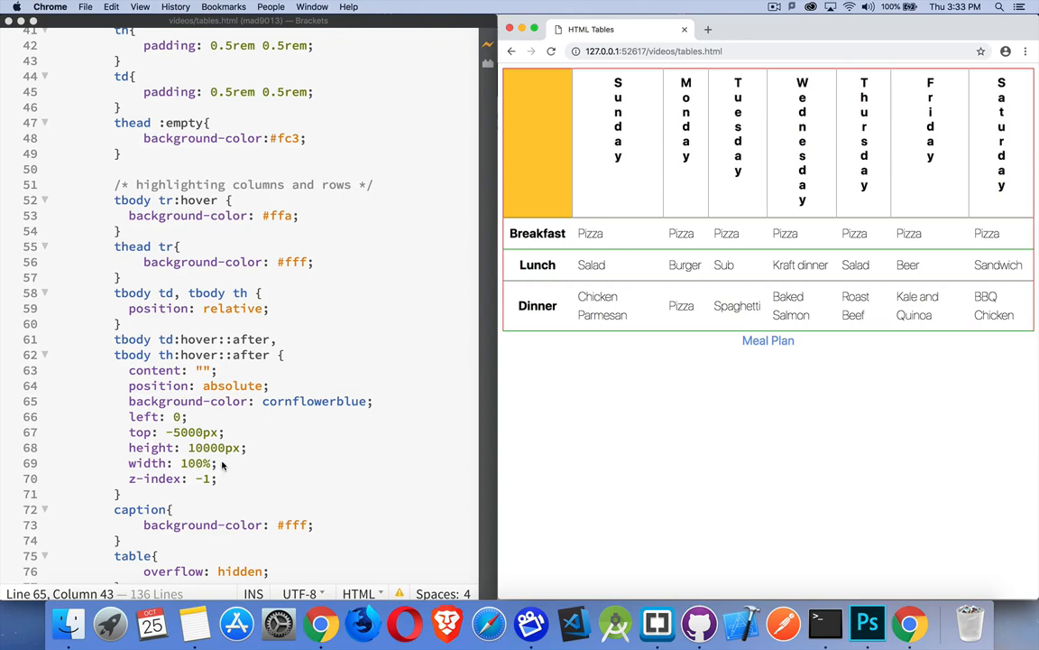
pyautogui.moveTo(166, 352)
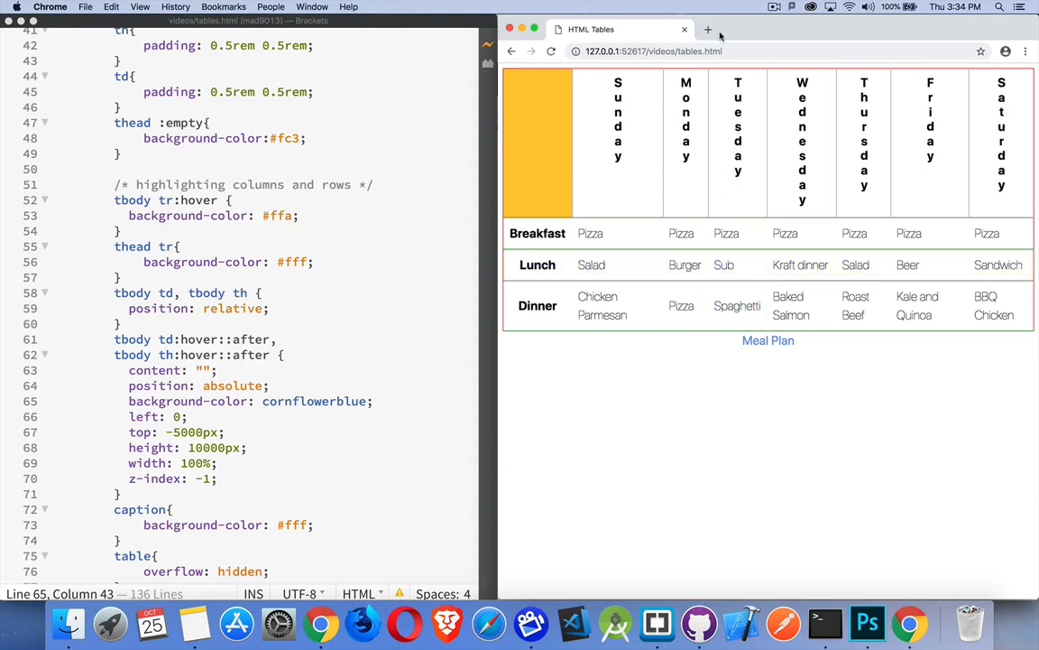
pyautogui.moveTo(724, 265)
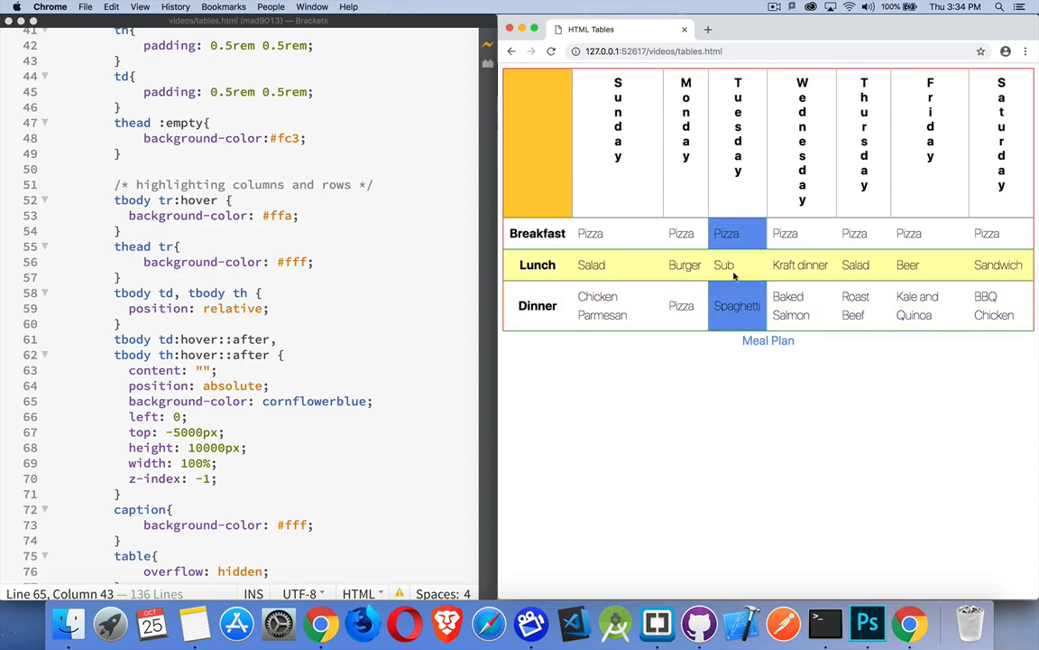
pyautogui.moveTo(399, 327)
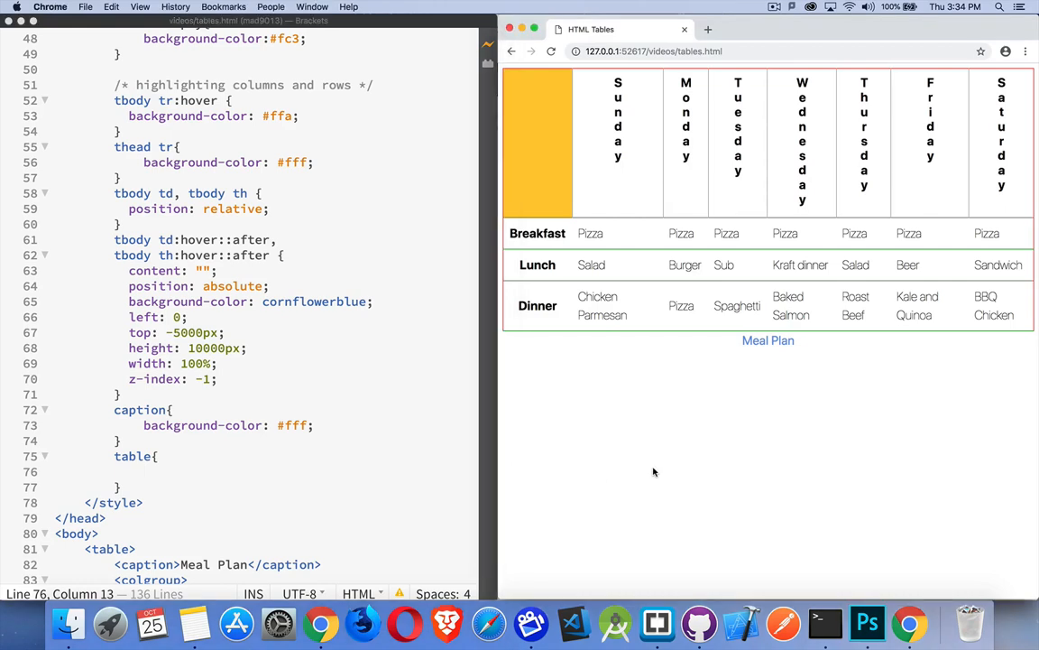
pyautogui.moveTo(618, 264)
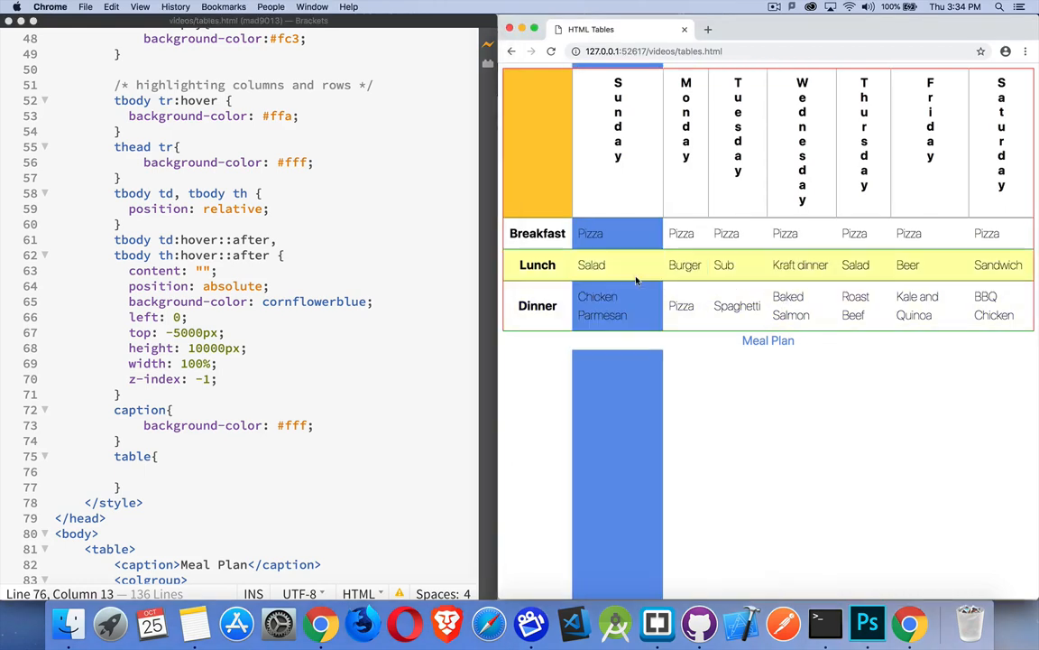
pyautogui.moveTo(929, 264)
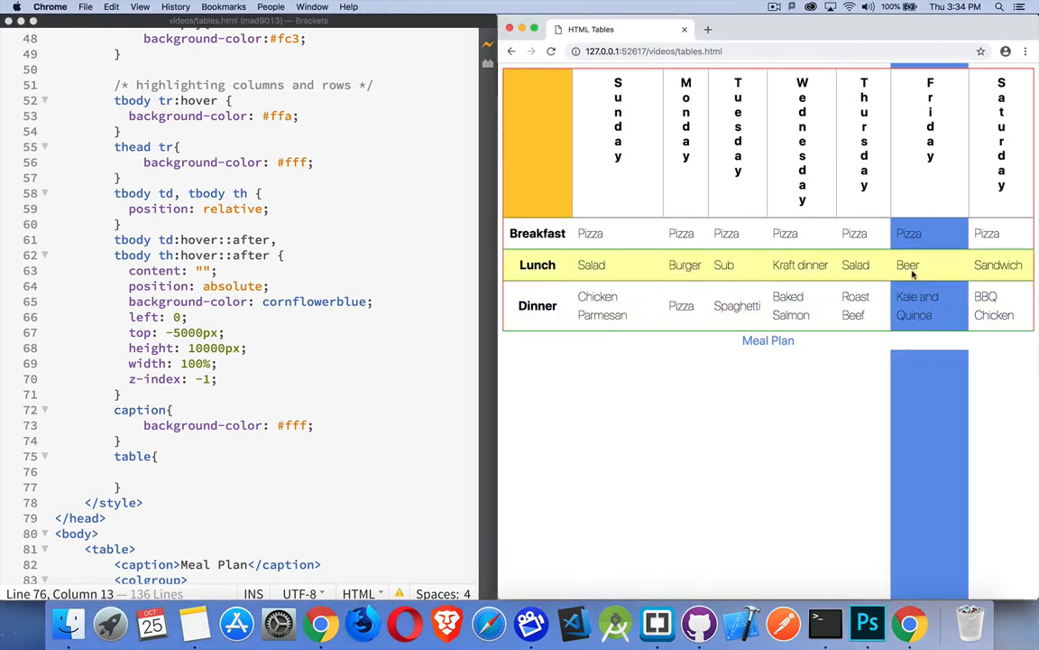
pyautogui.moveTo(685, 264)
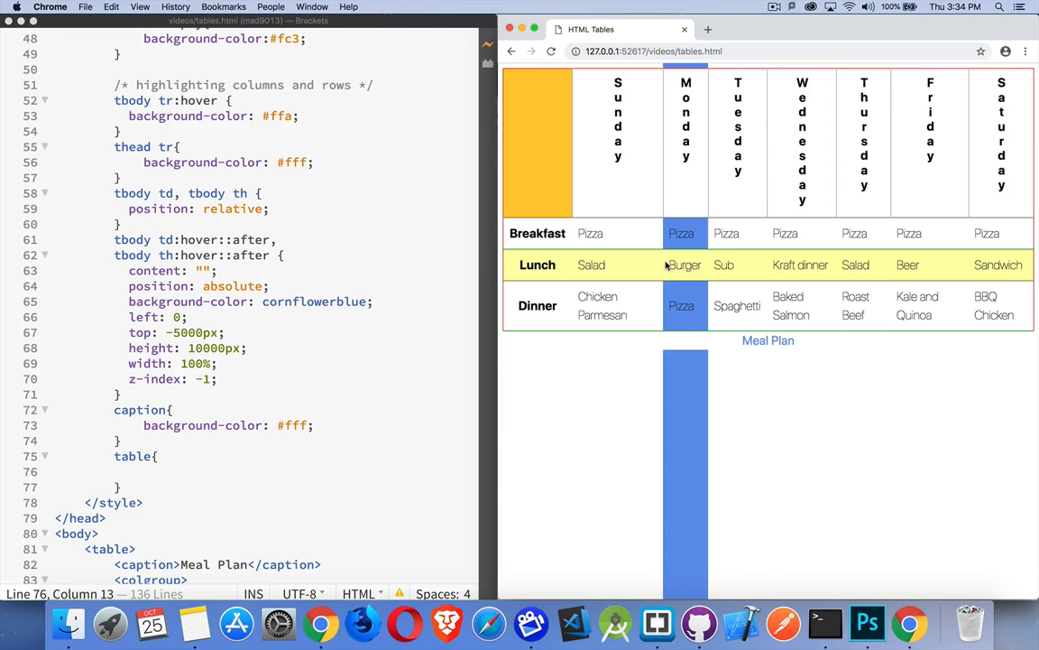
pyautogui.moveTo(256, 440)
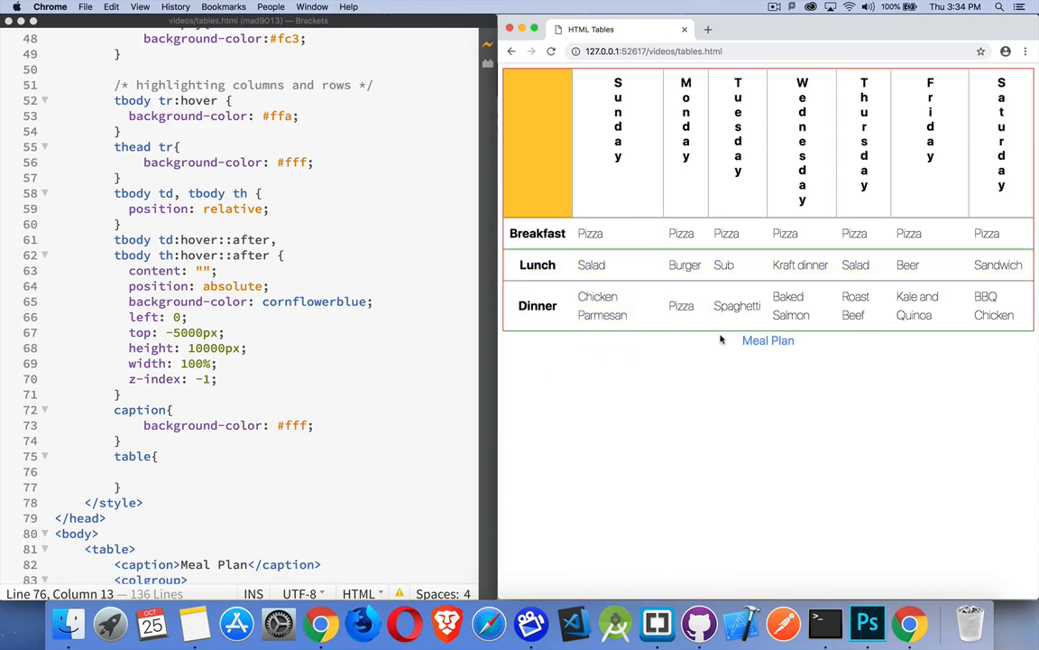
pyautogui.moveTo(791, 305)
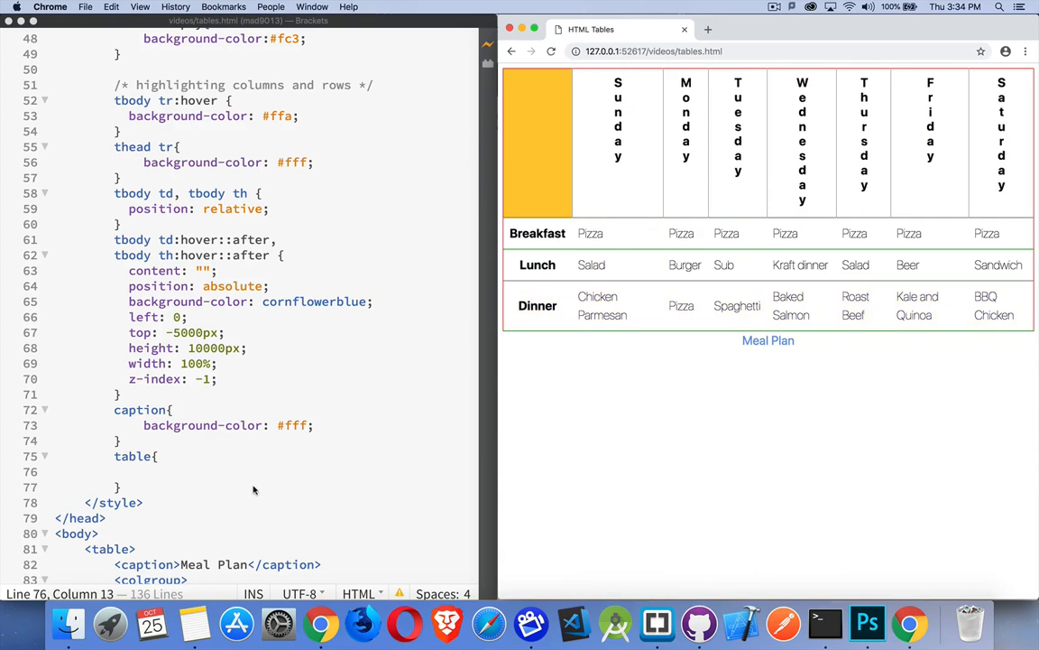
# Retype 'overflow: hidden;' in the table rule and scroll down to the tbody meal rows
pyautogui.write('overflow: hidden;')
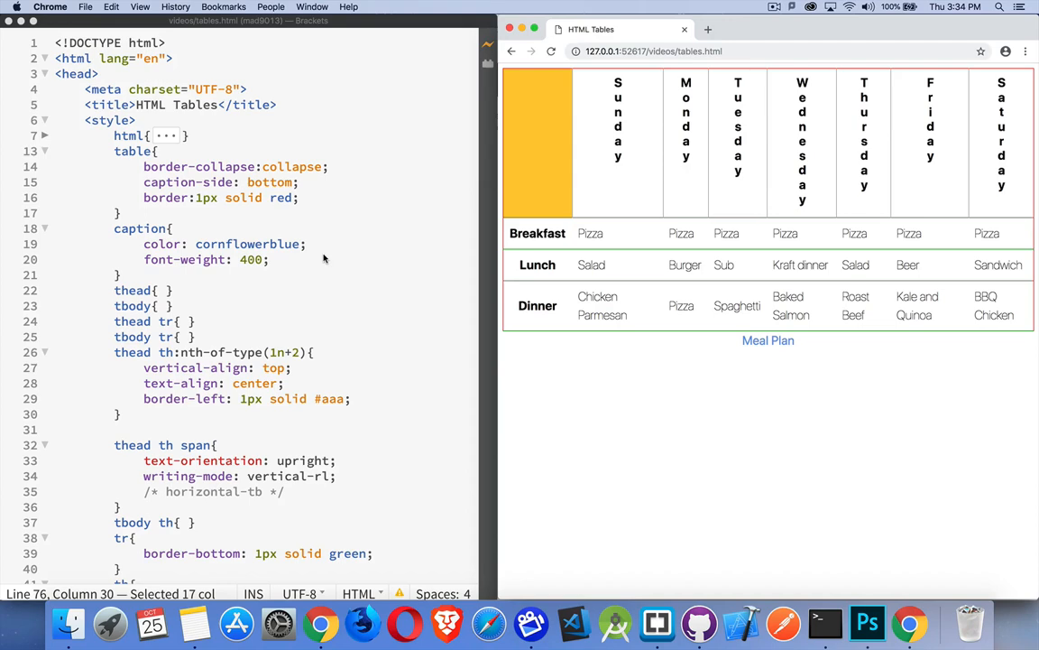
pyautogui.moveTo(323, 287)
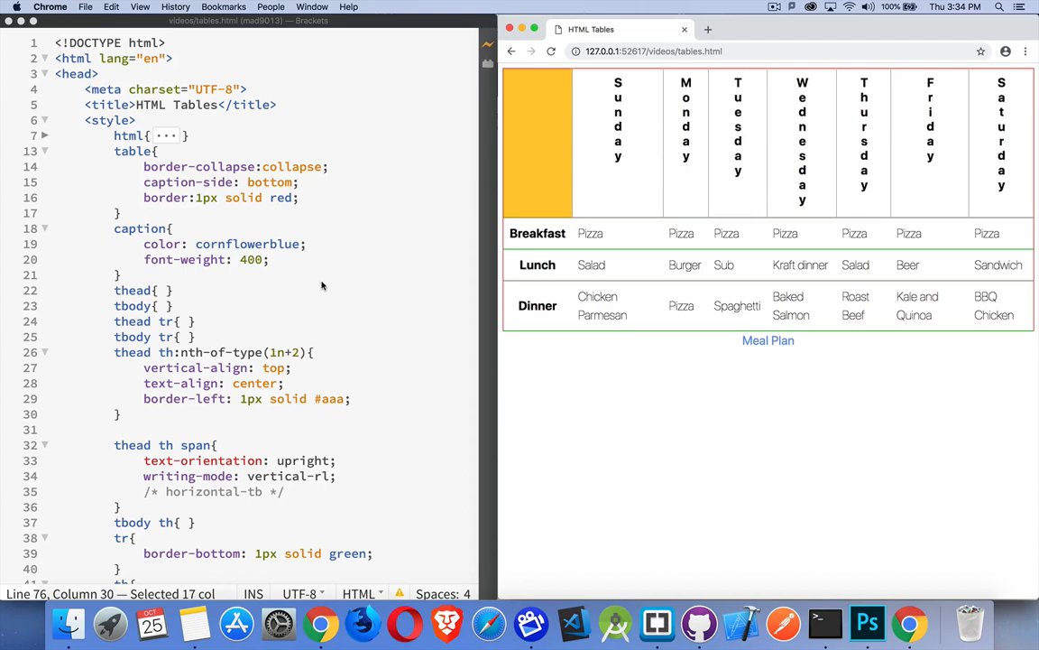
pyautogui.scroll(-3)
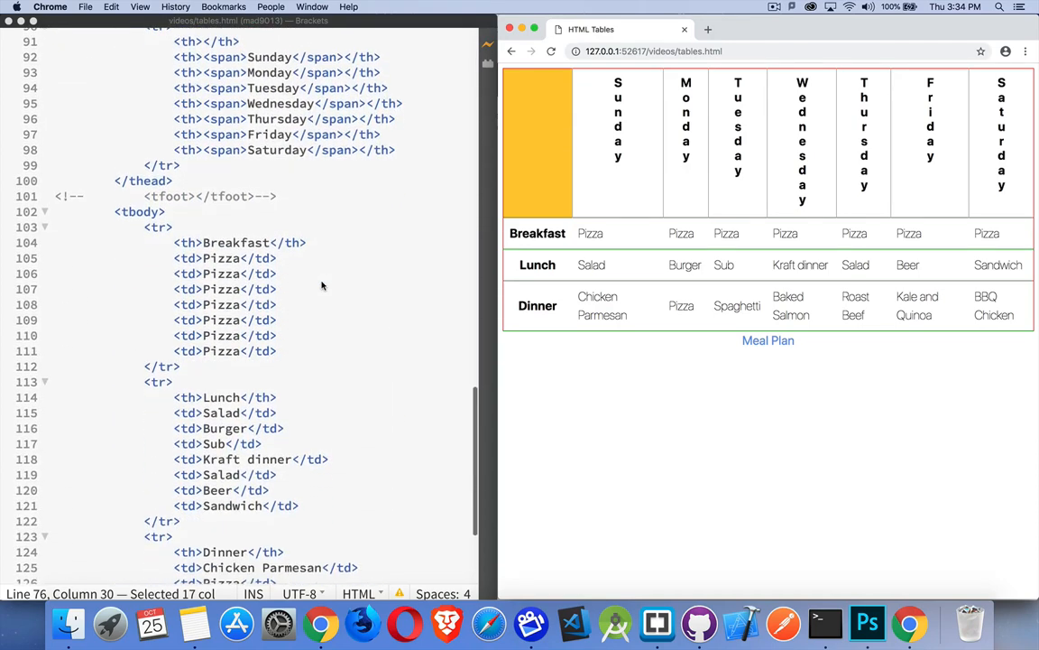
pyautogui.scroll(-3)
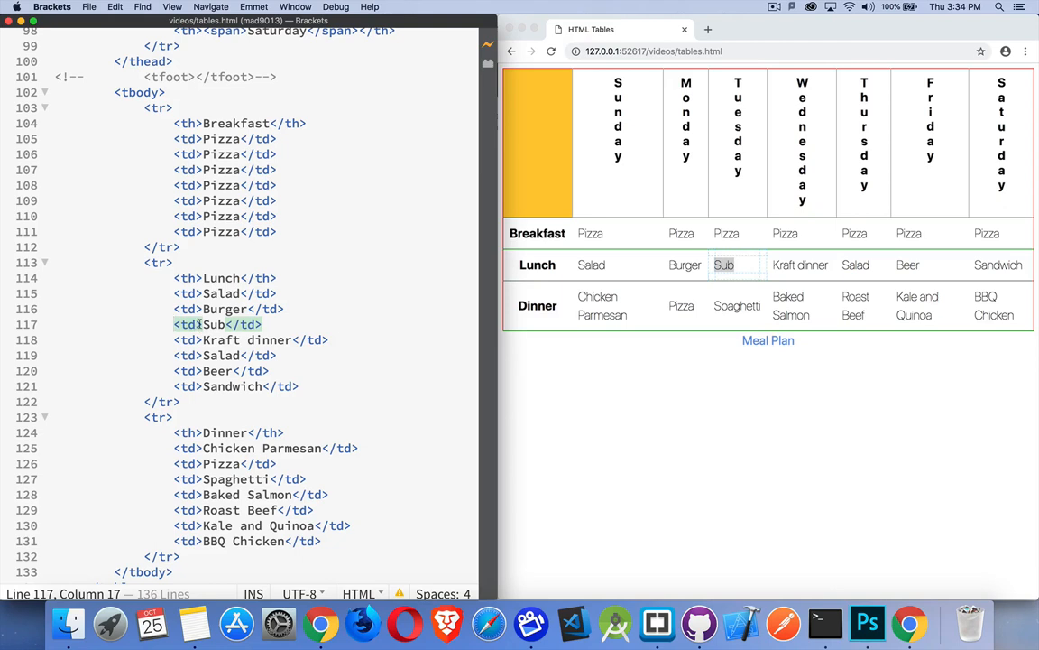
# Begin typing rowspan="3" on Monday's breakfast Pizza cell
pyautogui.write('rowspan="3')
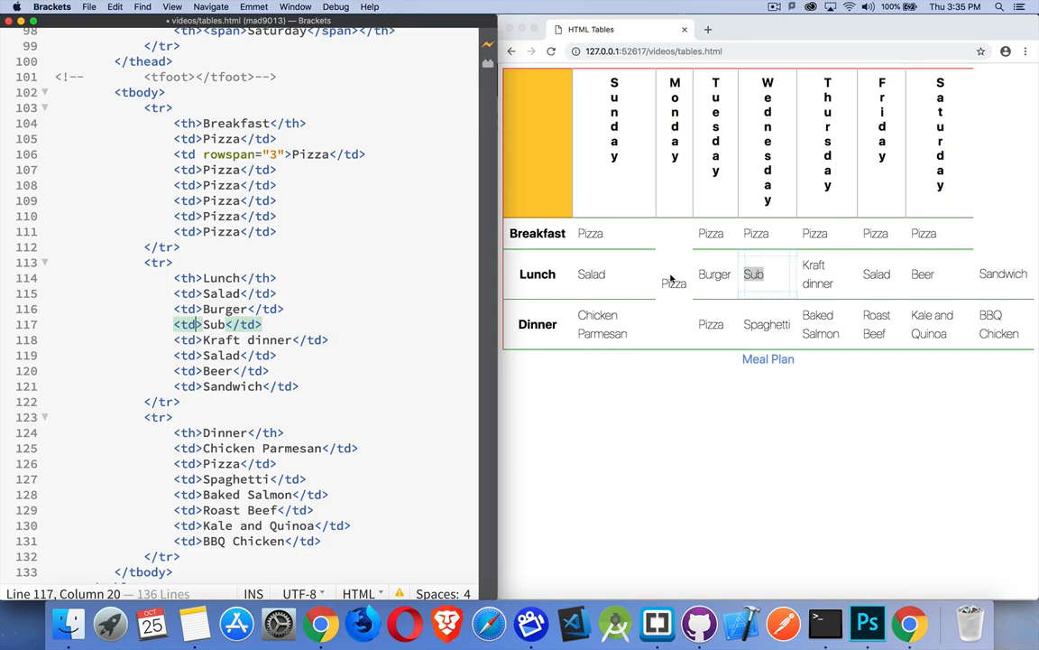
pyautogui.moveTo(887, 283)
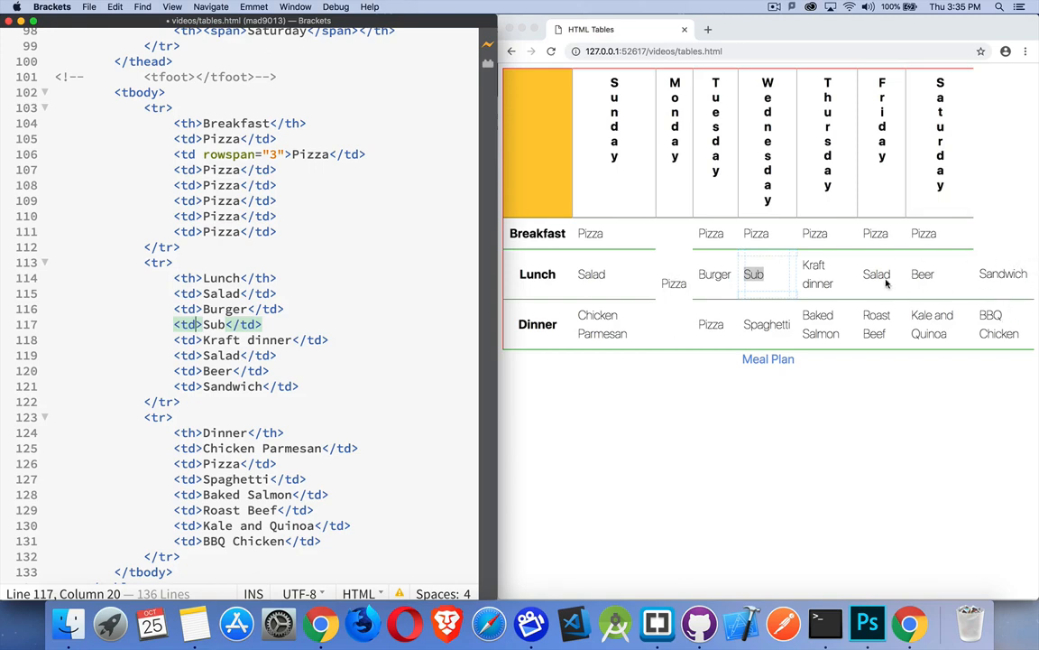
pyautogui.moveTo(713, 304)
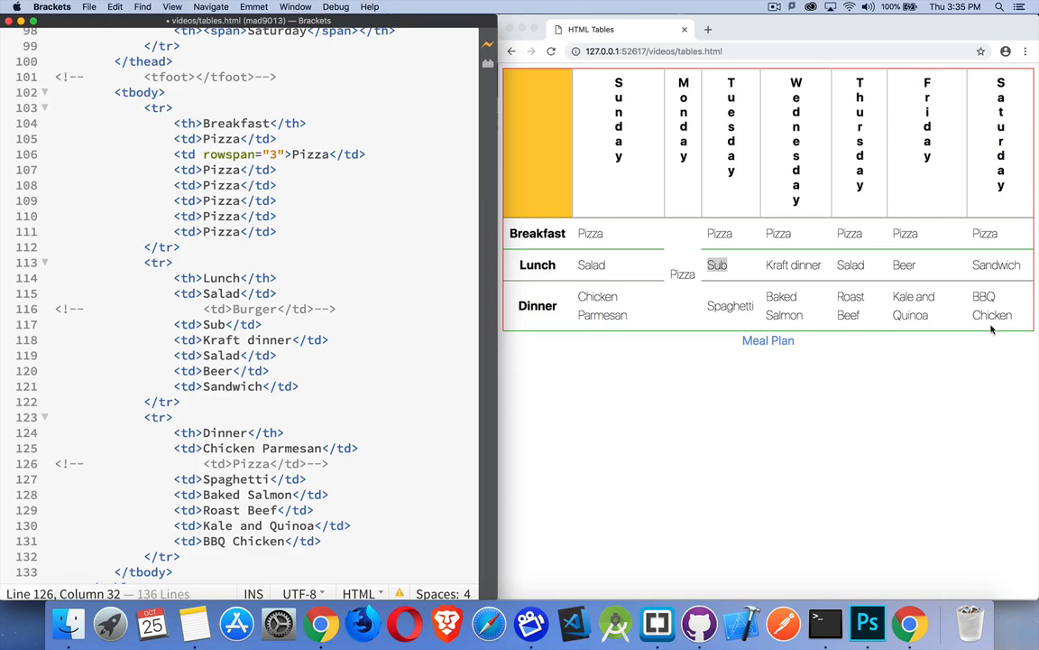
pyautogui.moveTo(690, 243)
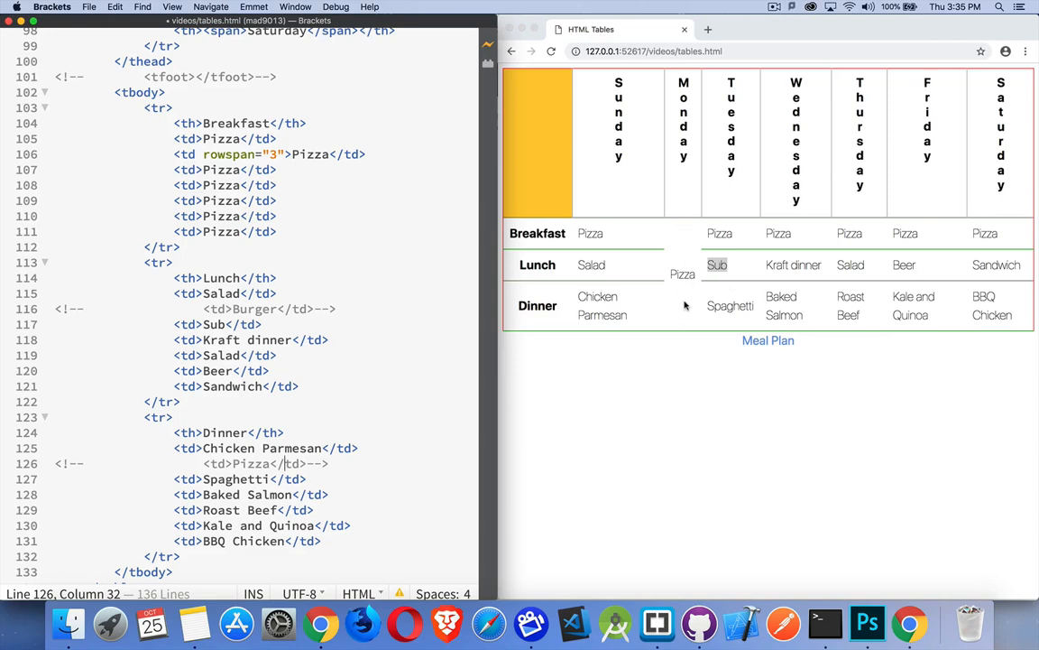
pyautogui.moveTo(685, 322)
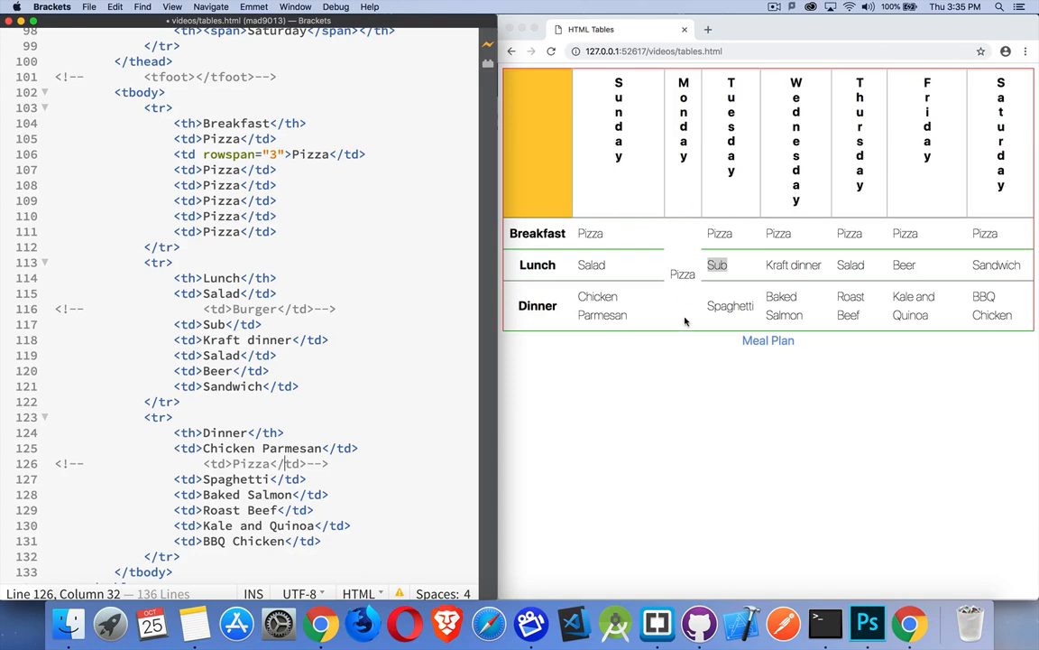
pyautogui.moveTo(855, 250)
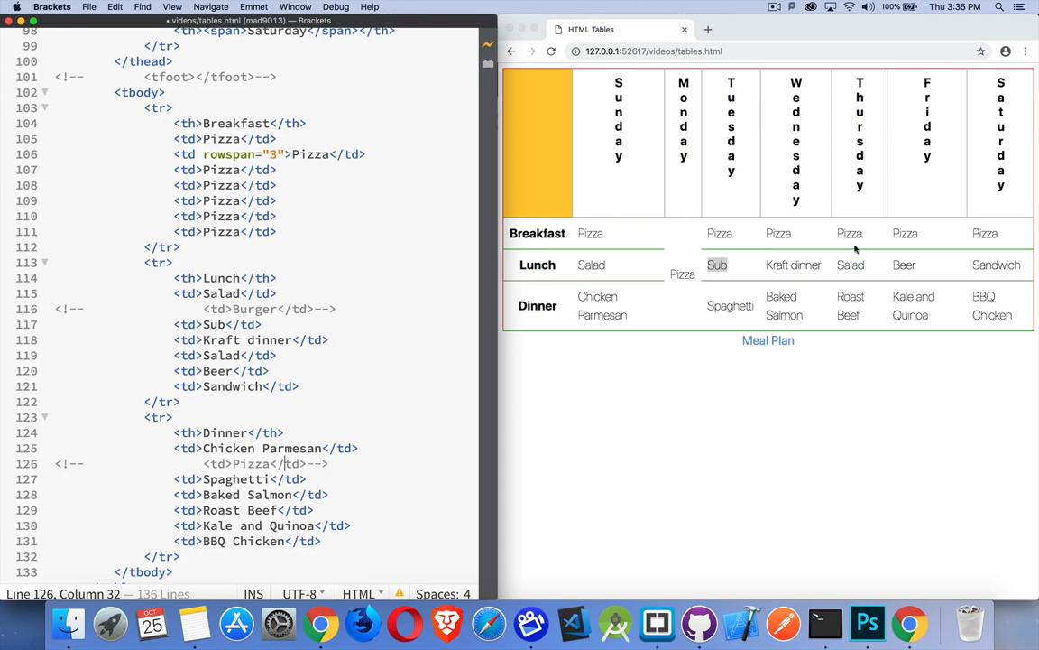
pyautogui.moveTo(789, 268)
pyautogui.write(' colspan="2"')
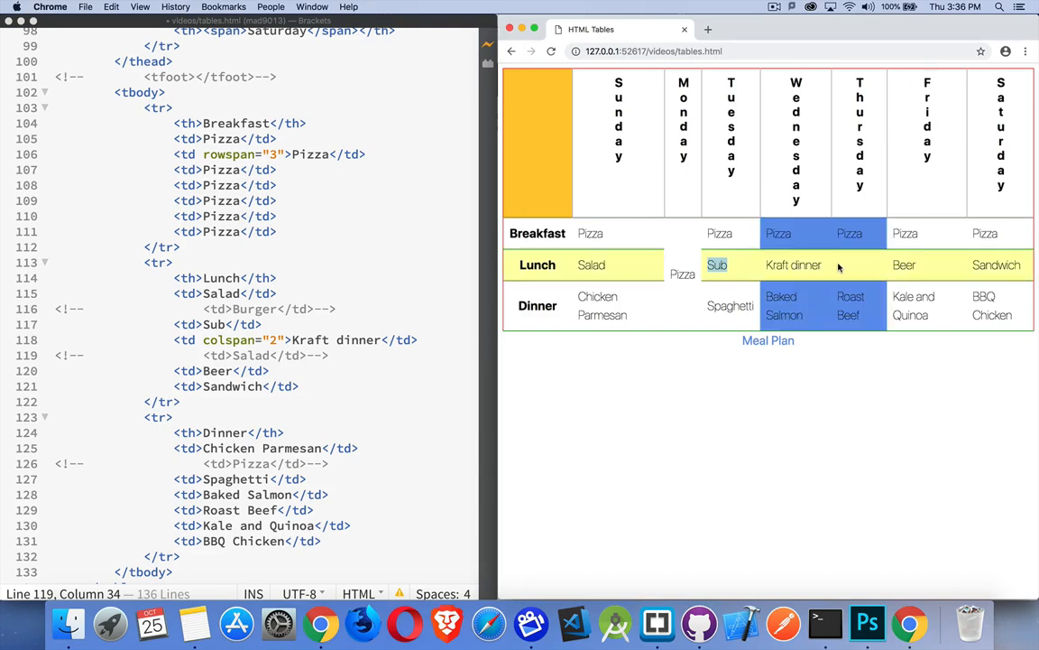
pyautogui.moveTo(846, 268)
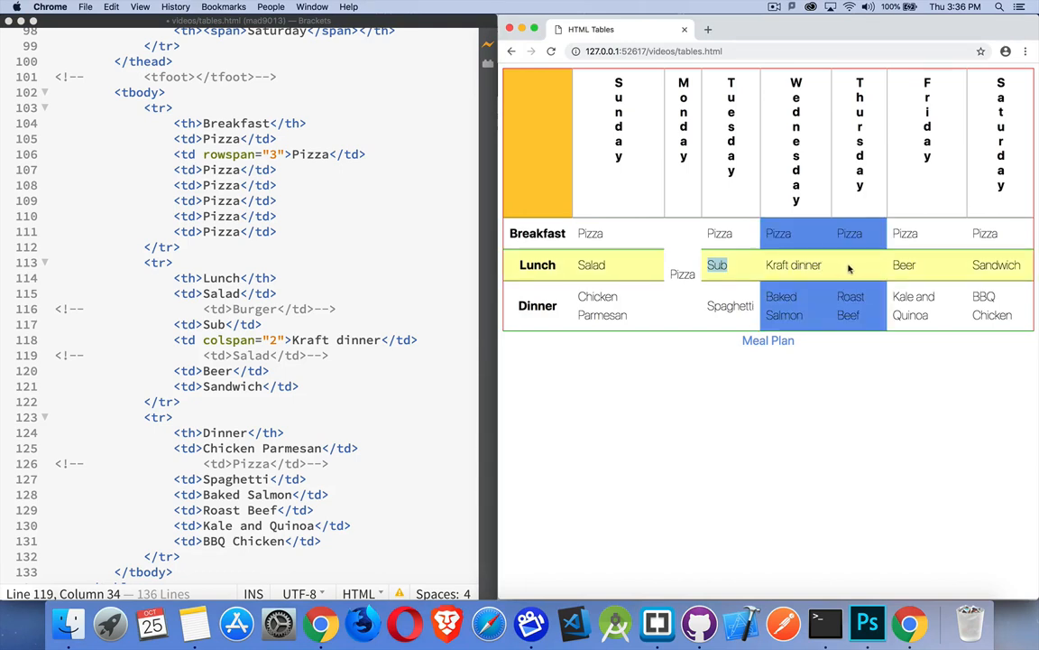
pyautogui.moveTo(828, 265)
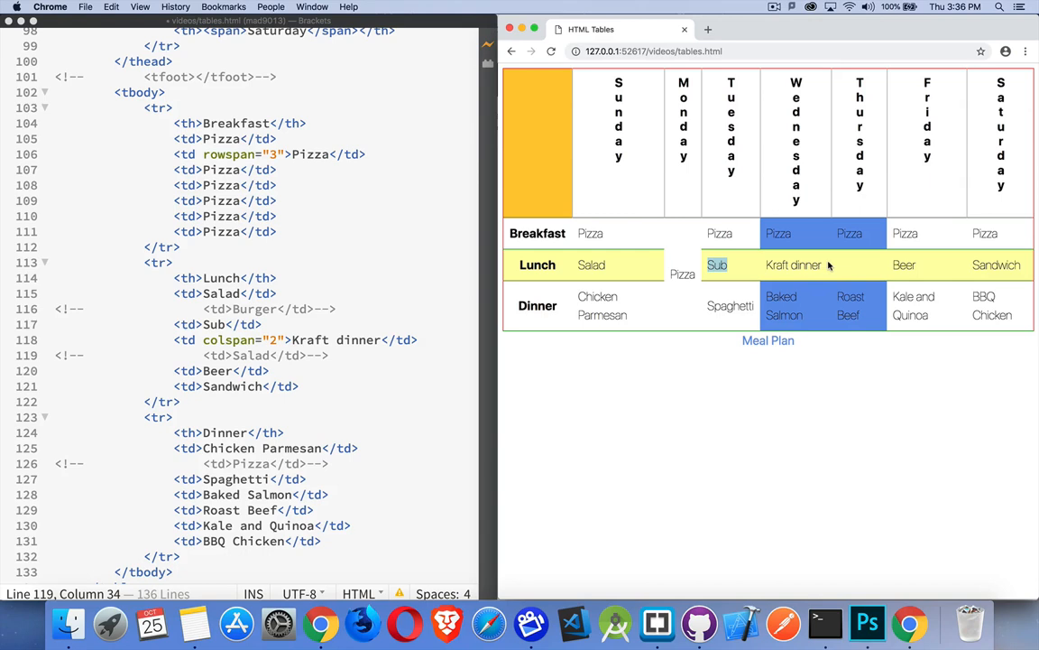